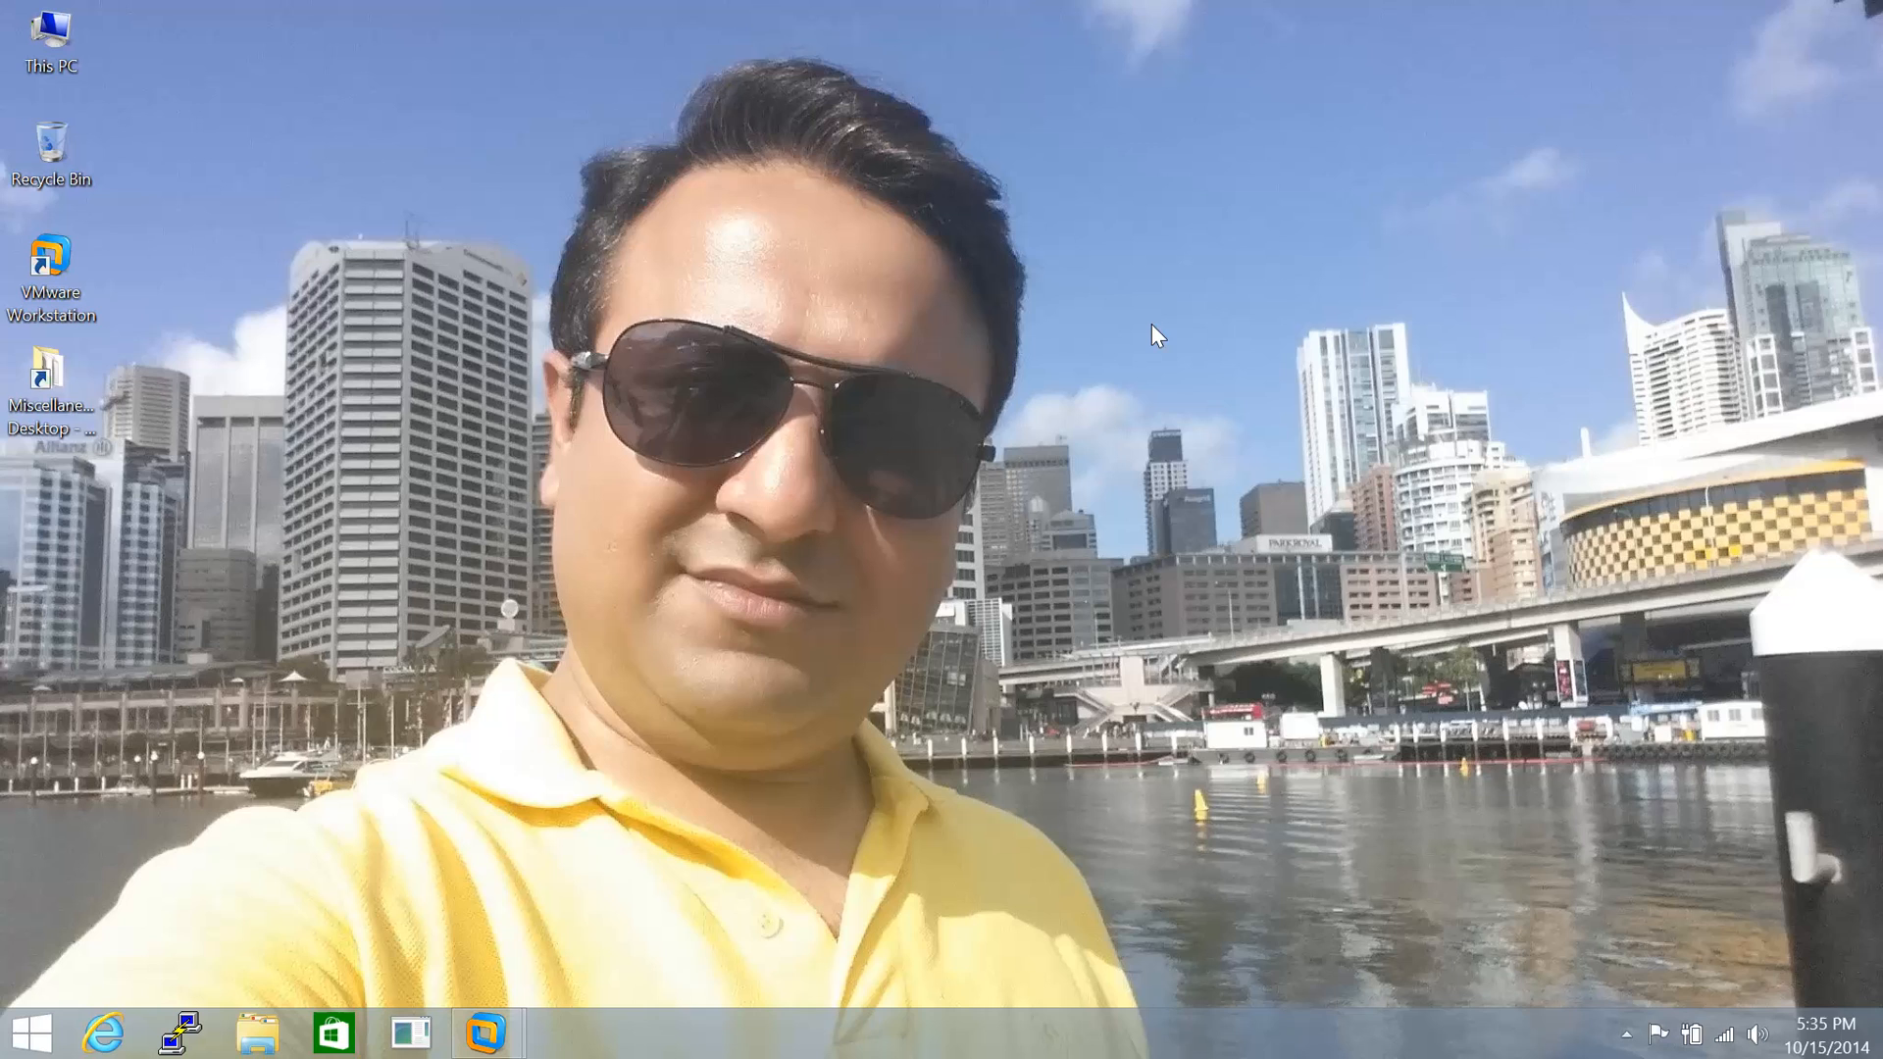
mouse_move(257, 1006)
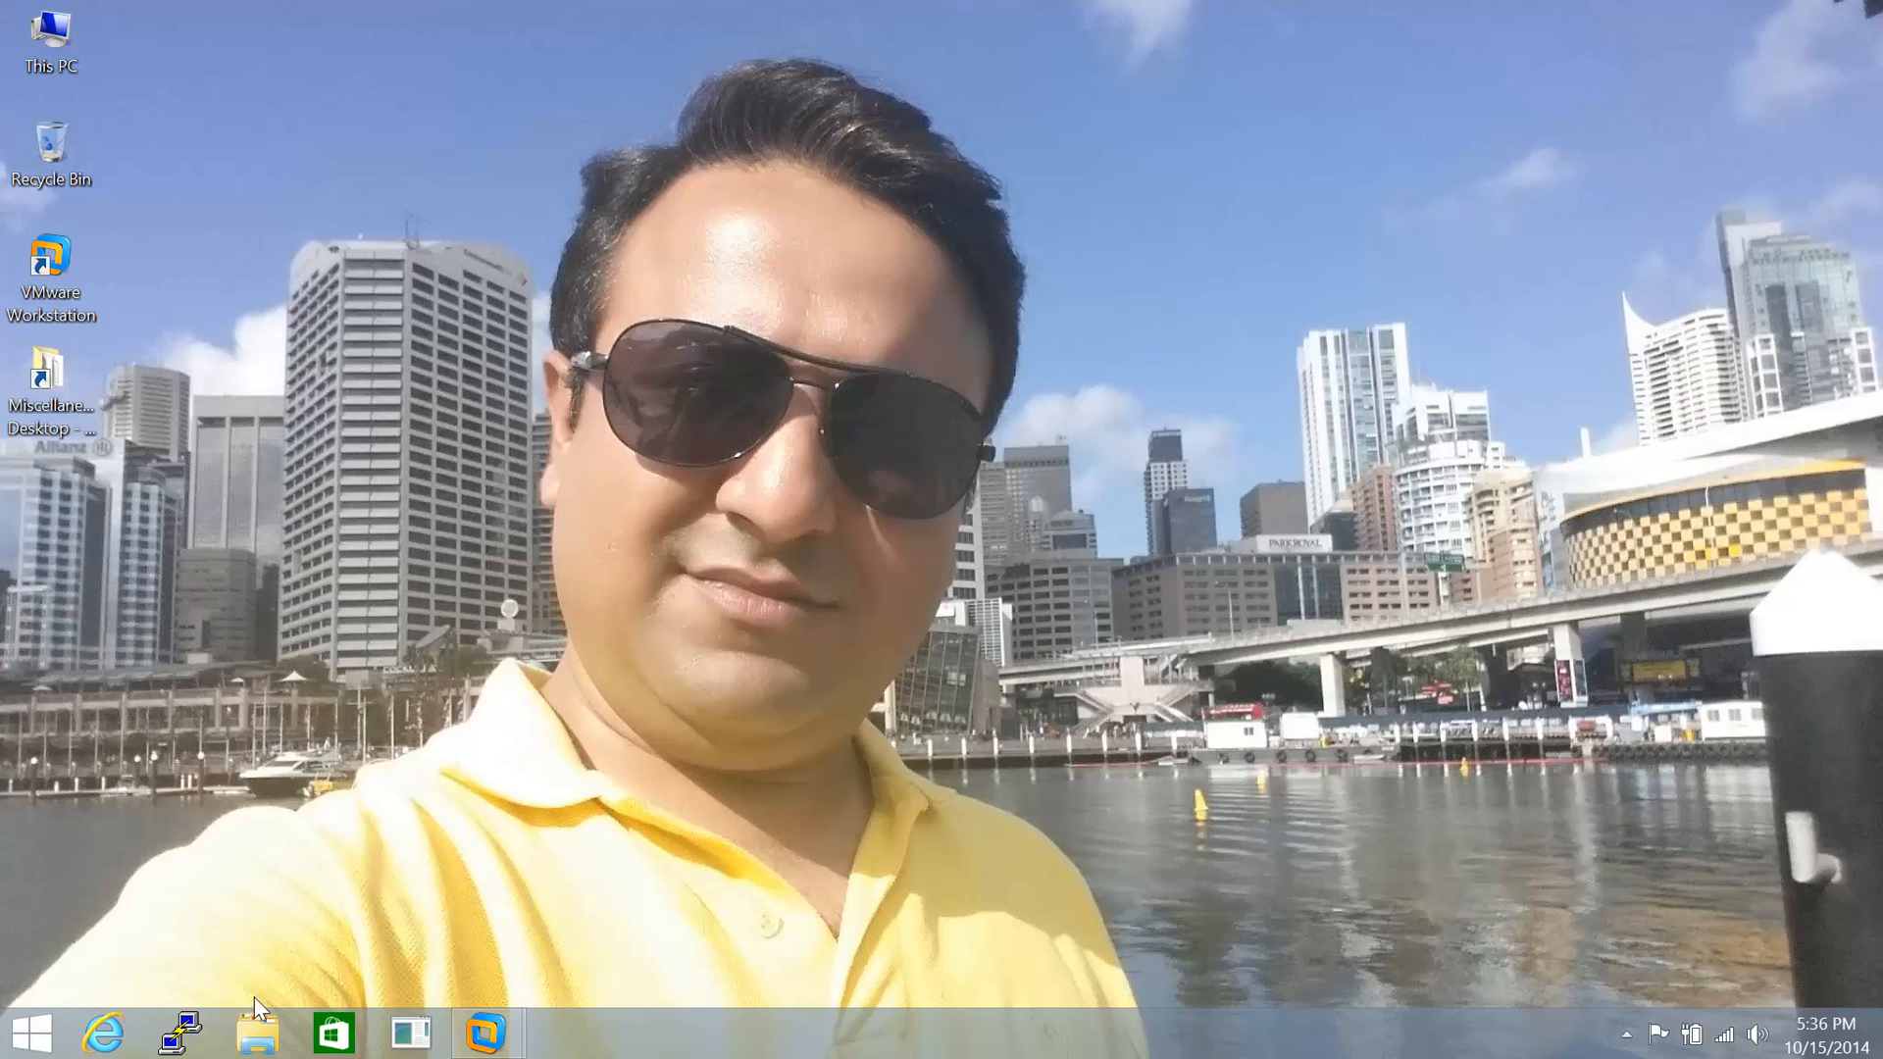
- Start a PuTTY terminal session to the saved Red Hat server at 192.168.191.130
click(181, 1030)
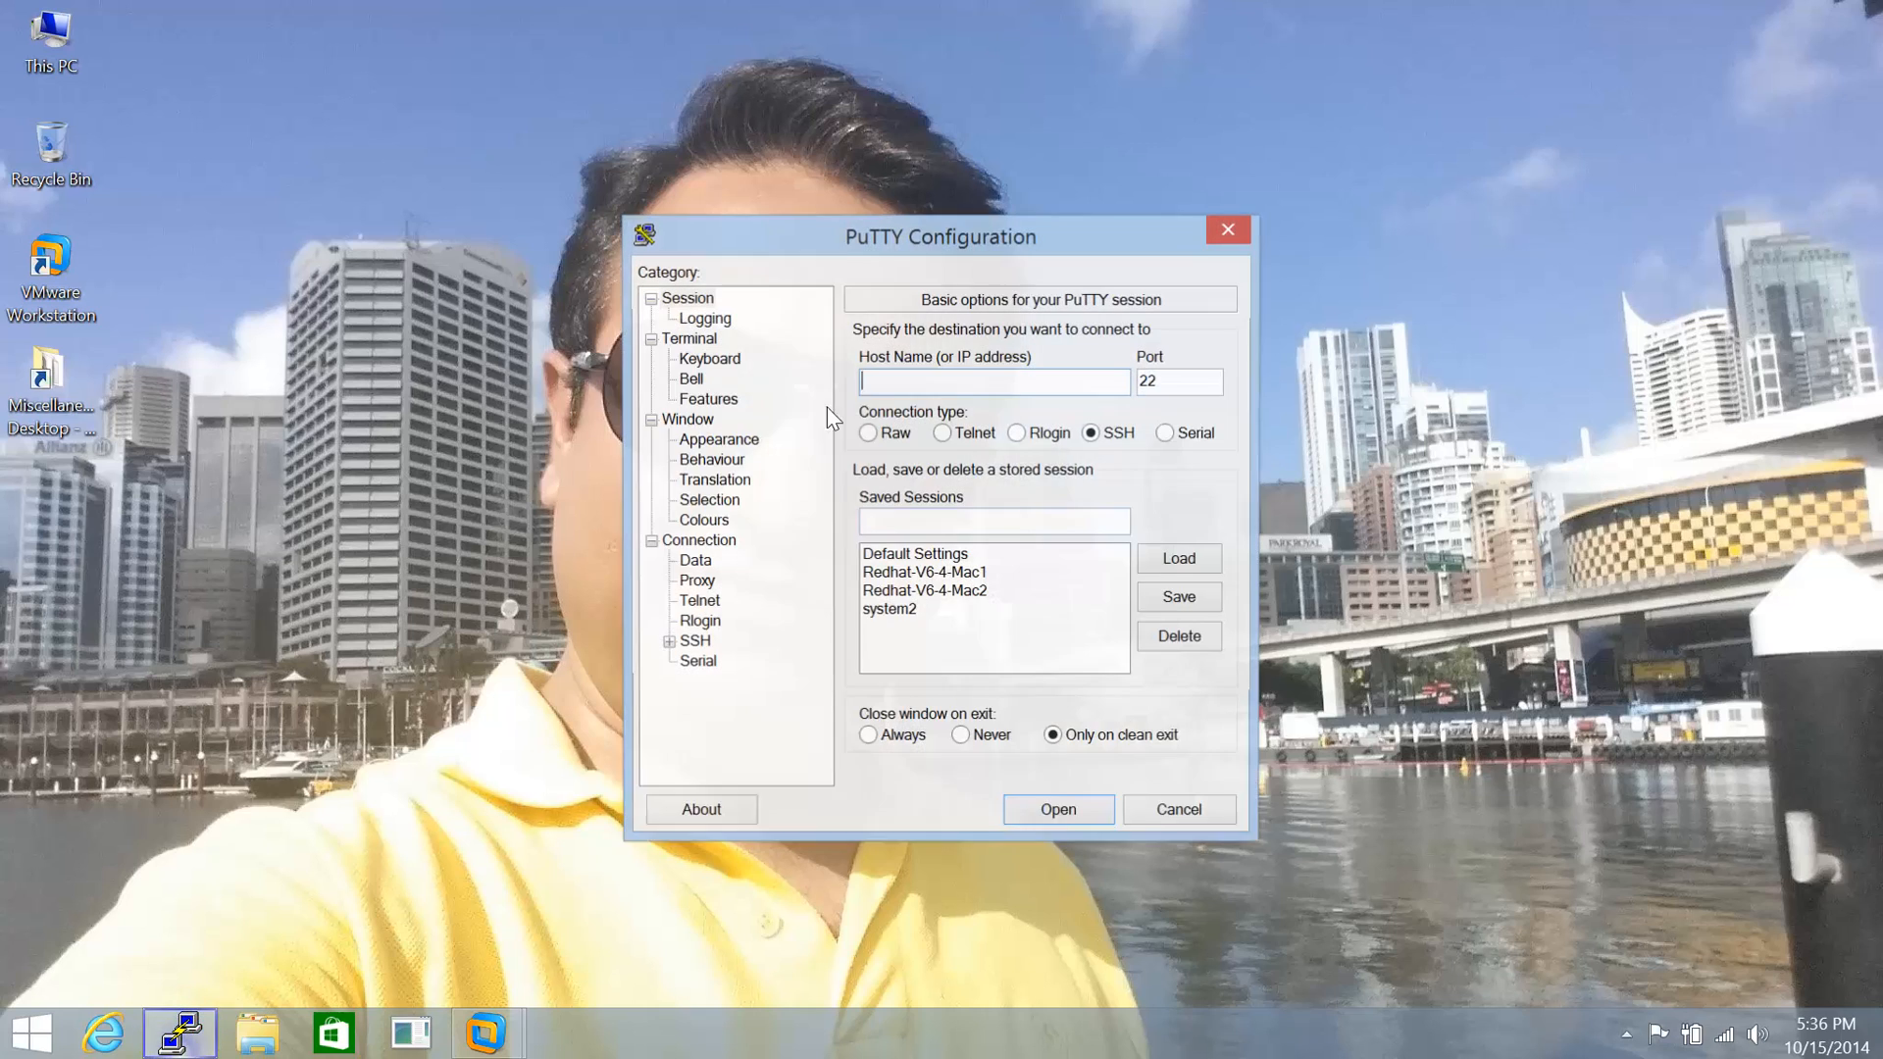
click(1055, 808)
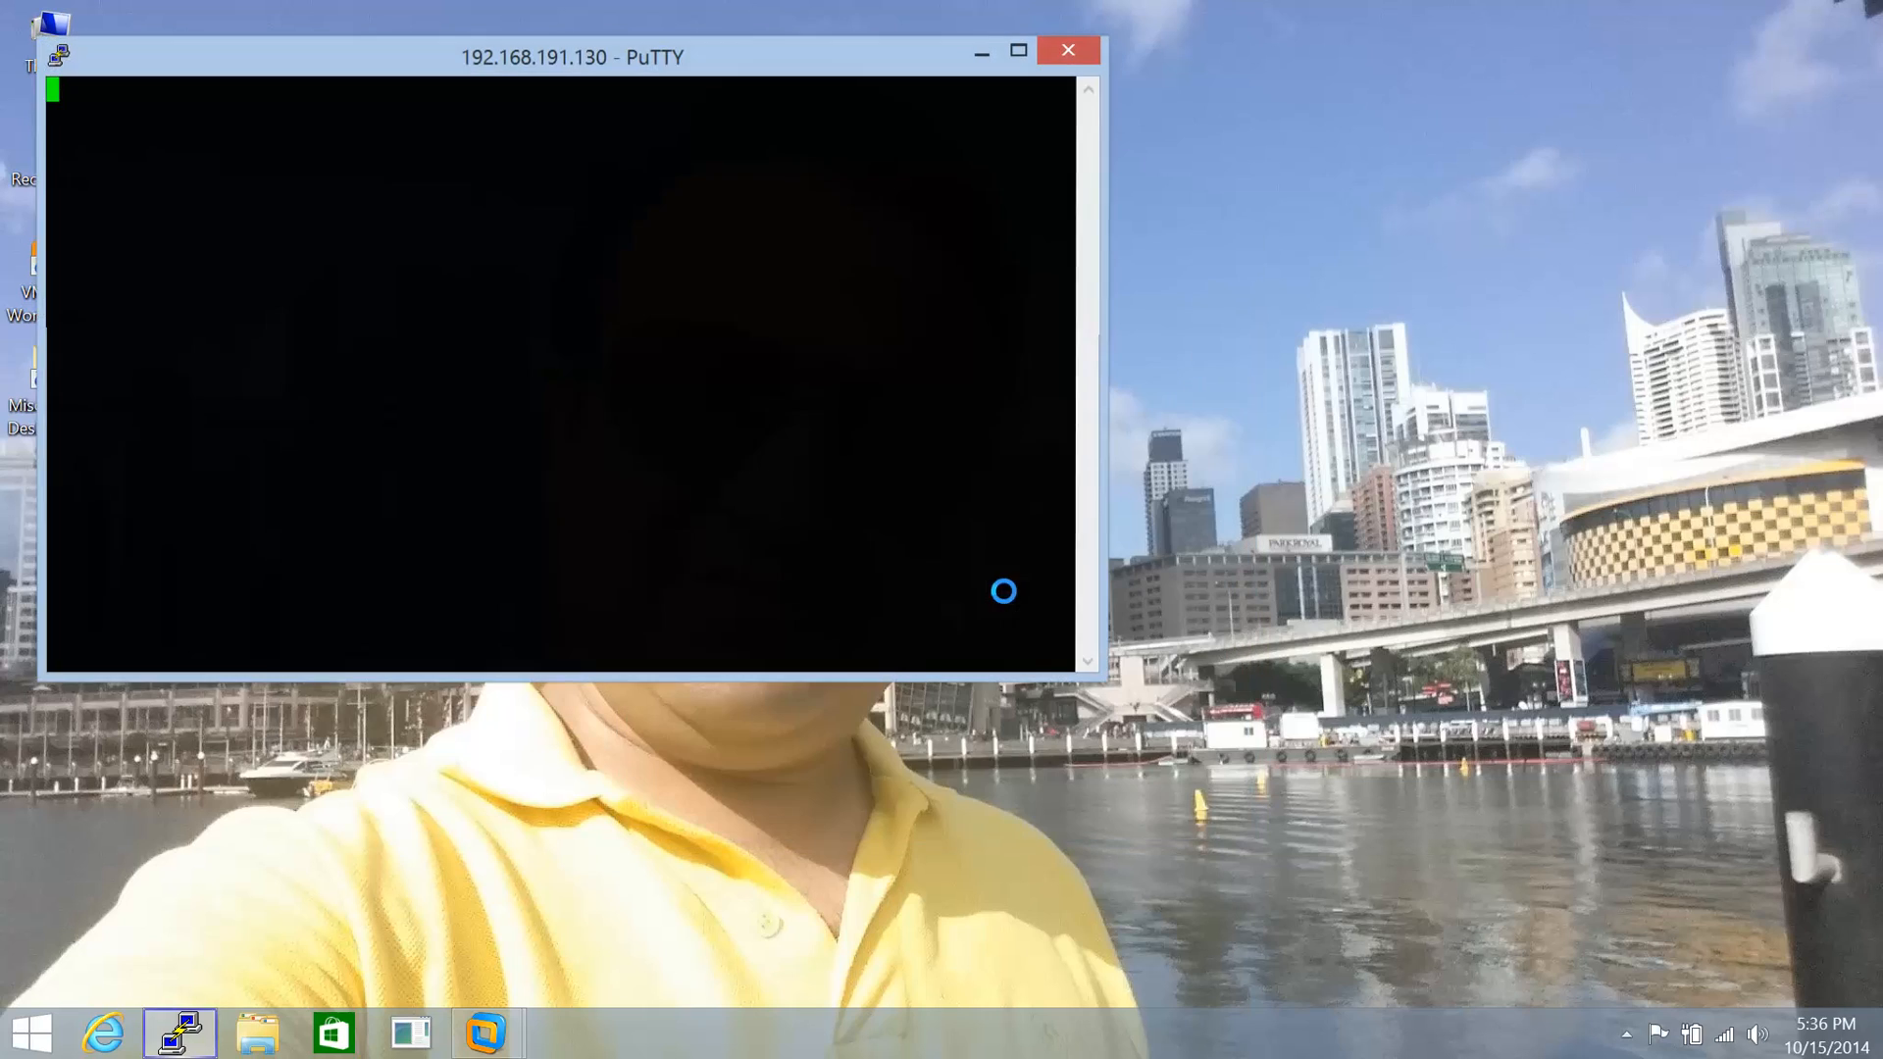
- Log in as root and show /etc/grub.conf with cat
text(root)
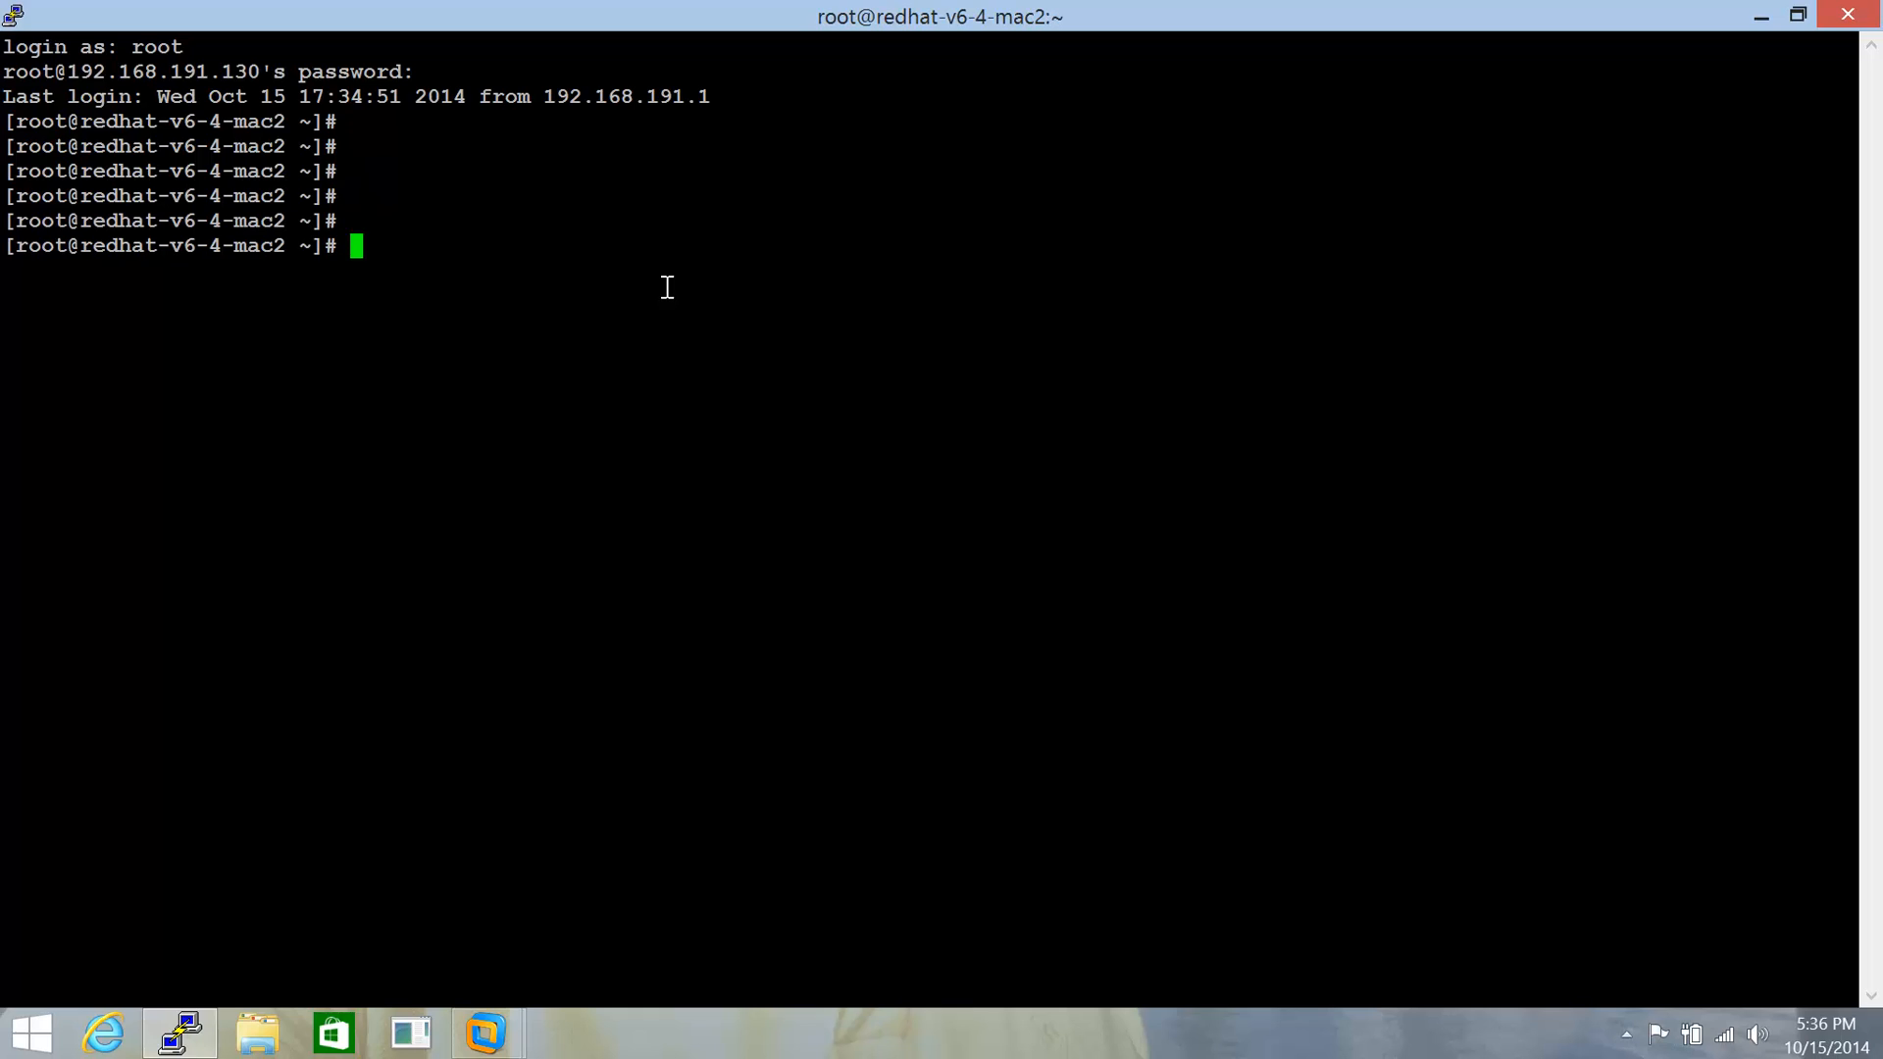
text(cat /et)
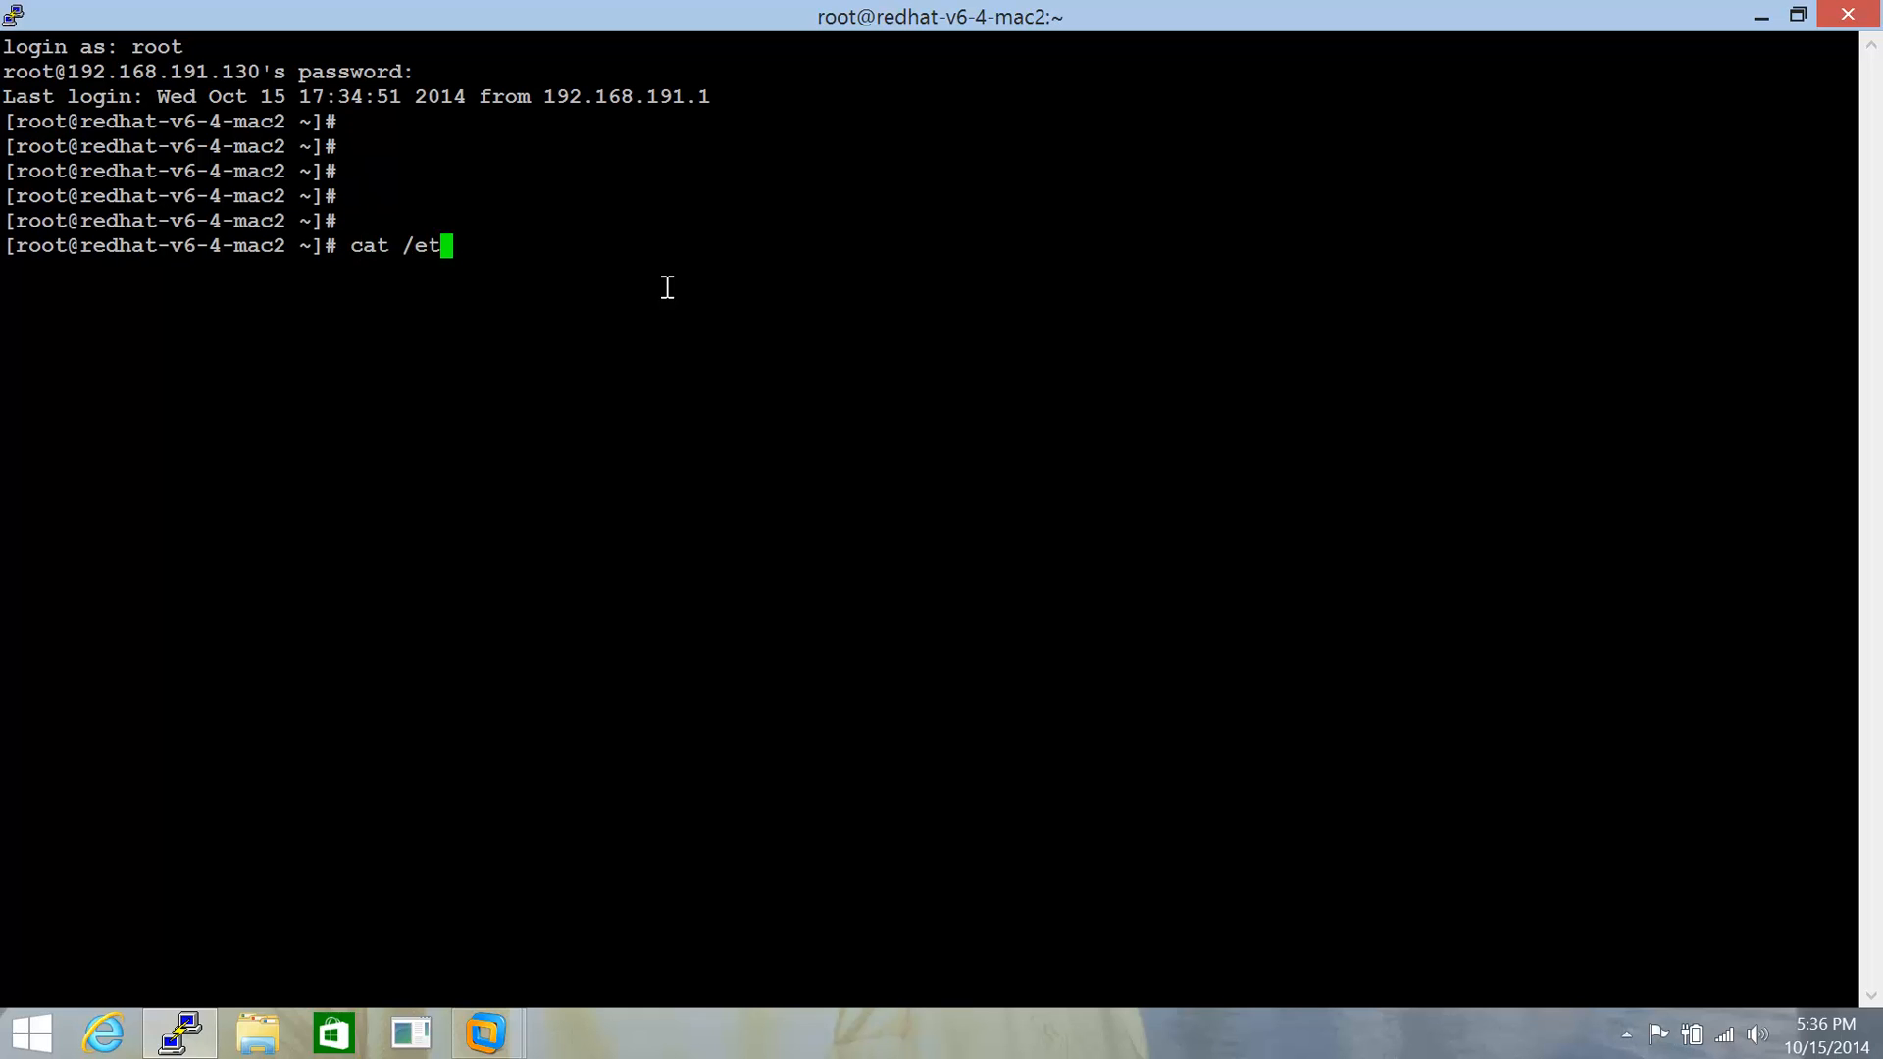
text(c/grub.conf)
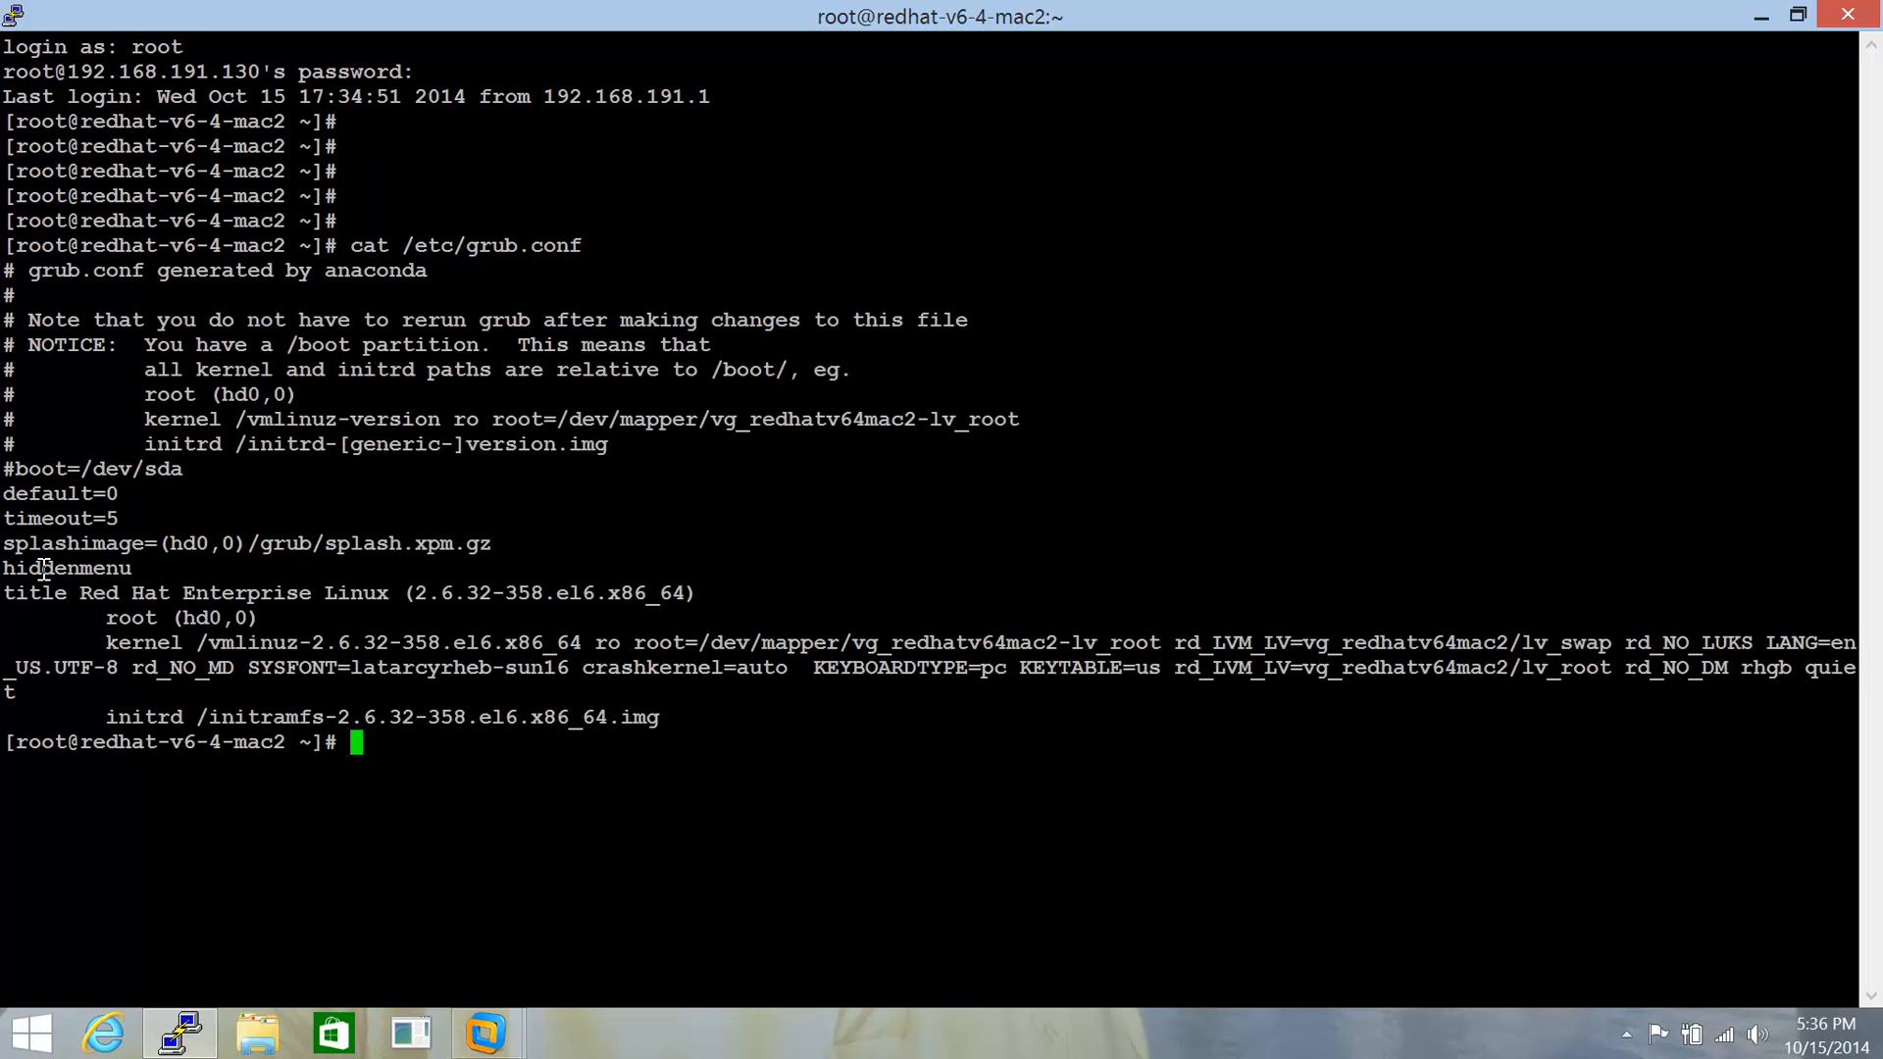
mouse_move(149, 592)
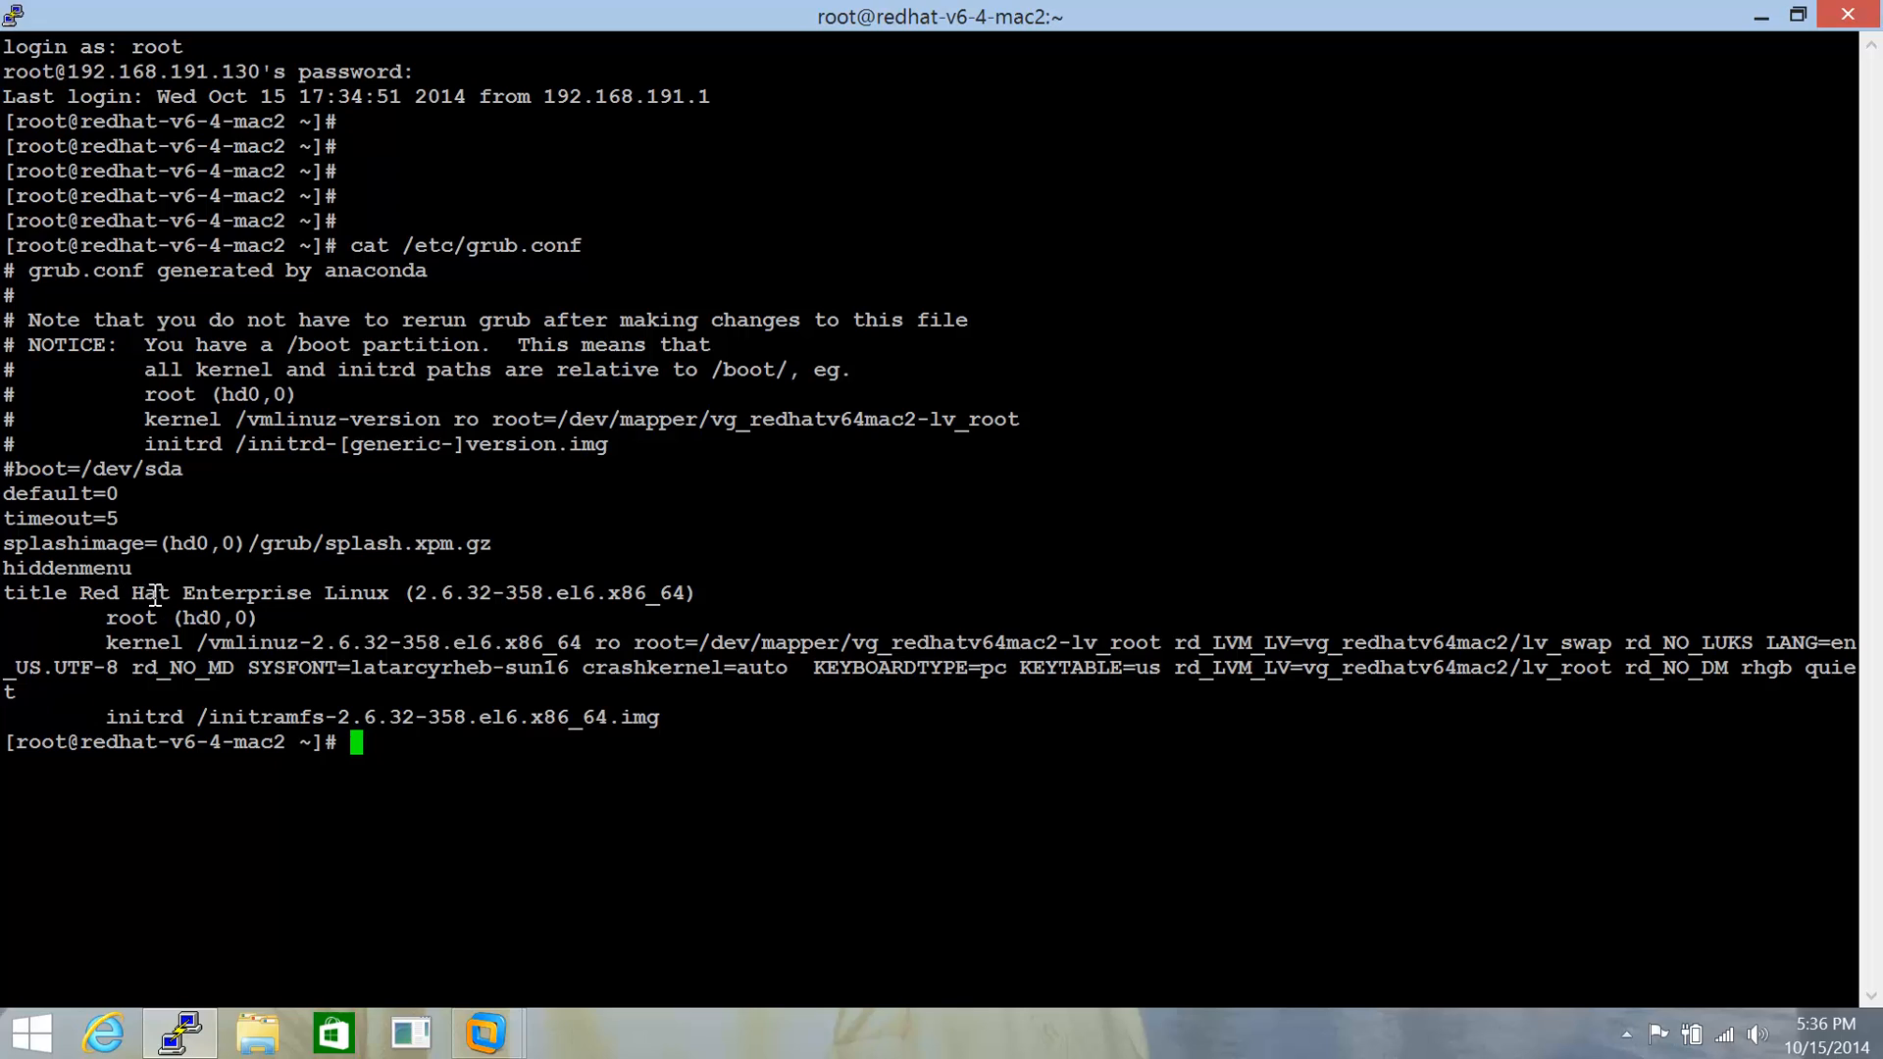
mouse_move(132, 626)
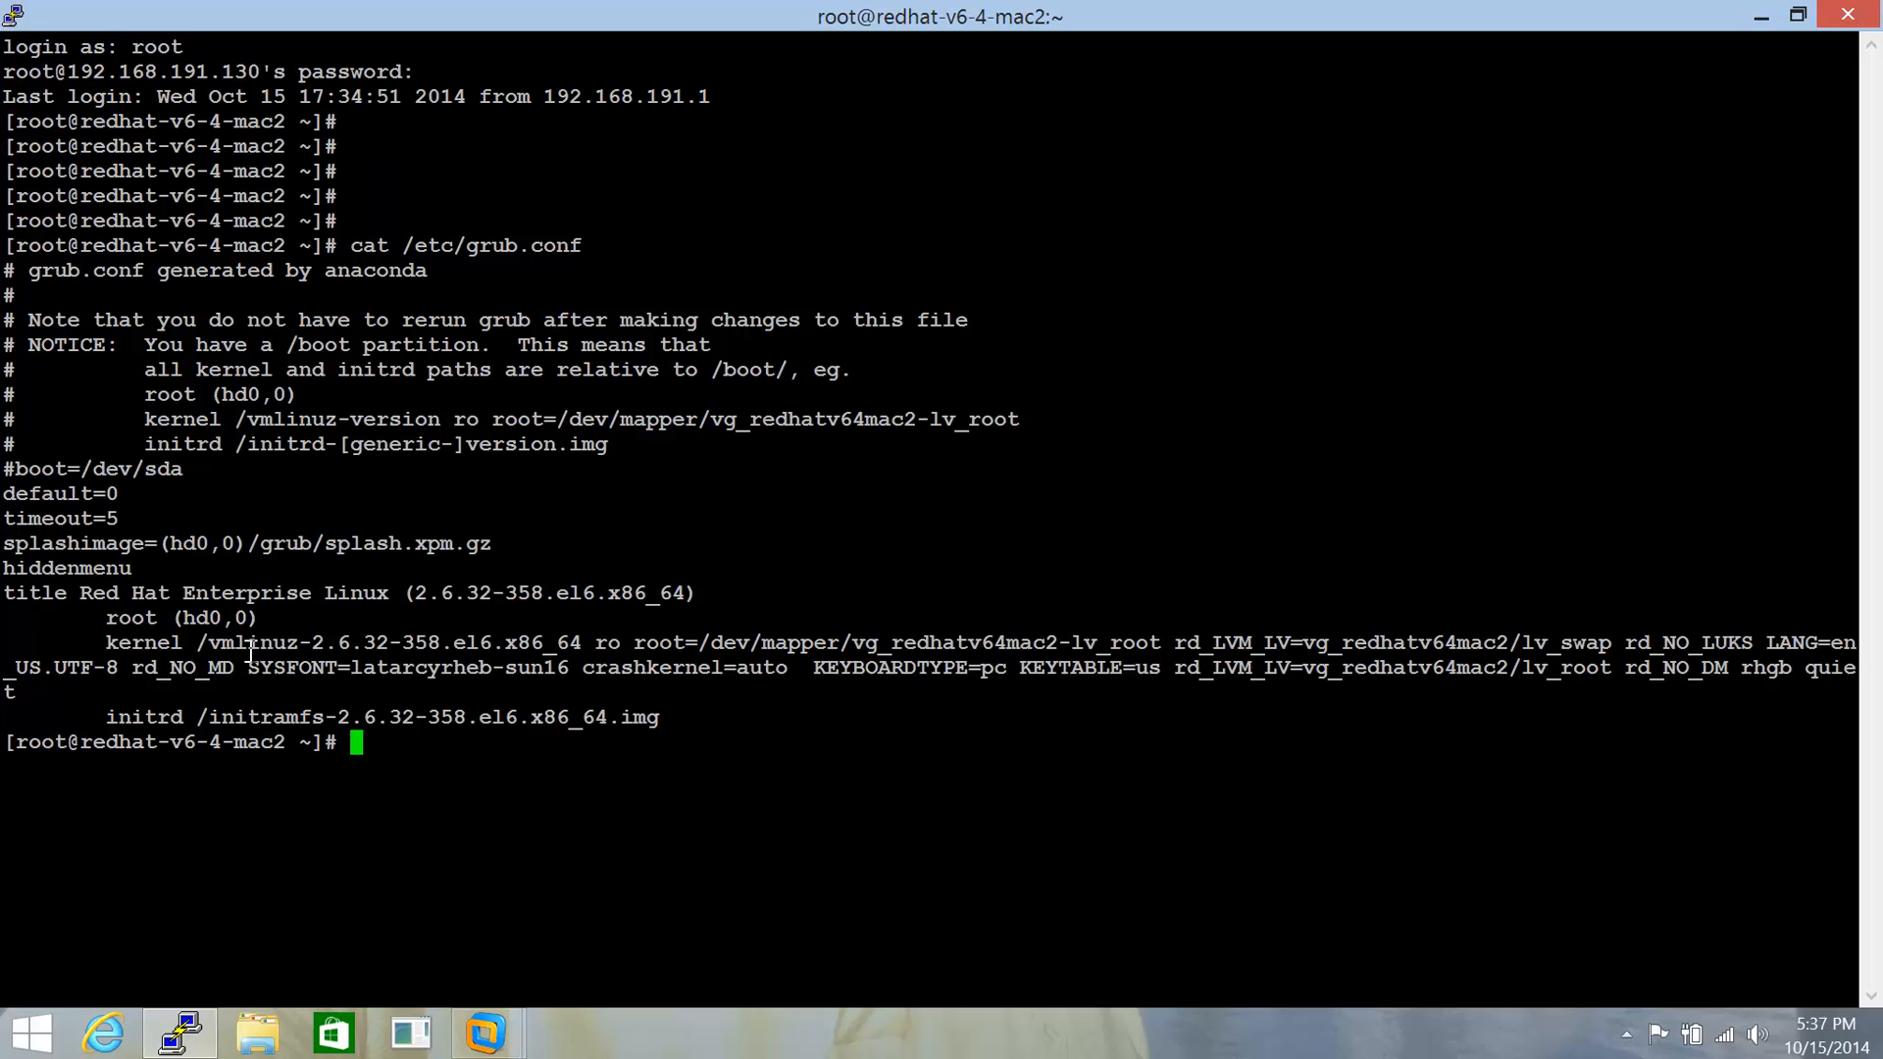
- Generate MD5 hashes of the GRUB password with grub-md5-crypt and grub-crypt --md5, checking grub-crypt's help
text(grub-md5)
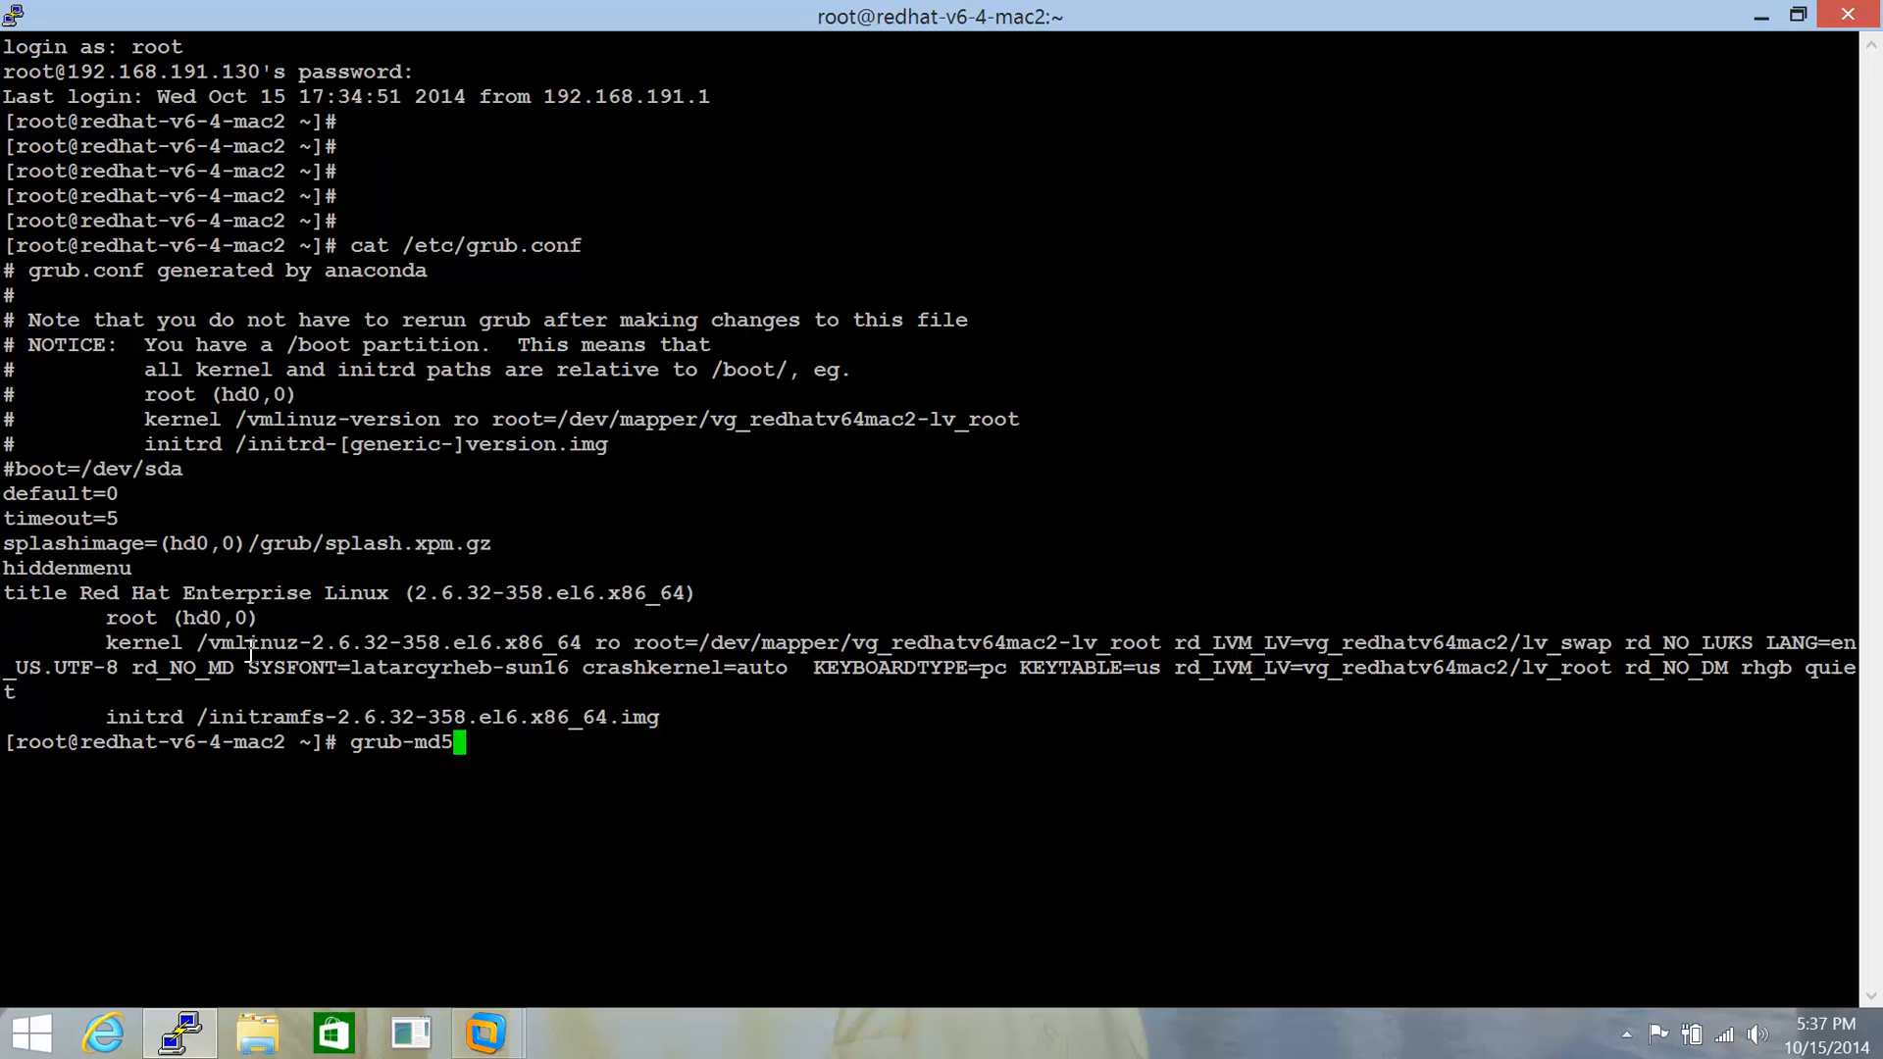
text(-crypt)
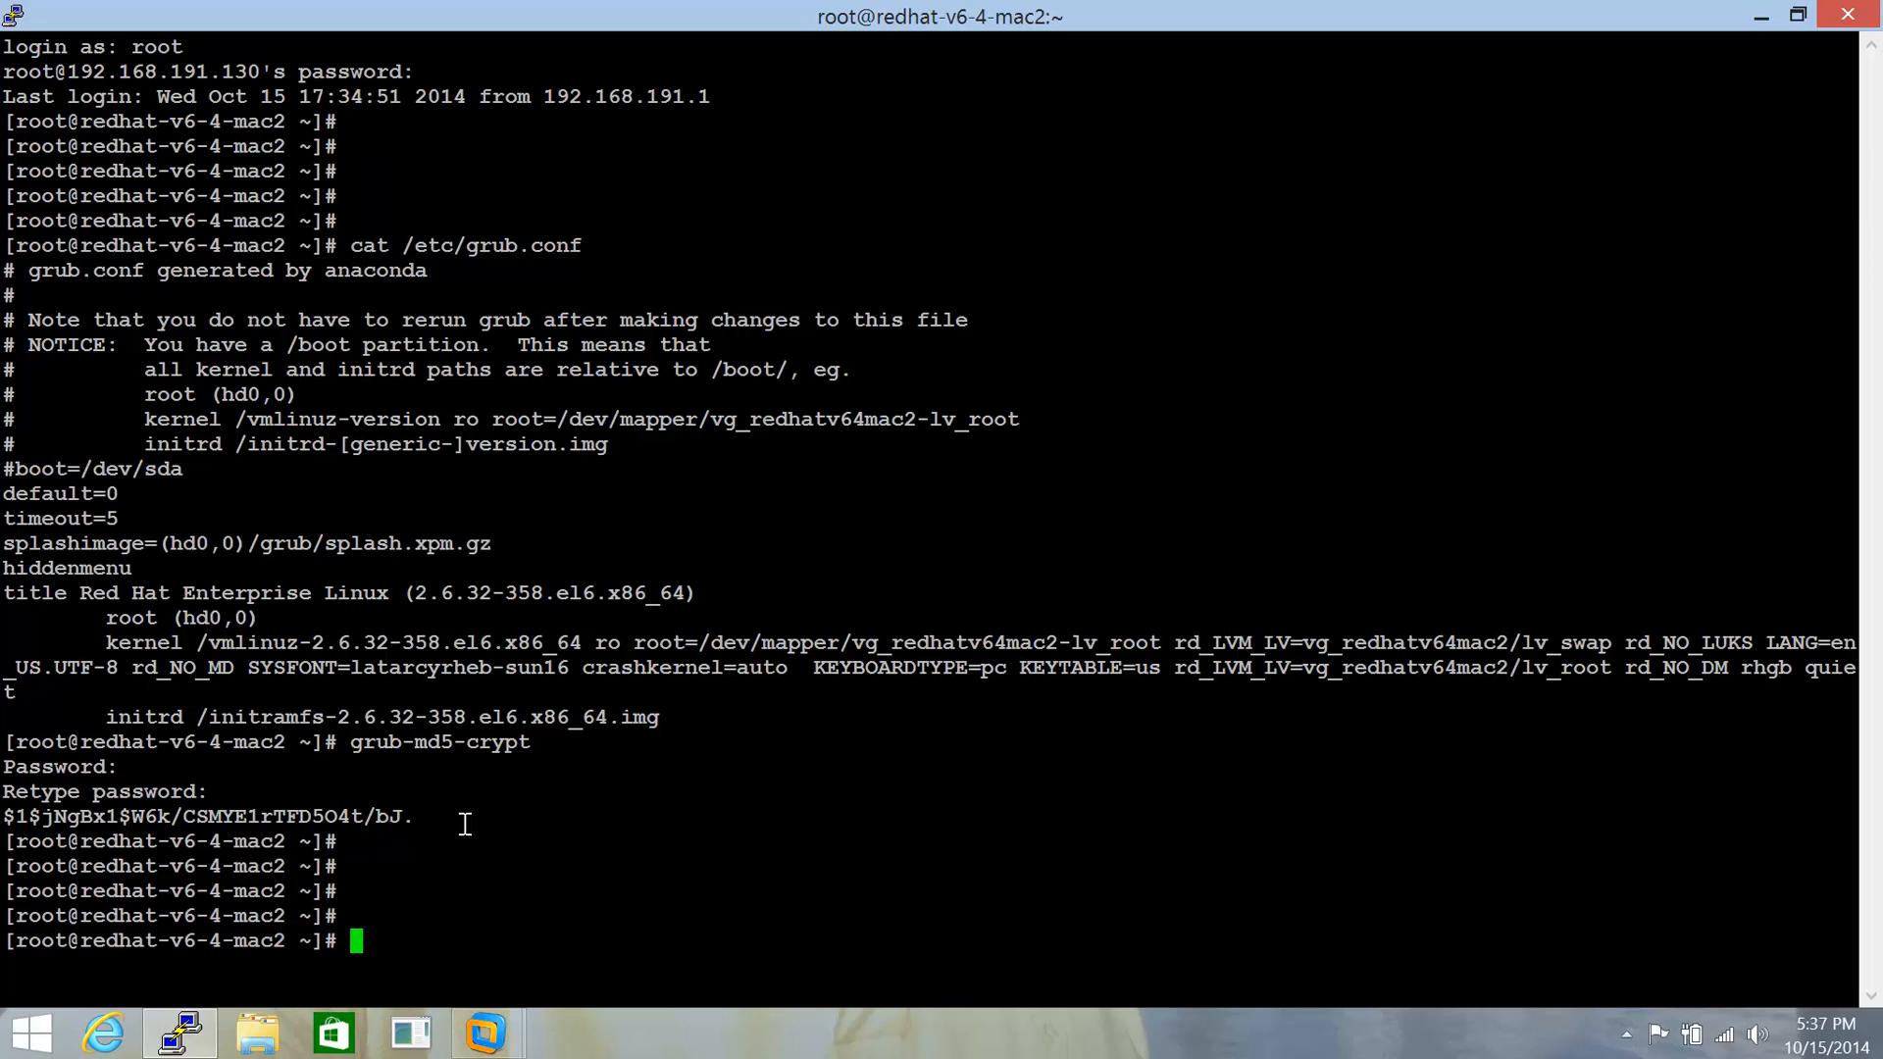
text(grub-)
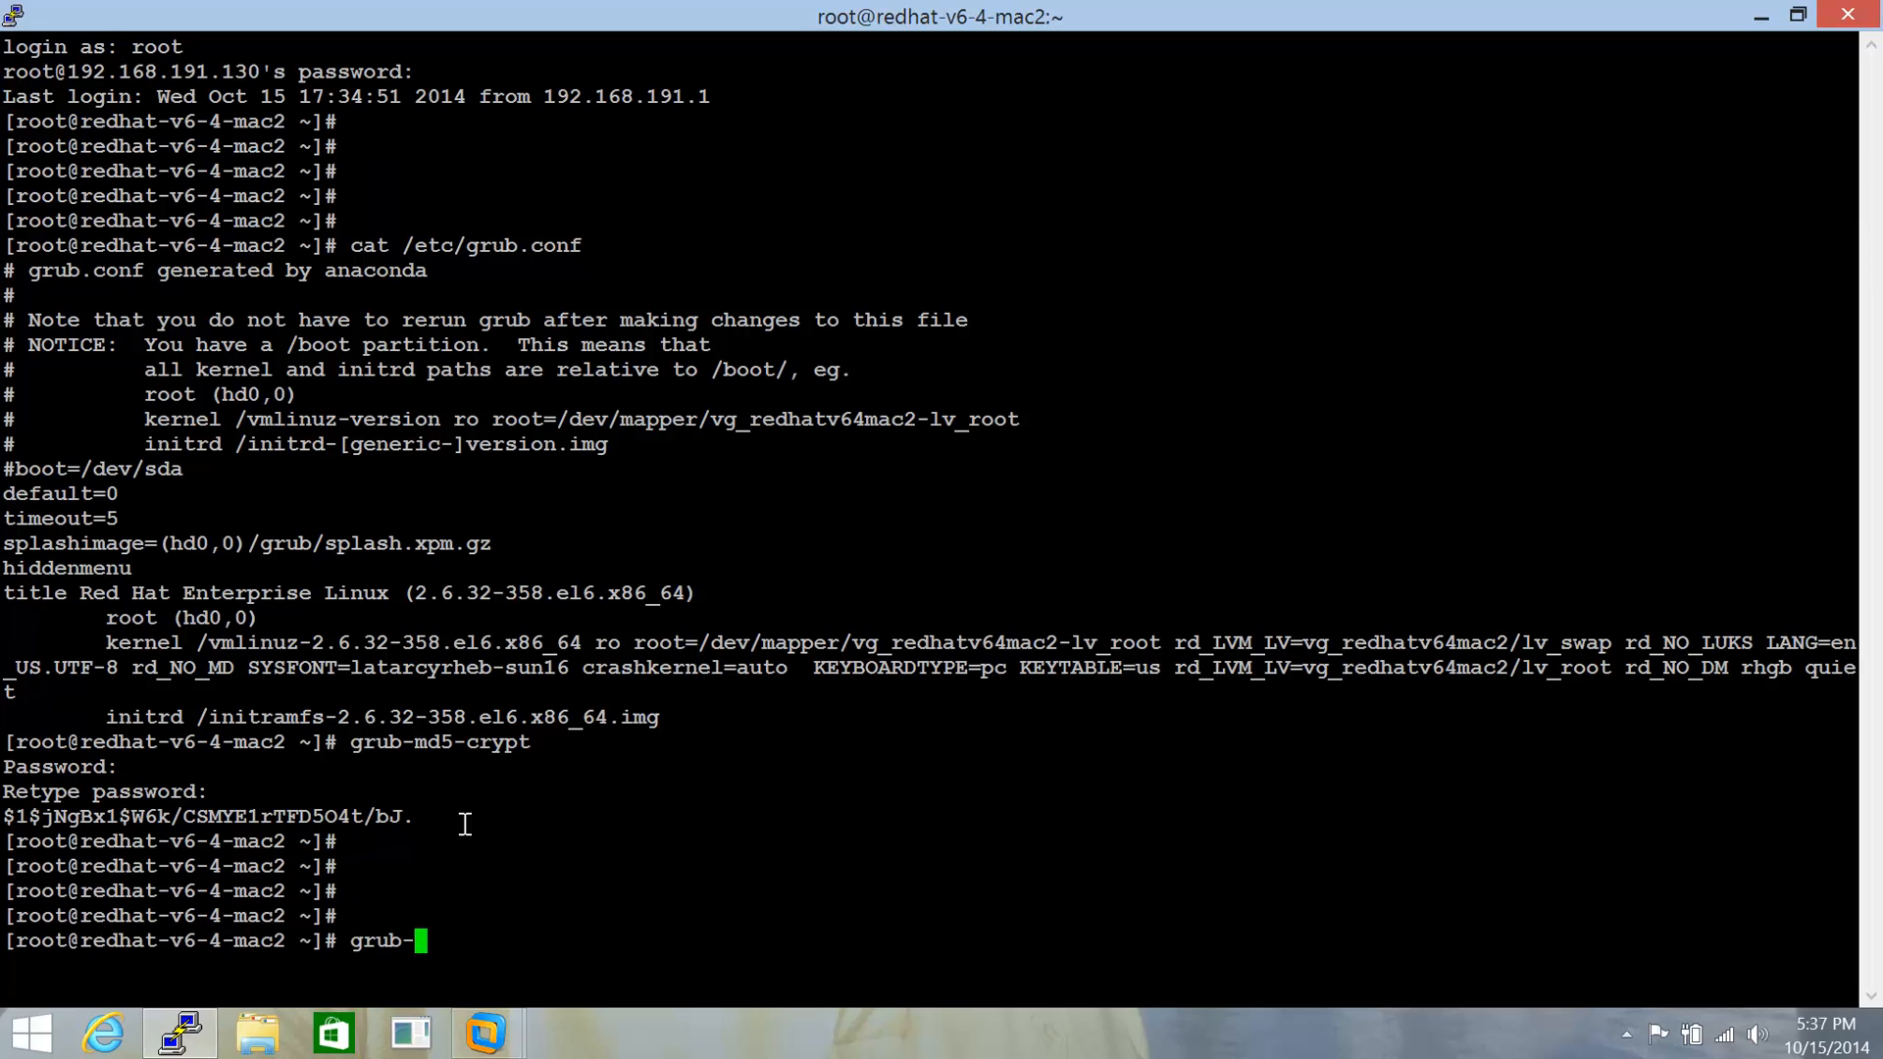
text(cryopt -h)
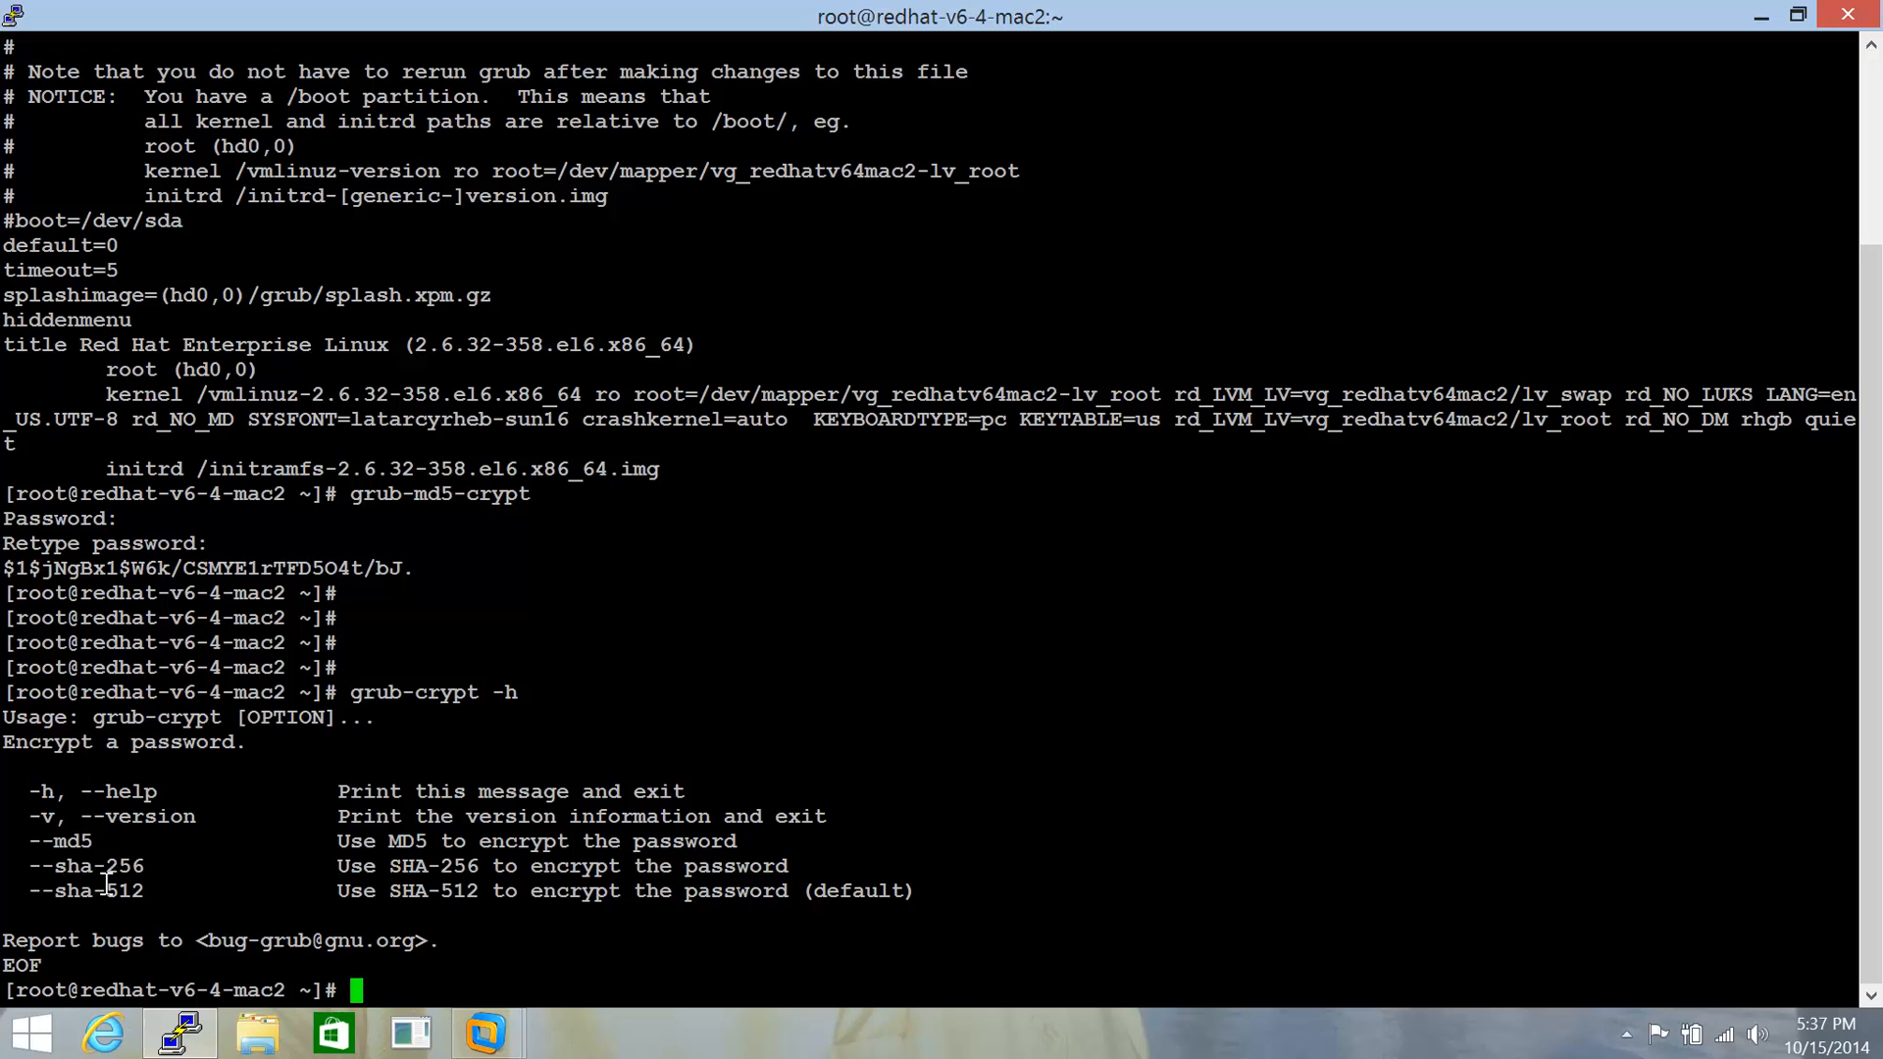
mouse_move(204, 794)
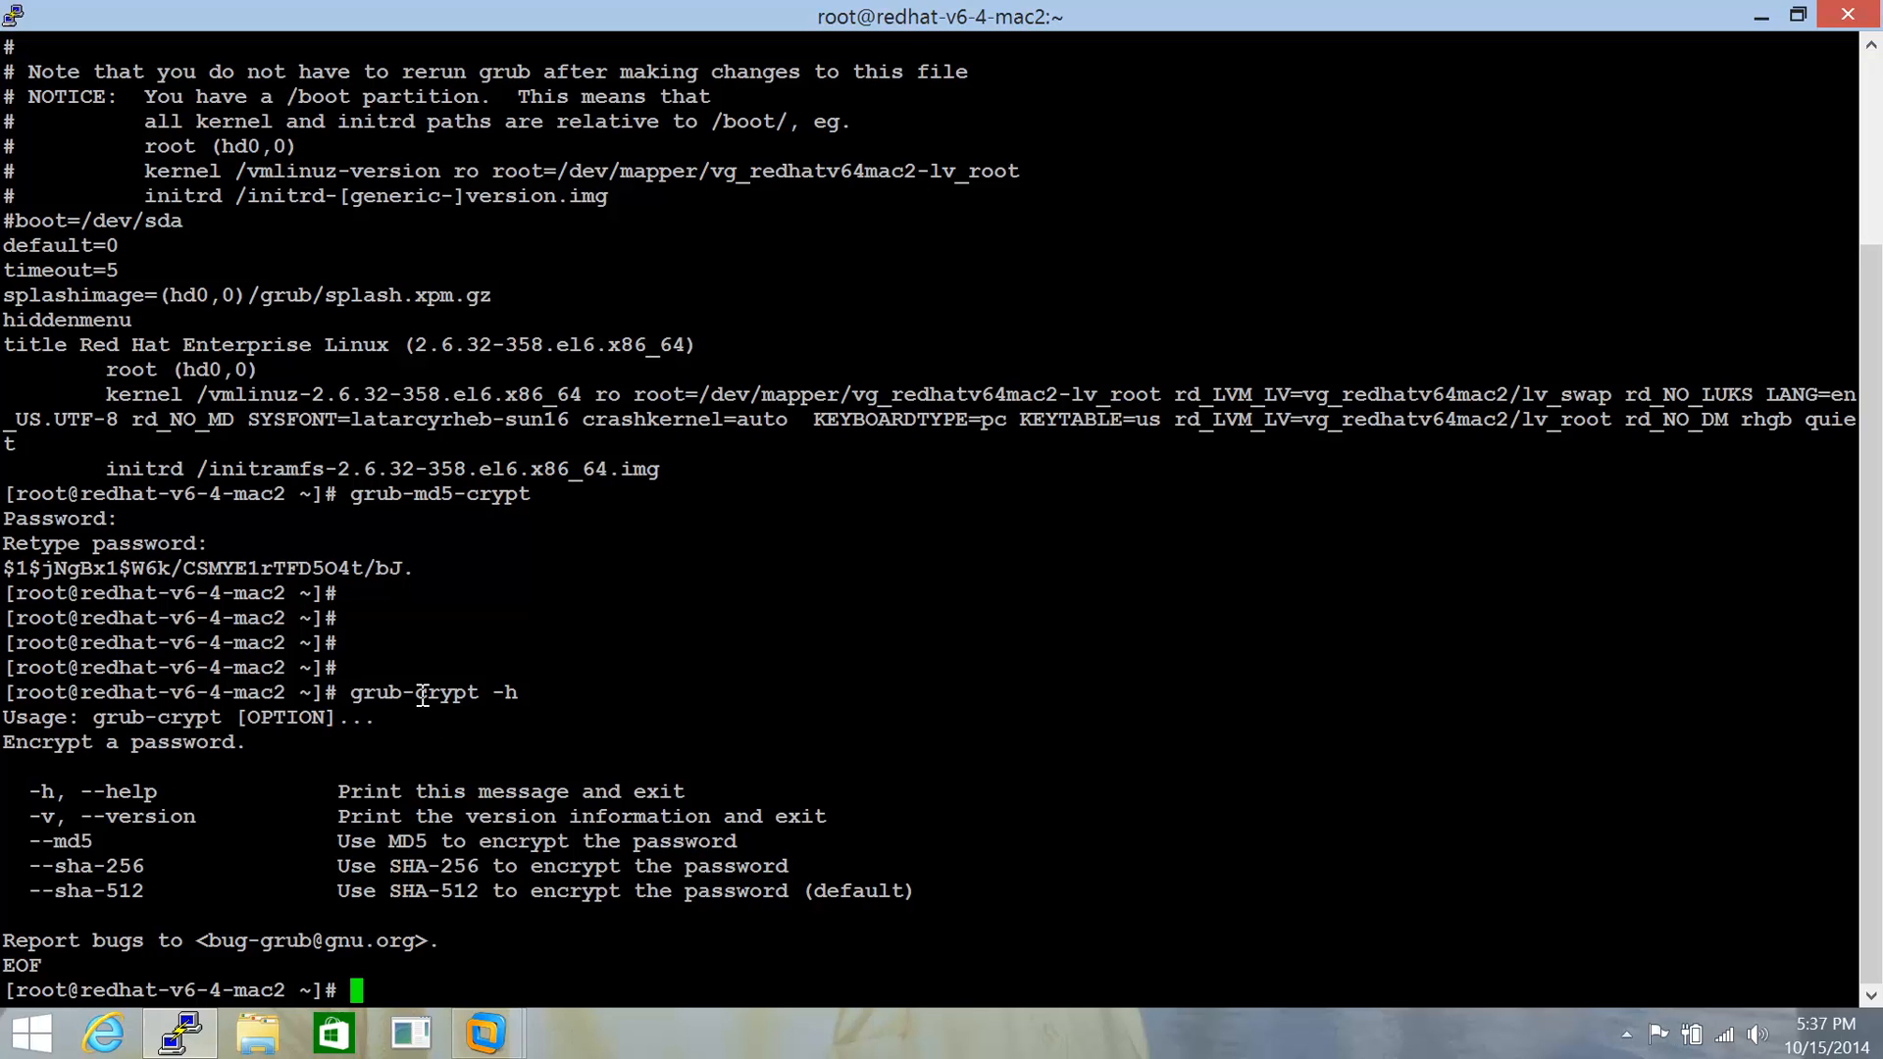
text(grub-crypt --md5)
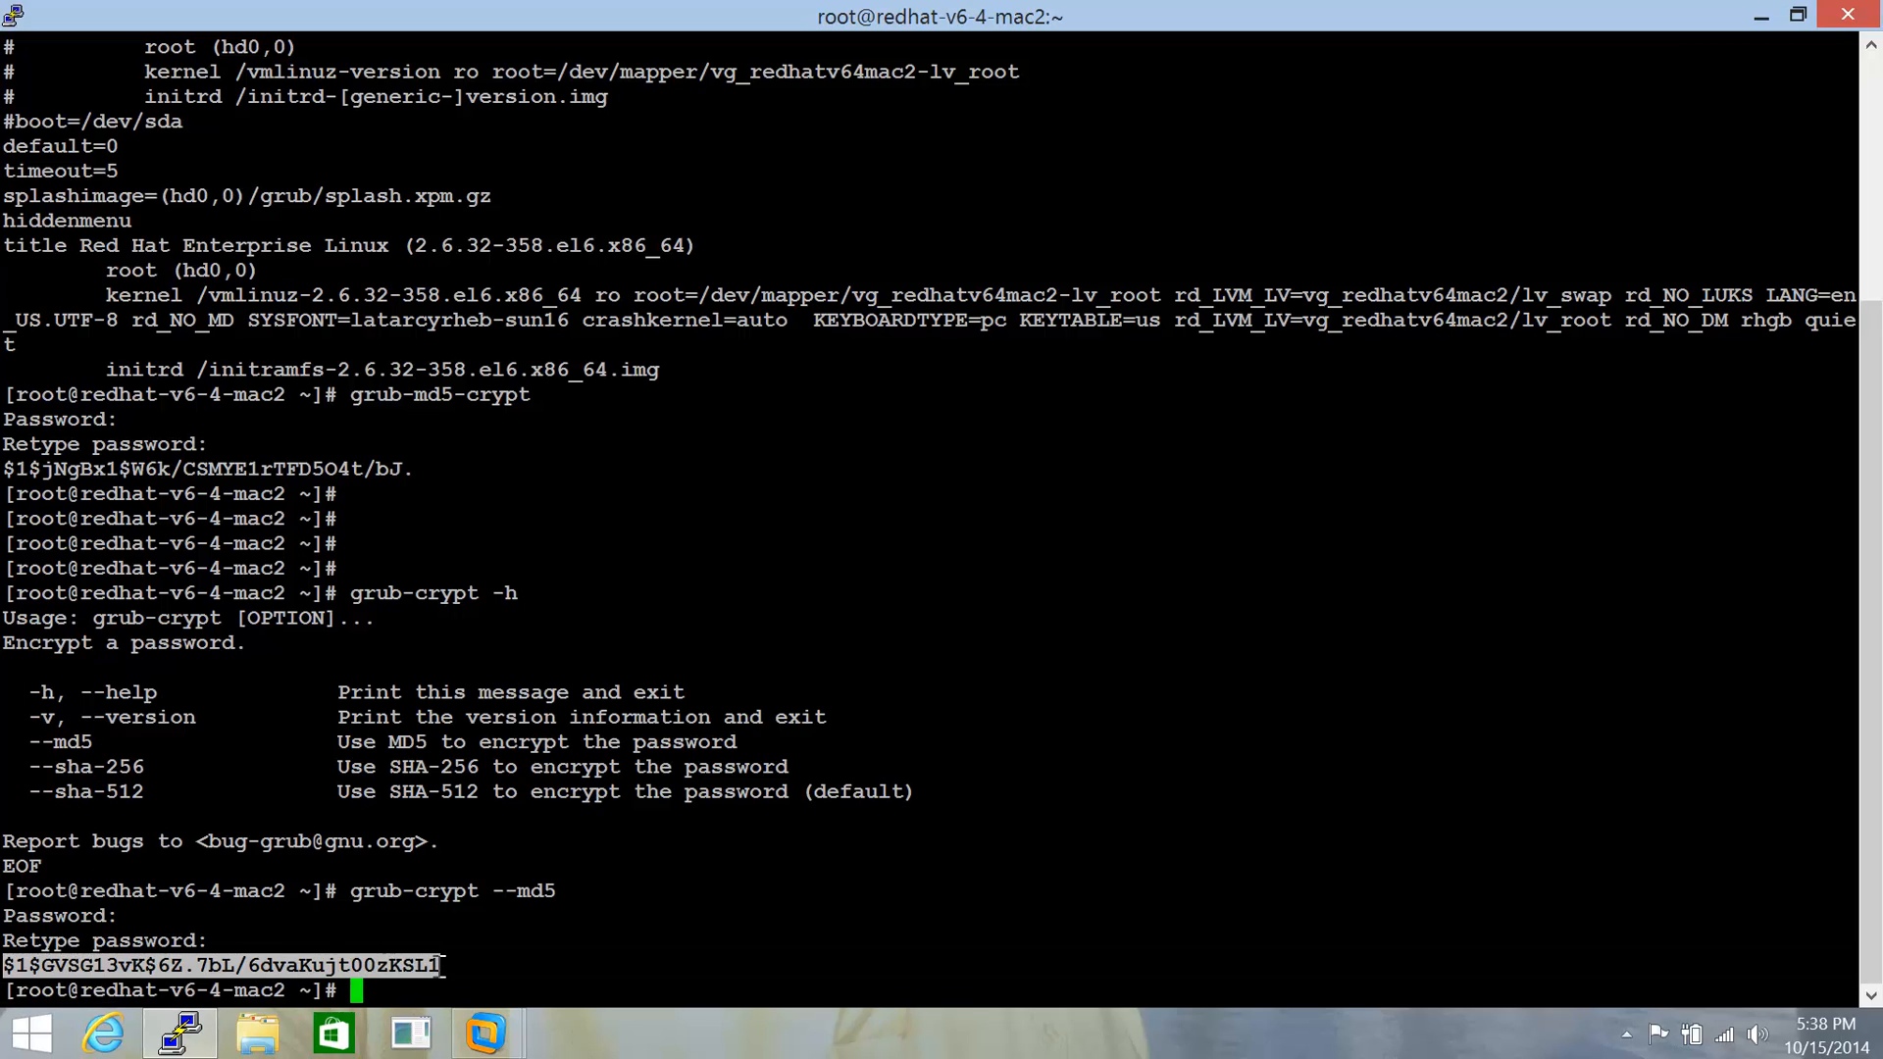
- Edit /etc/grub.conf in vi, adding a 'password --md5 <hash>' line below splashimage, and save
text(vi /etc/)
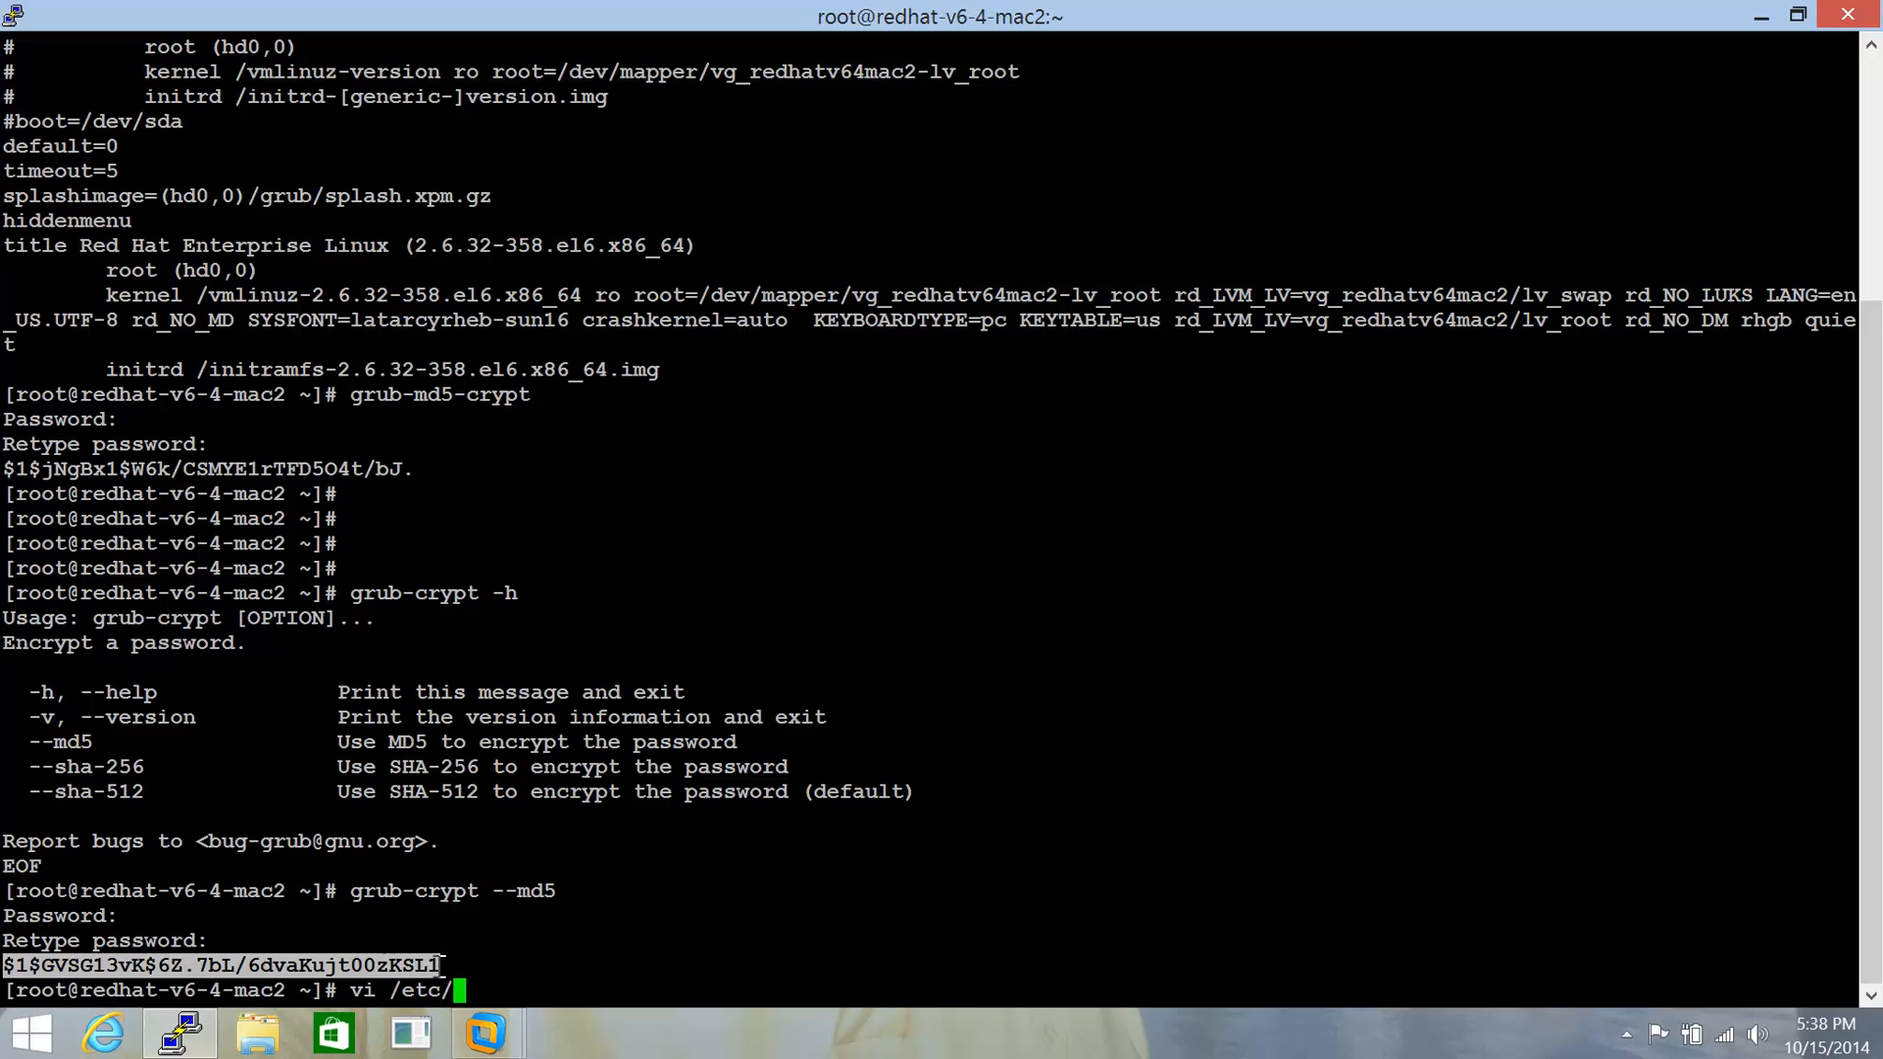
text(grub.c)
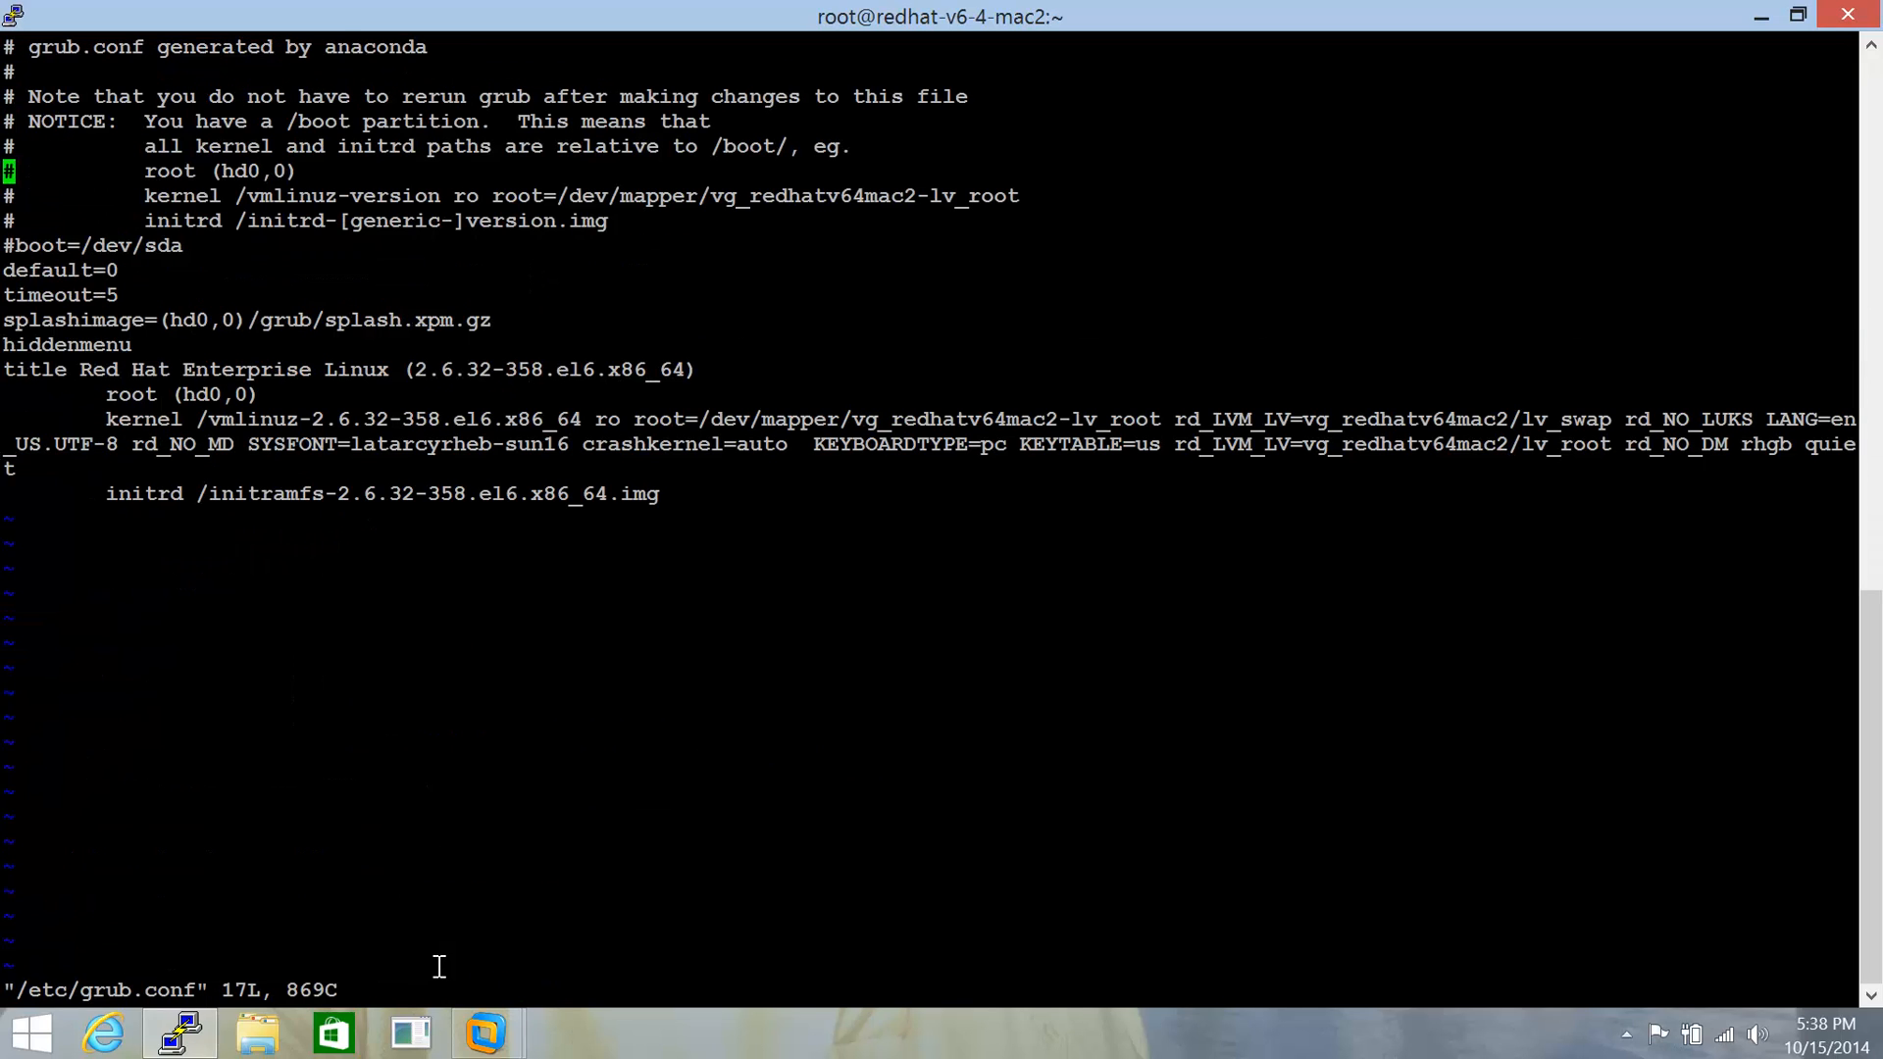
key(j)
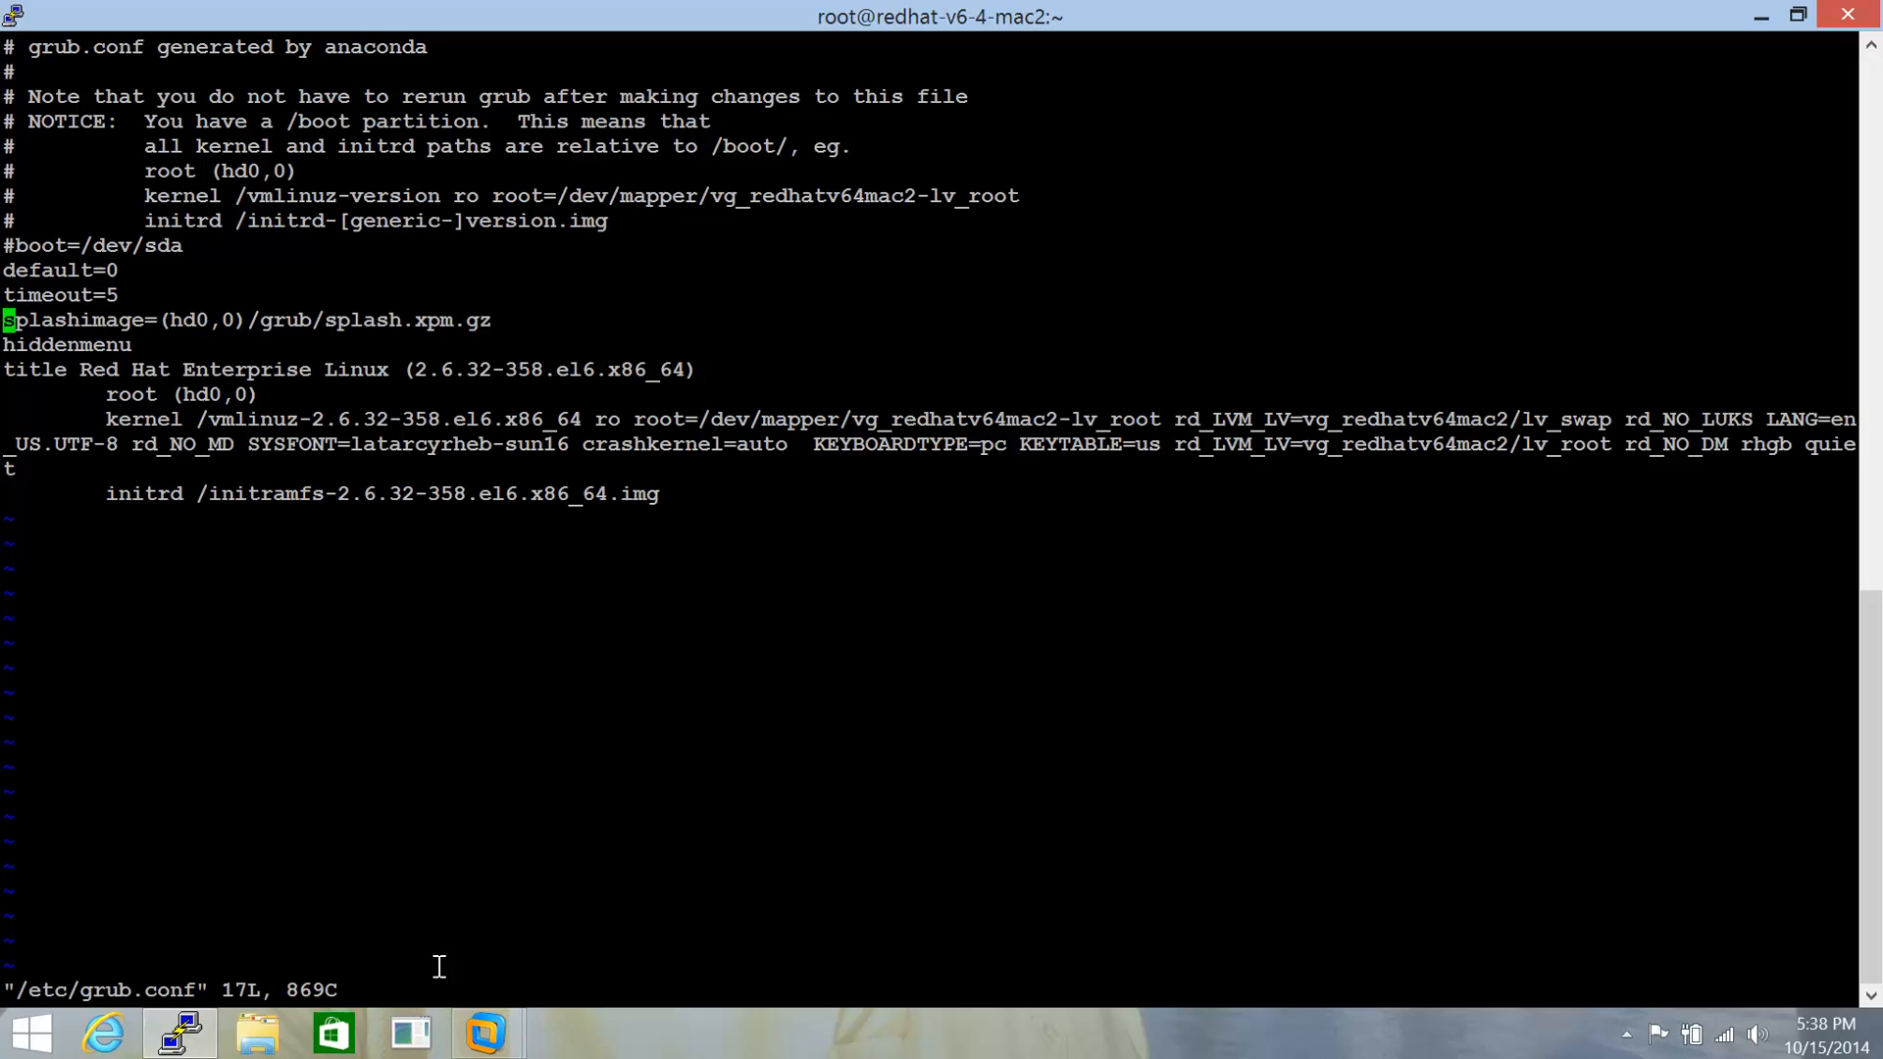
text(passw)
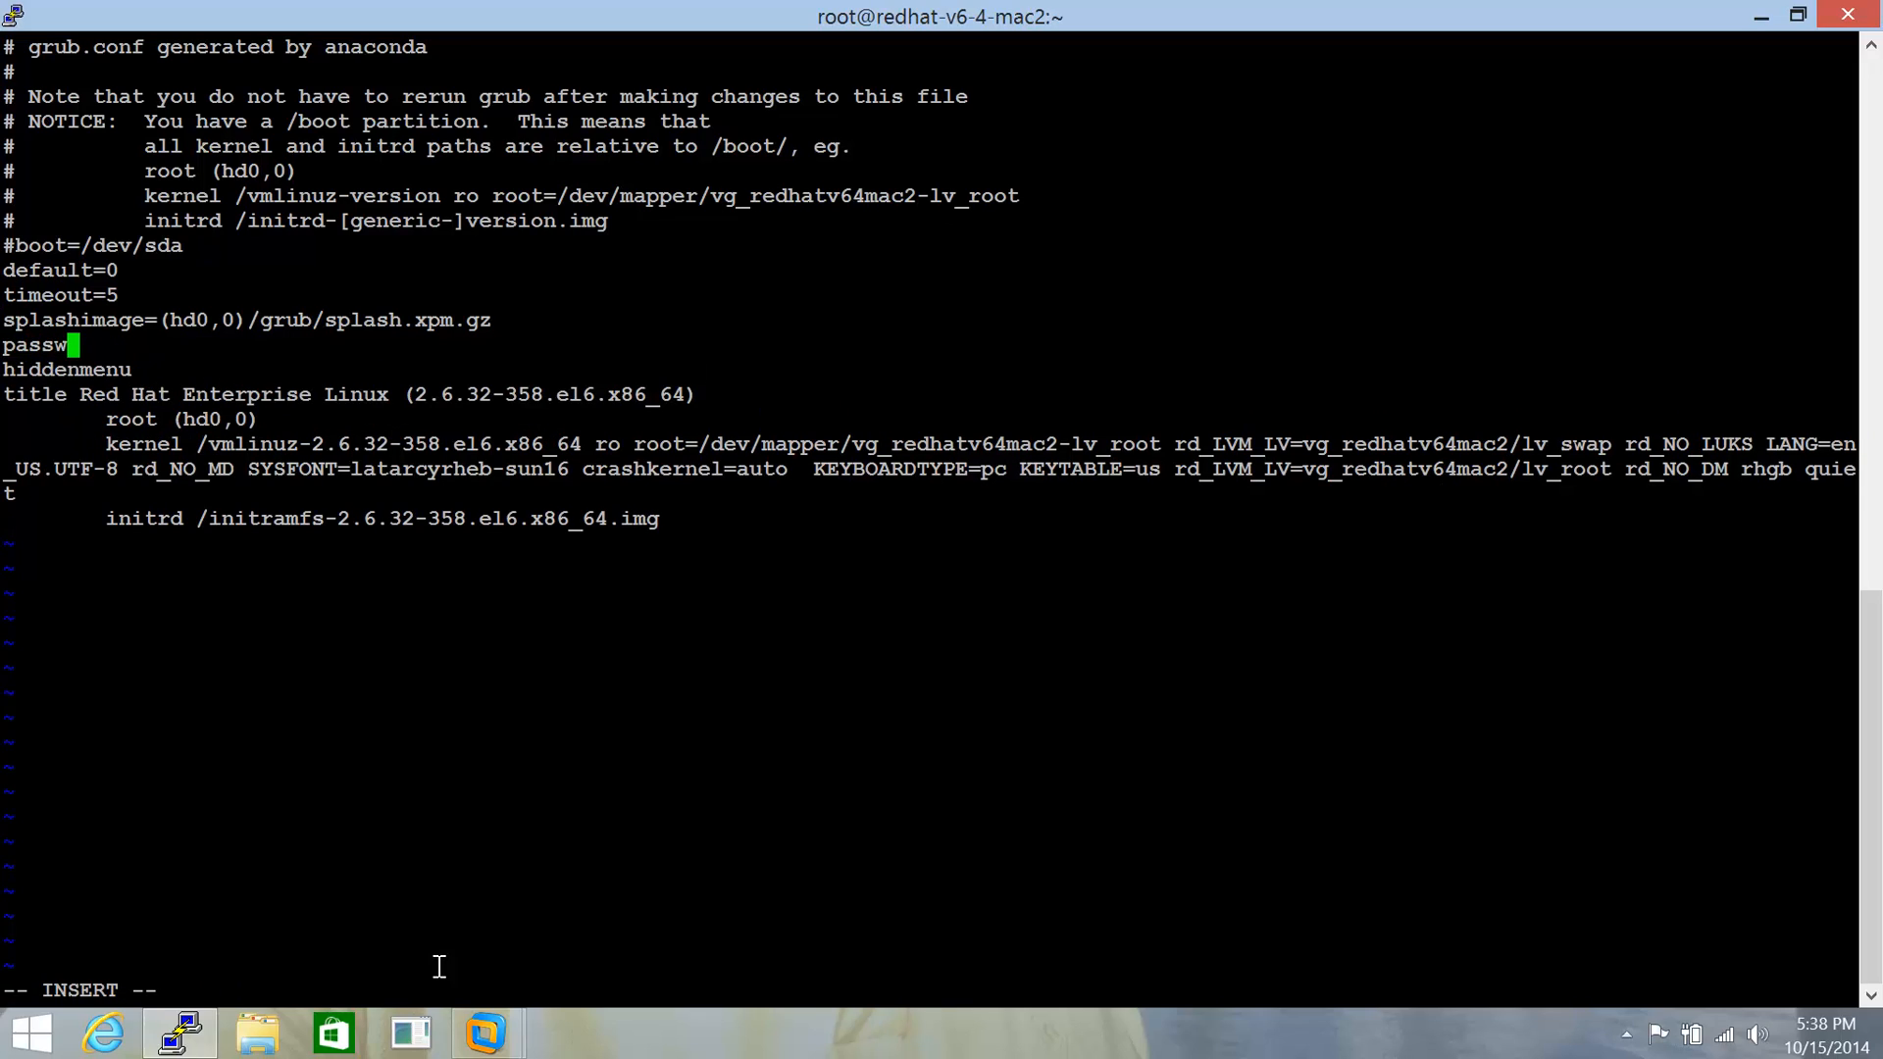
text(ord)
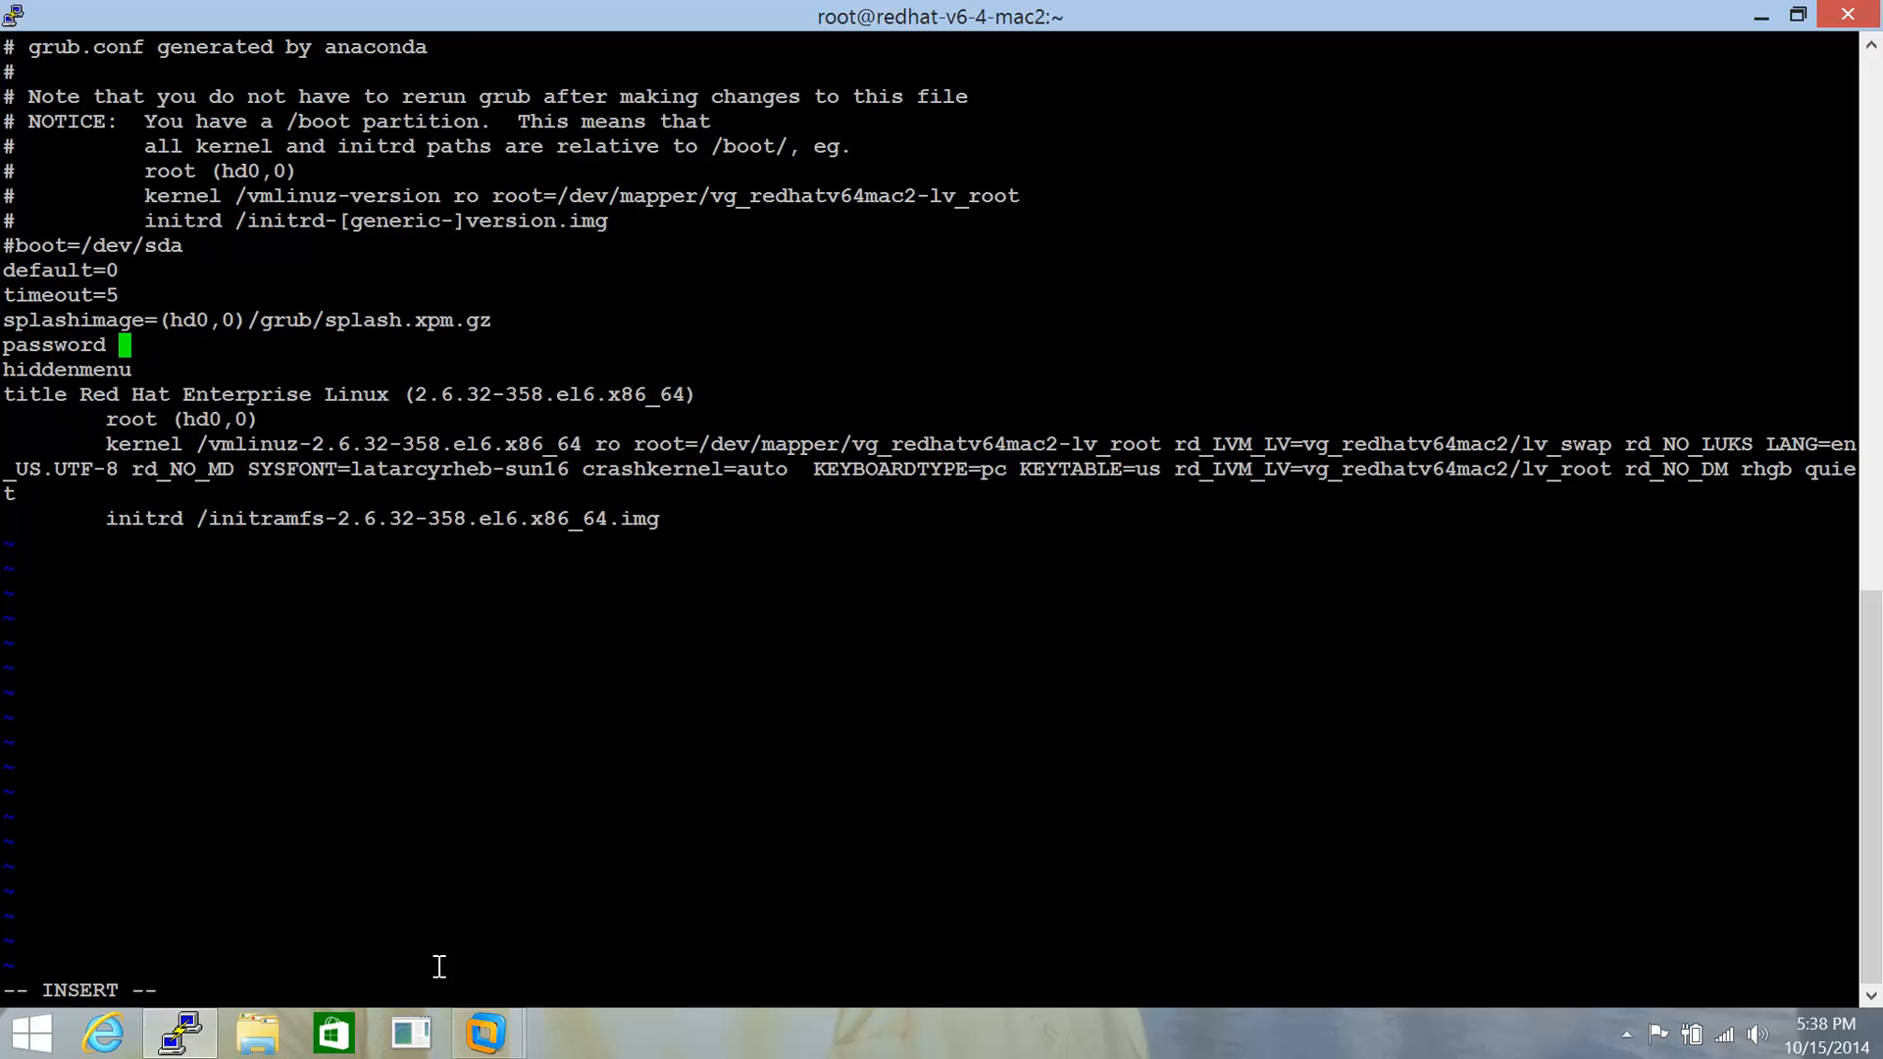
text(--md)
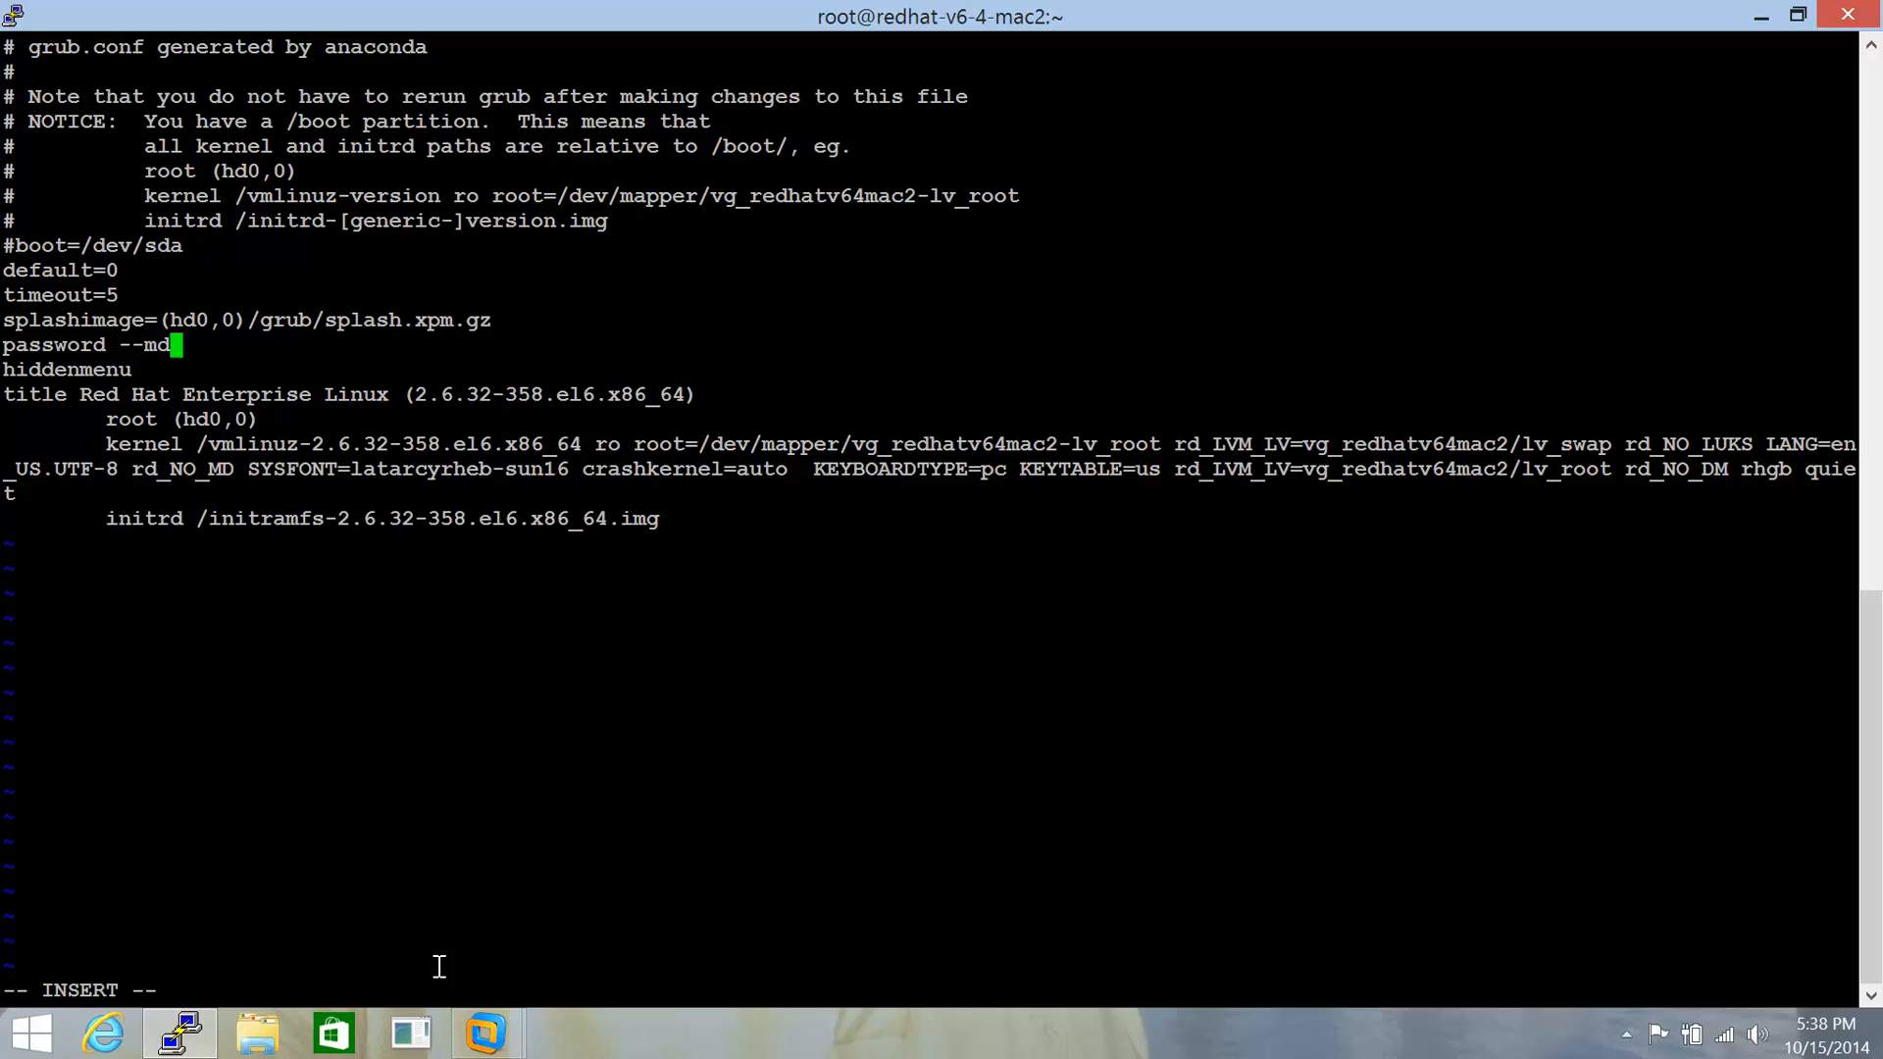
text(5)
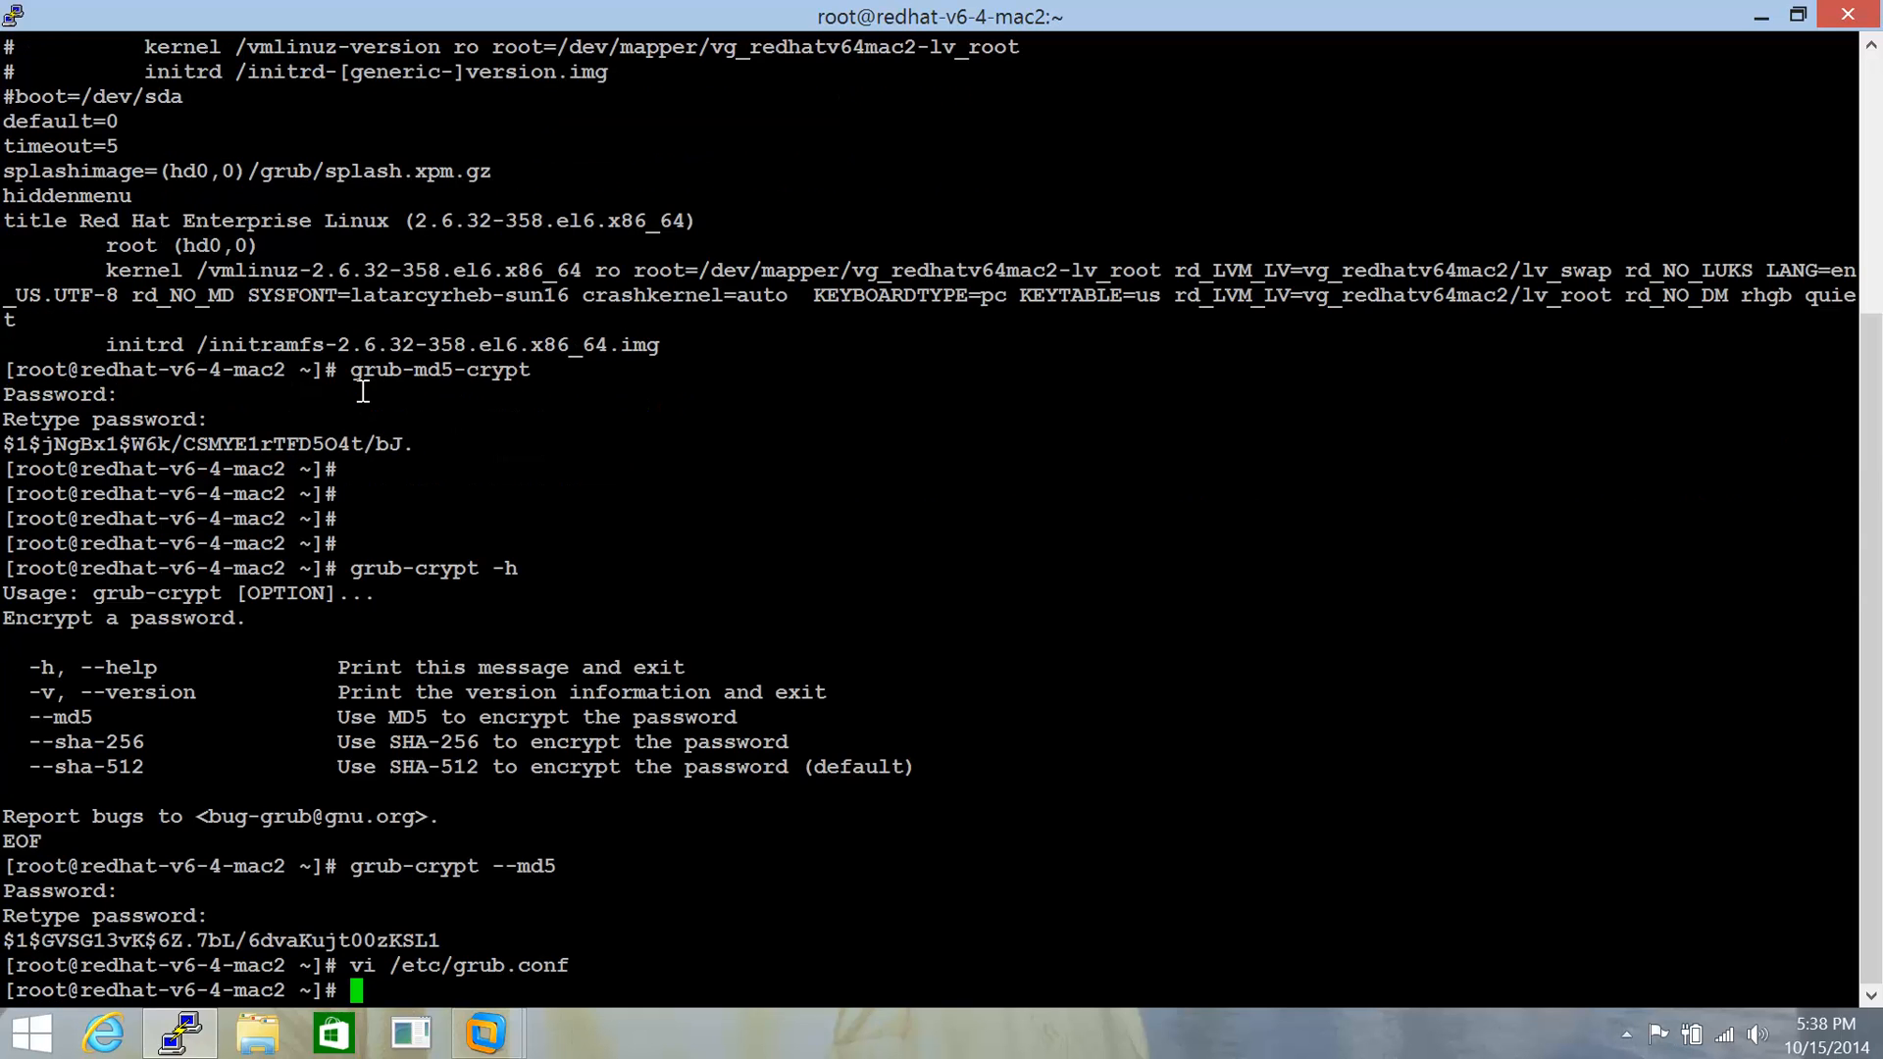
- Reboot the server from the root shell
text(rebo)
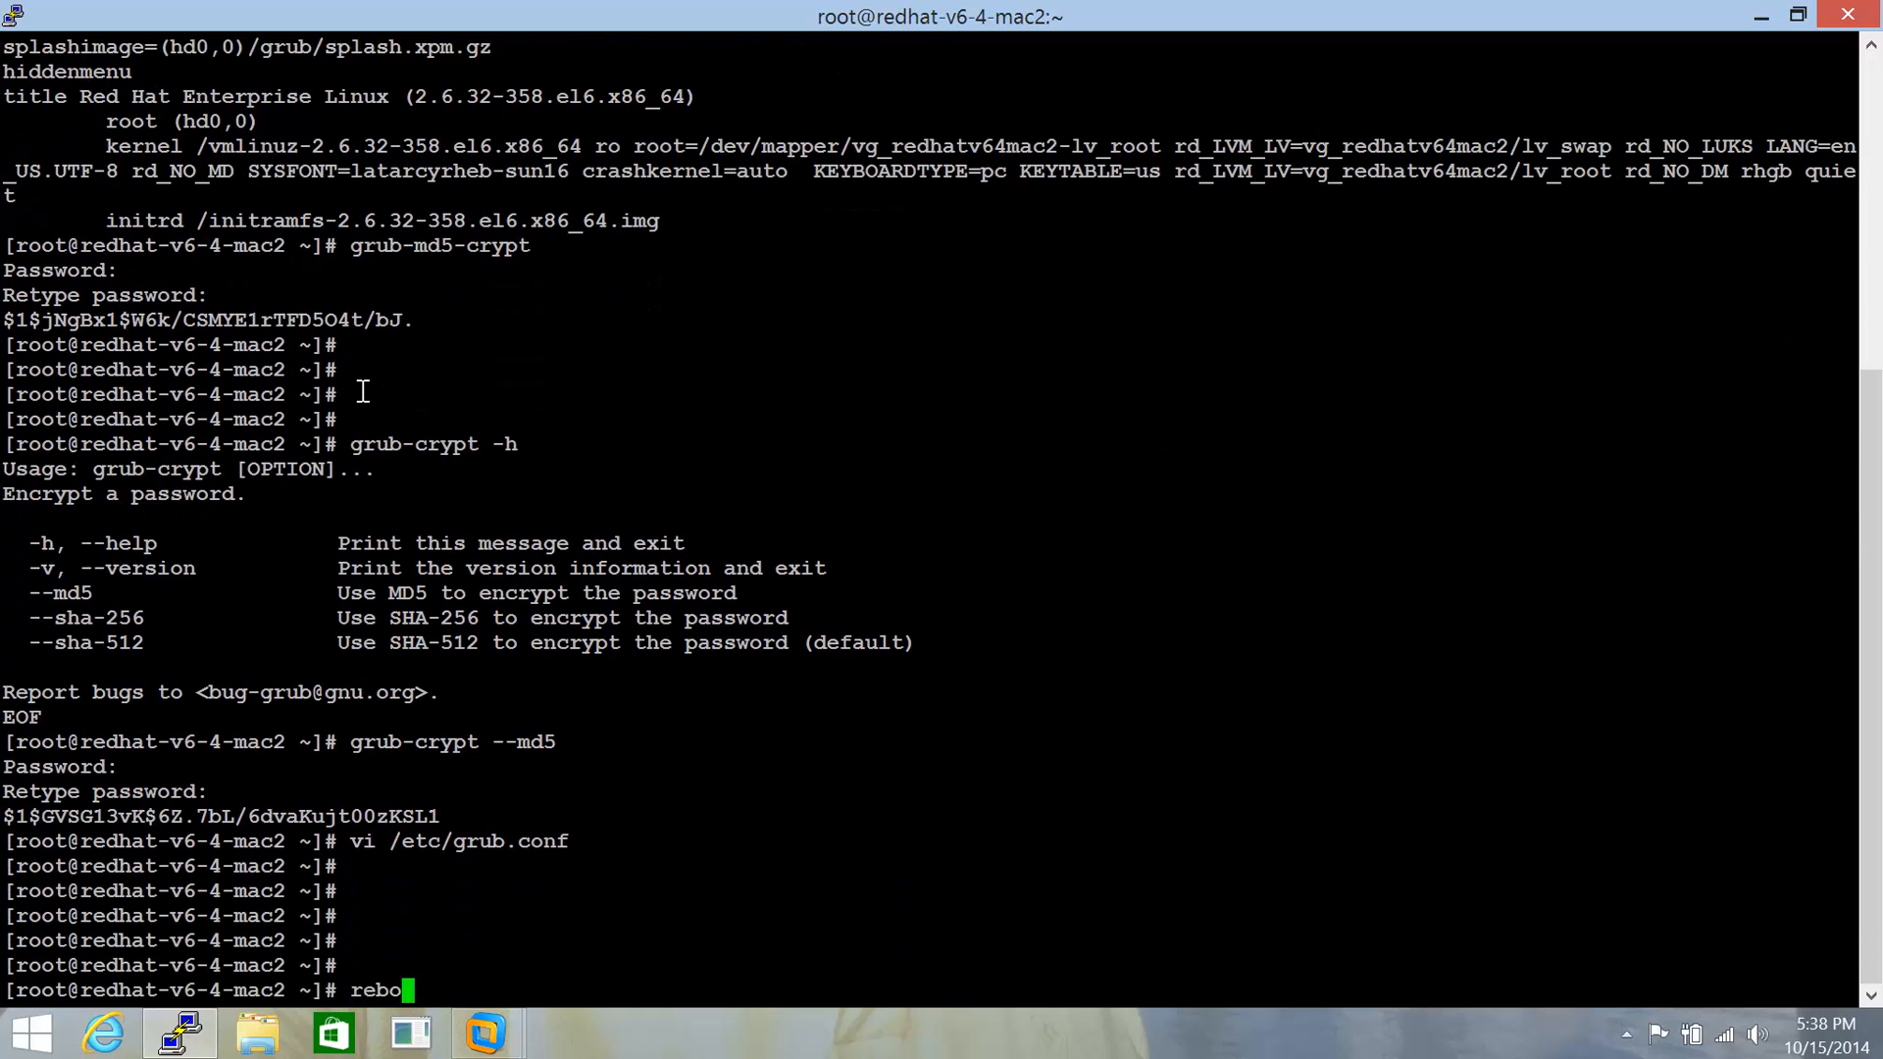
text(ot)
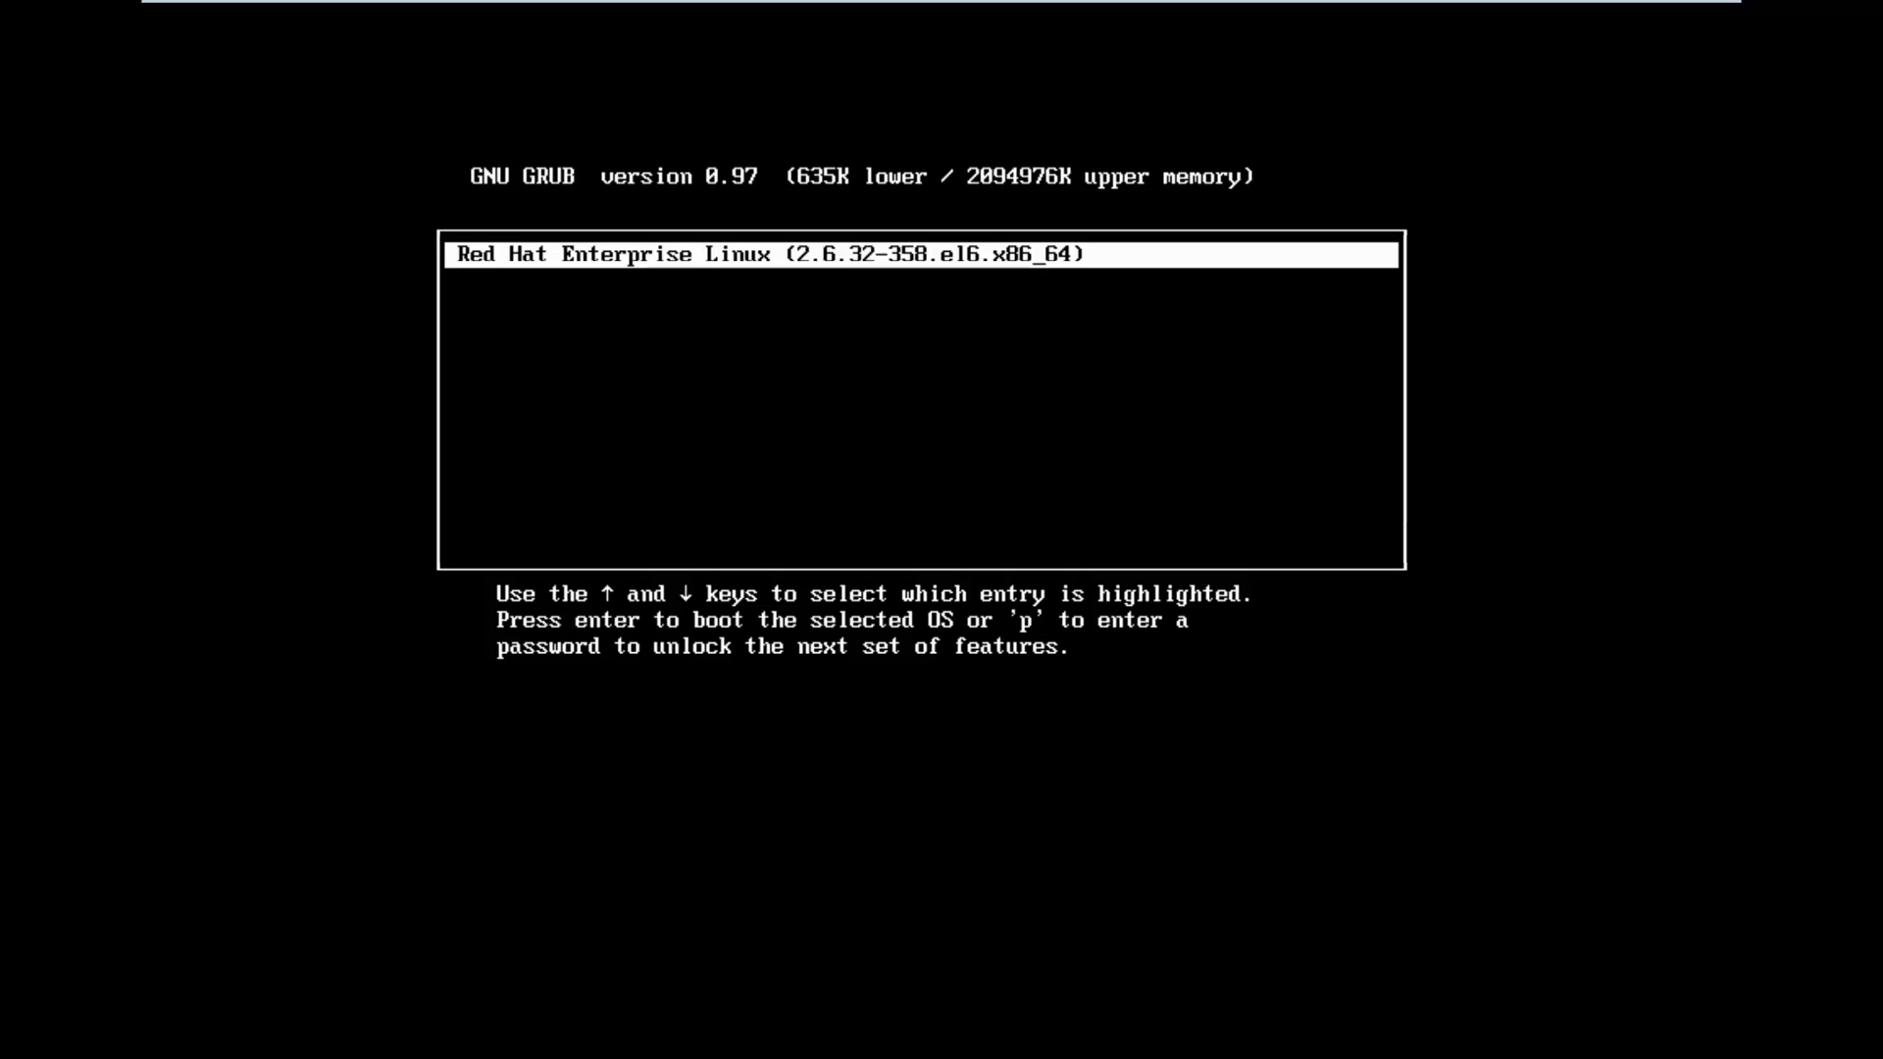
- Enter the GRUB password to unlock the menu and edit the Red Hat entry's boot commands
text(****)
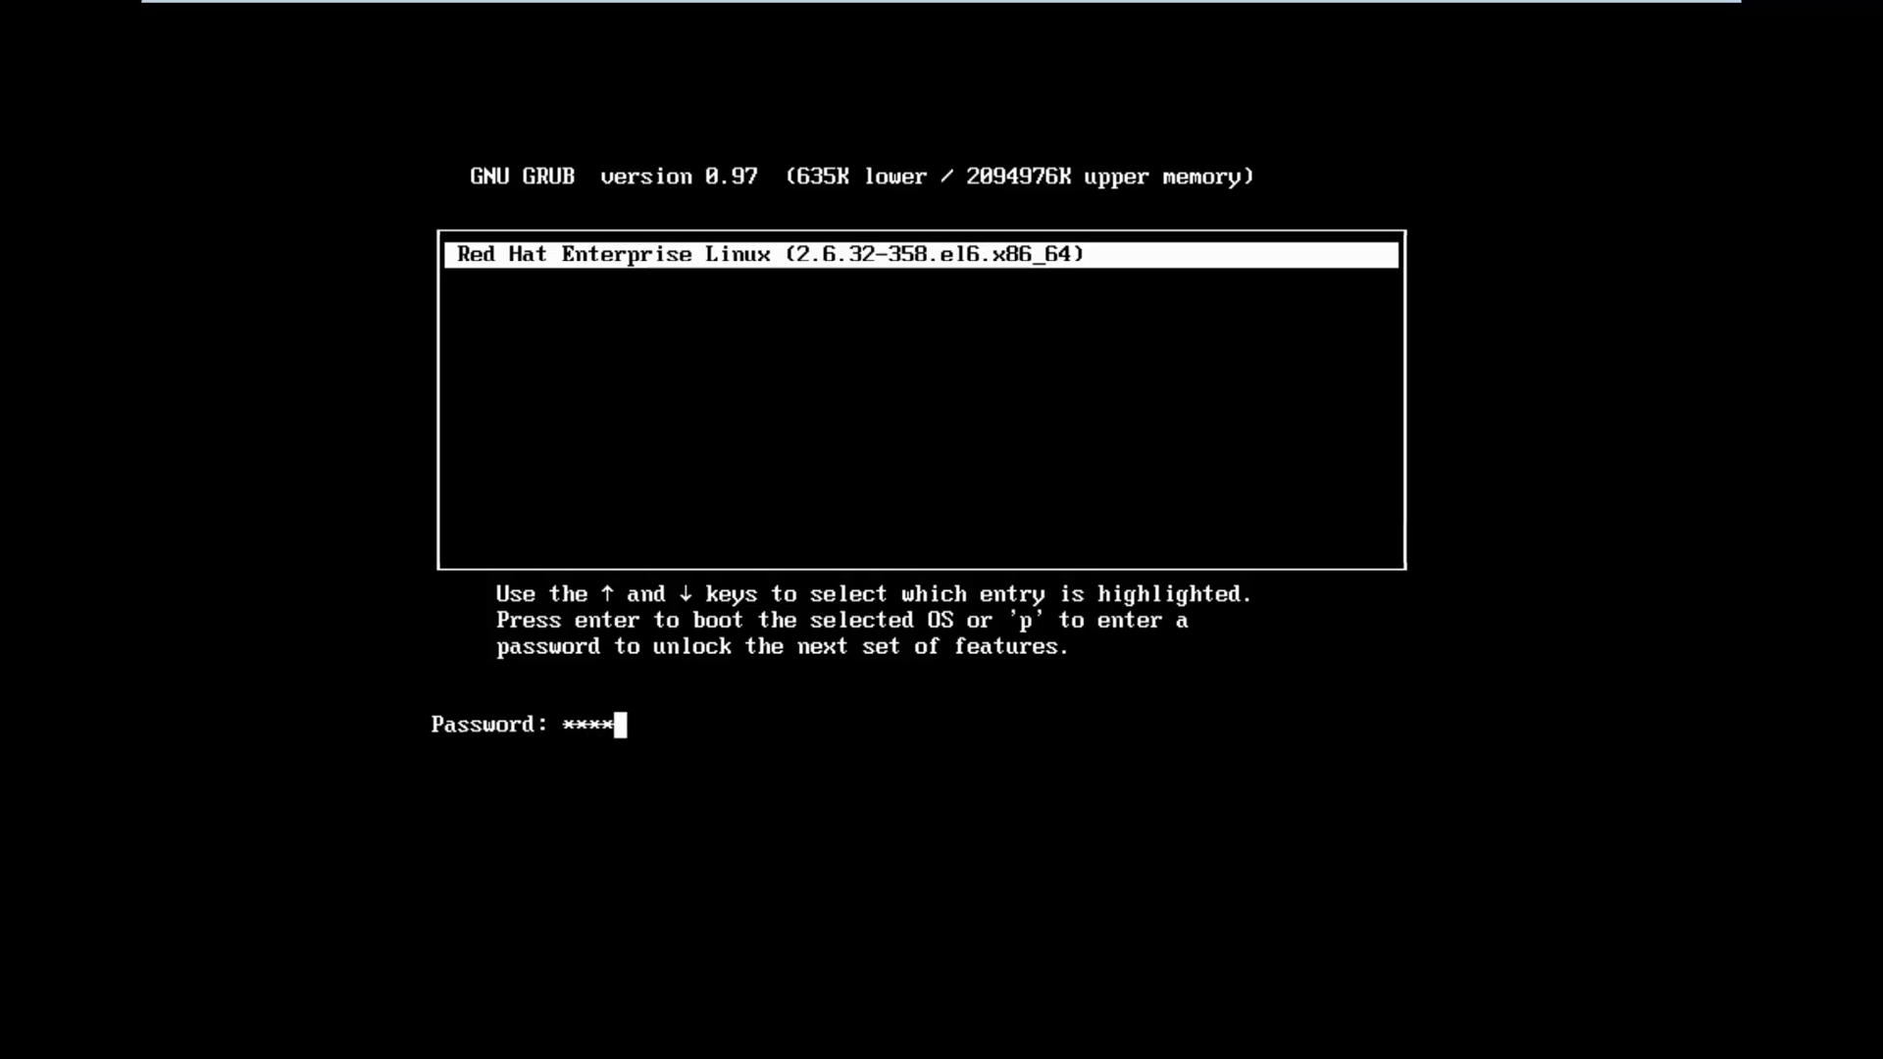
key(Return)
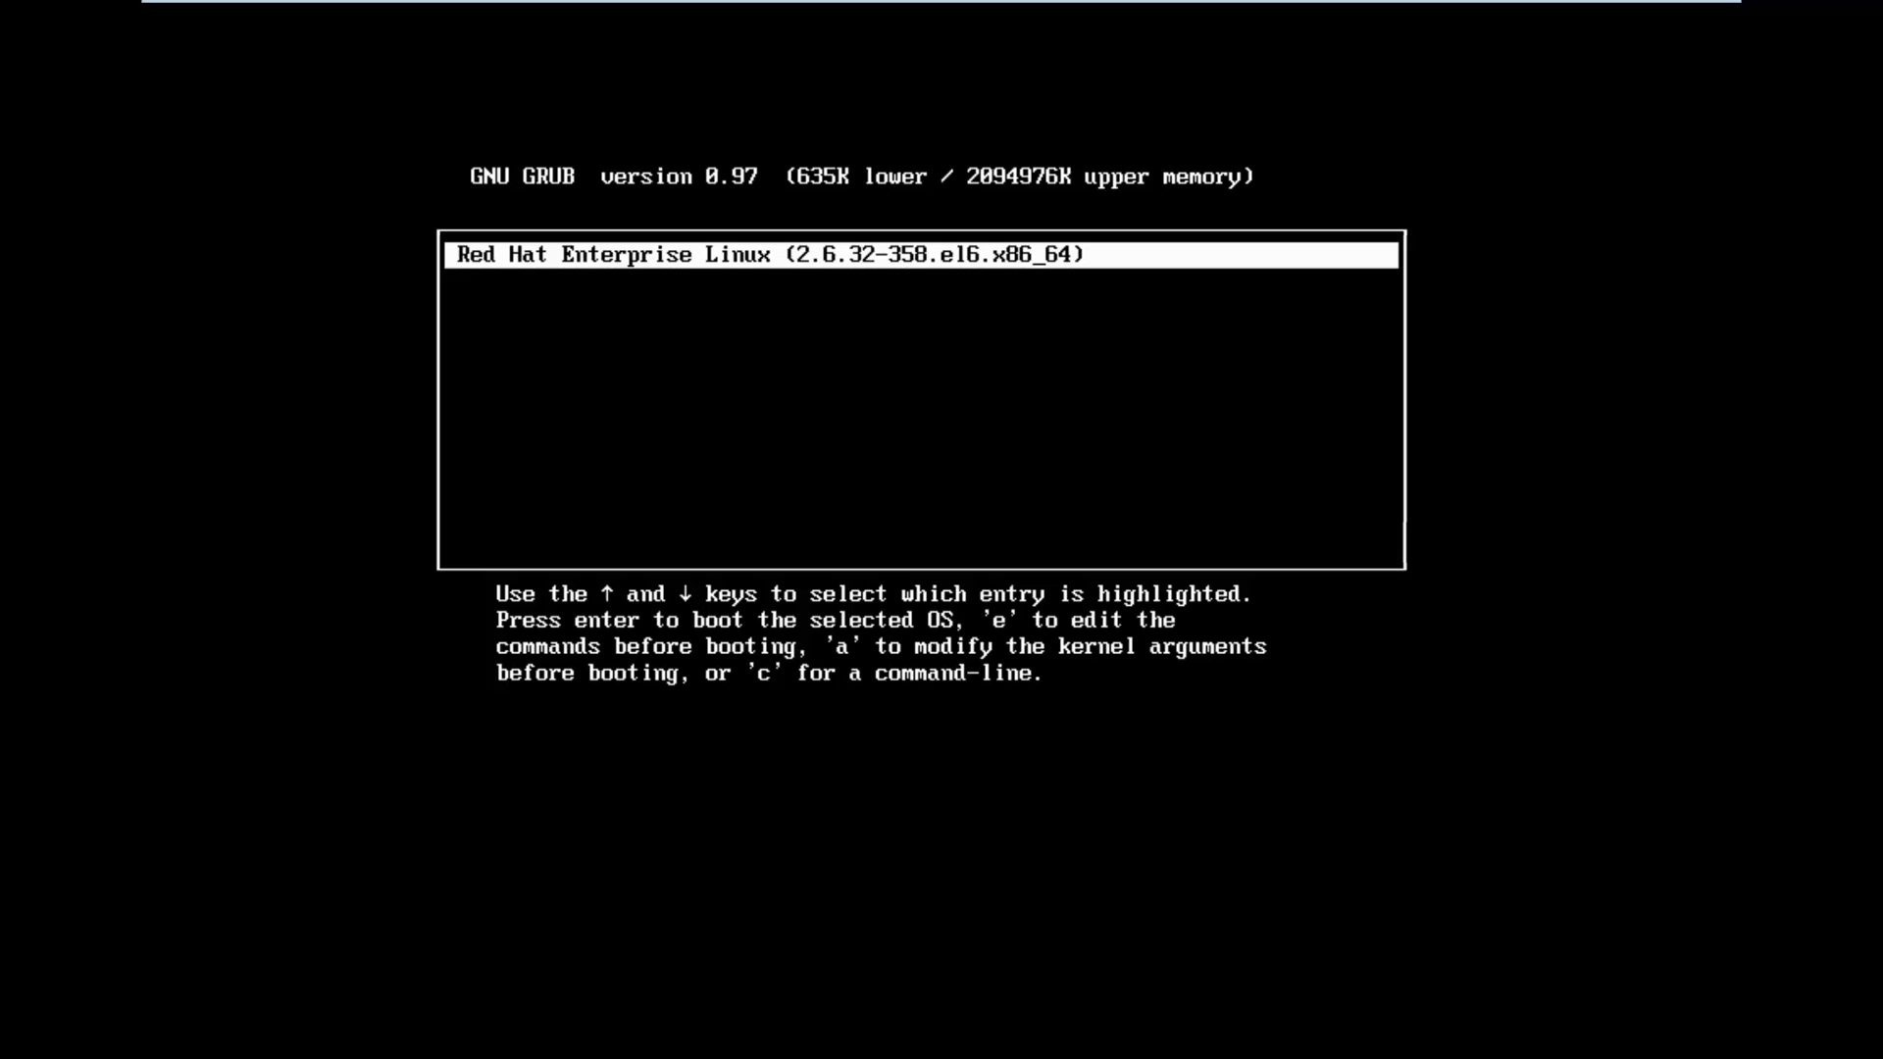
key(e)
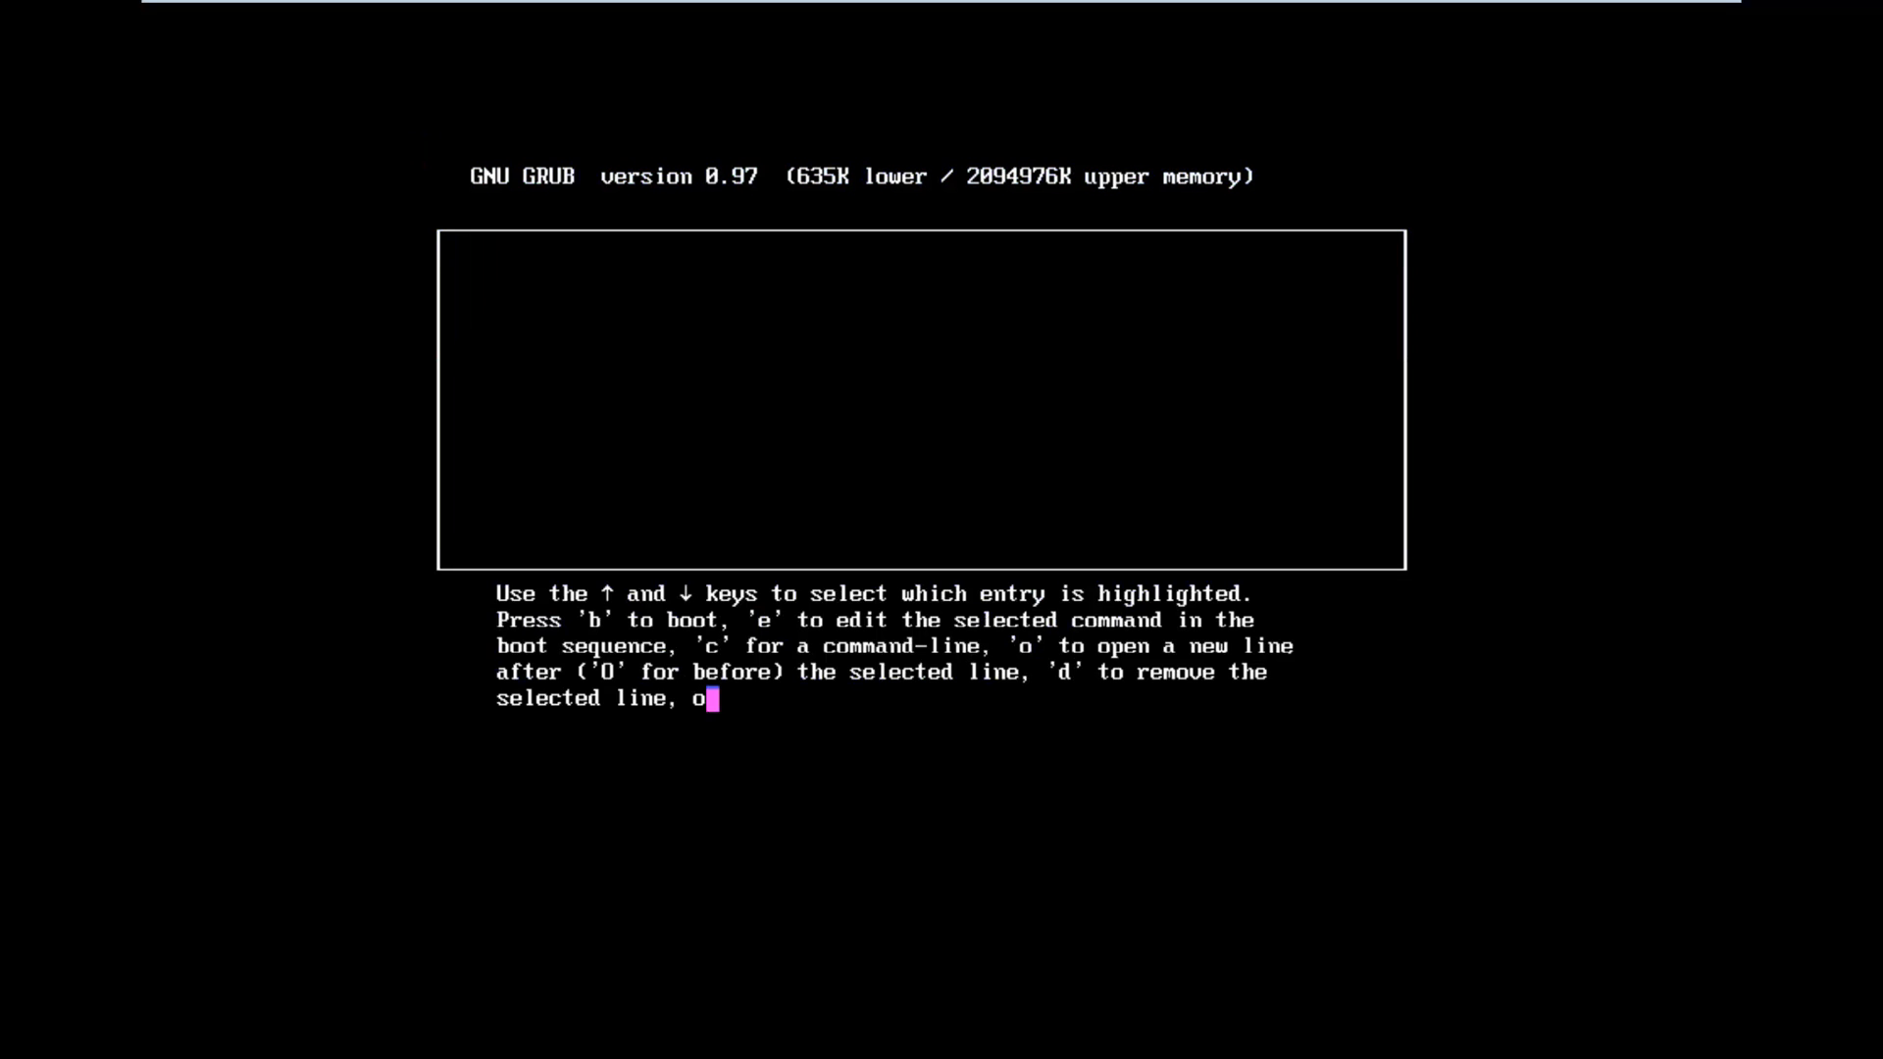
key(e)
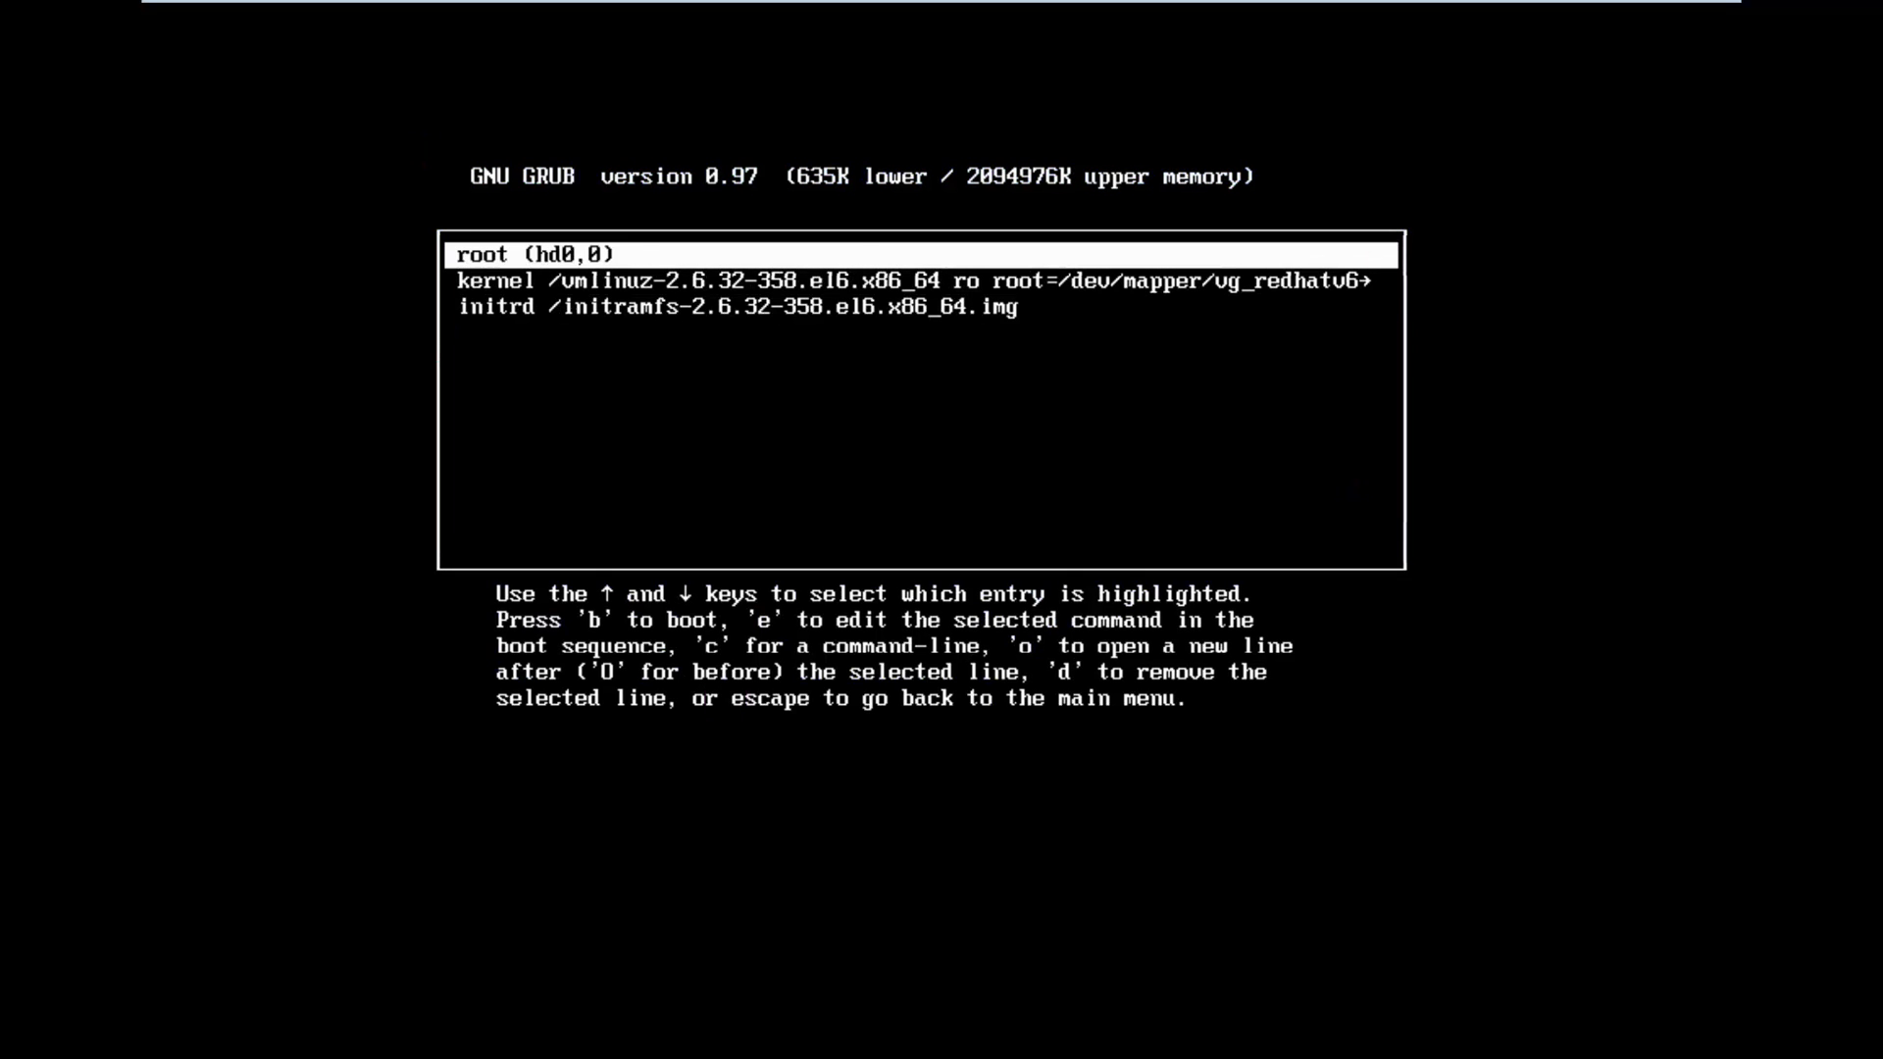
- Arrow through the root, kernel and initrd lines, then start booting Red Hat Enterprise Linux
key(Down)
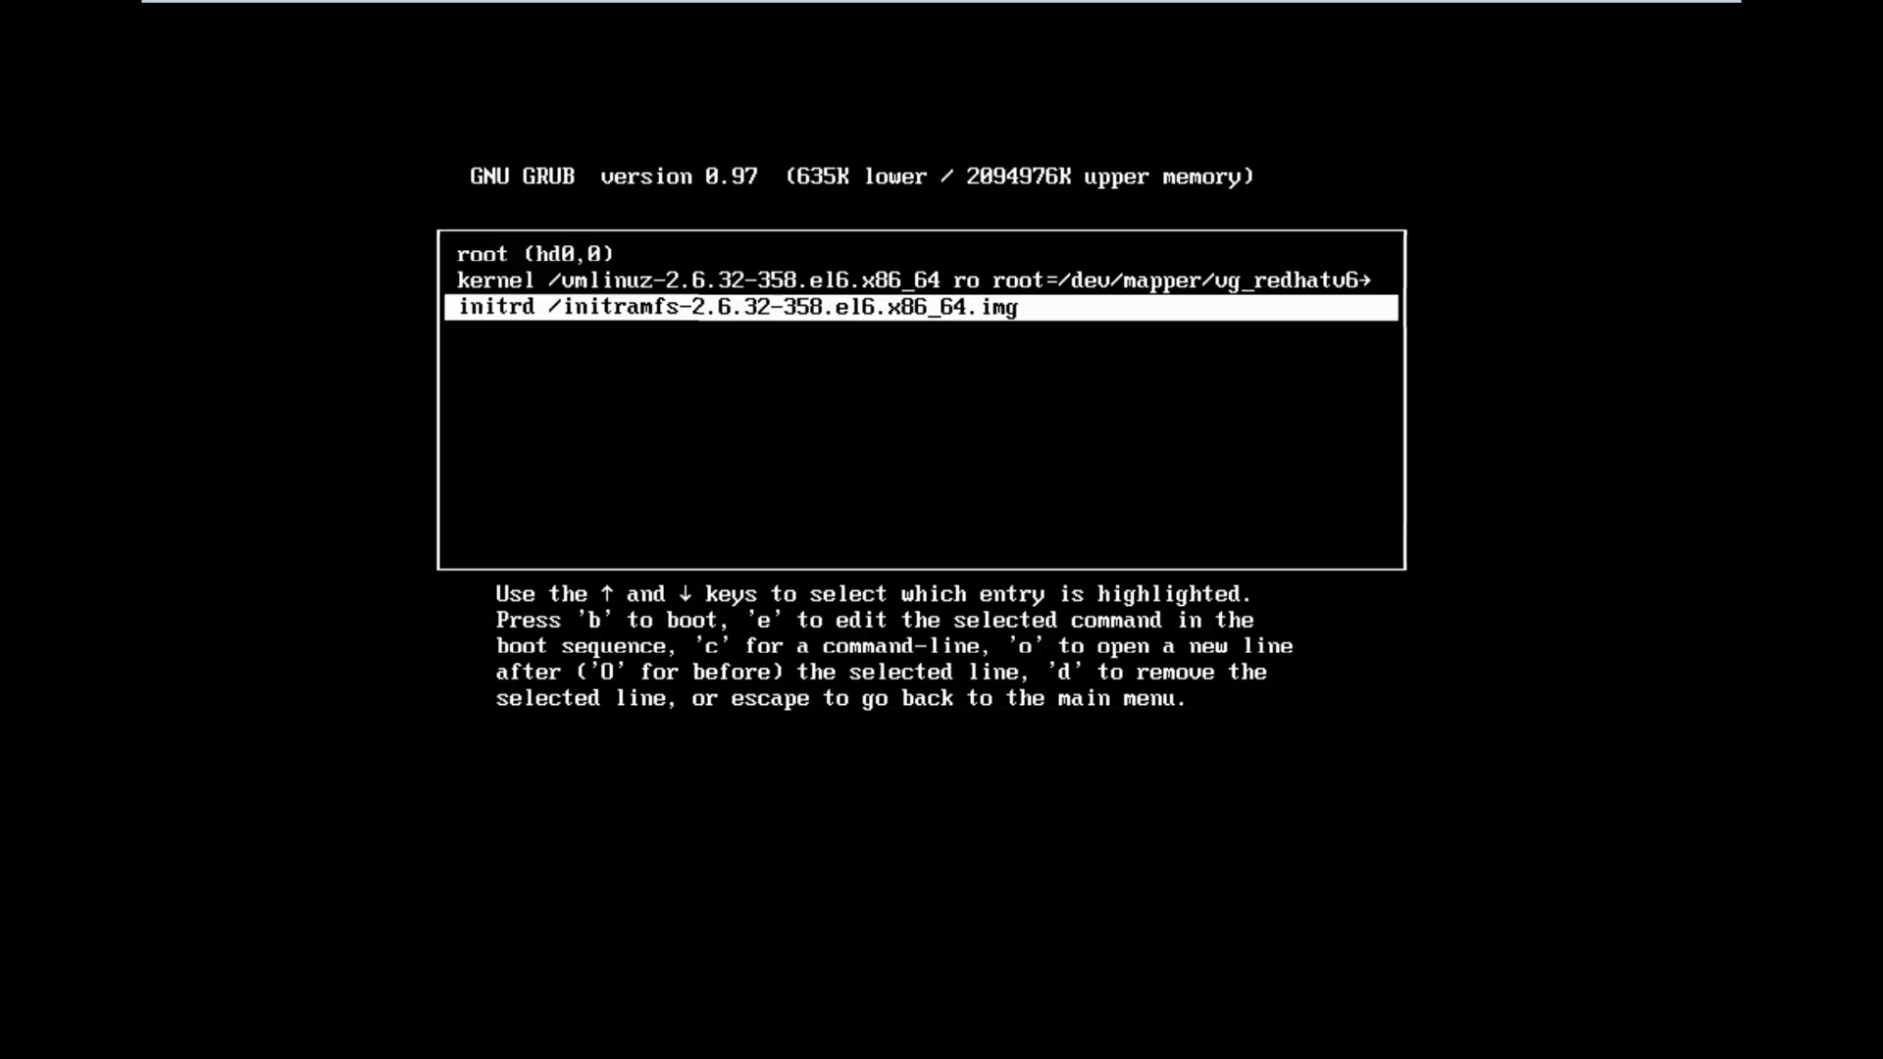
key(up)
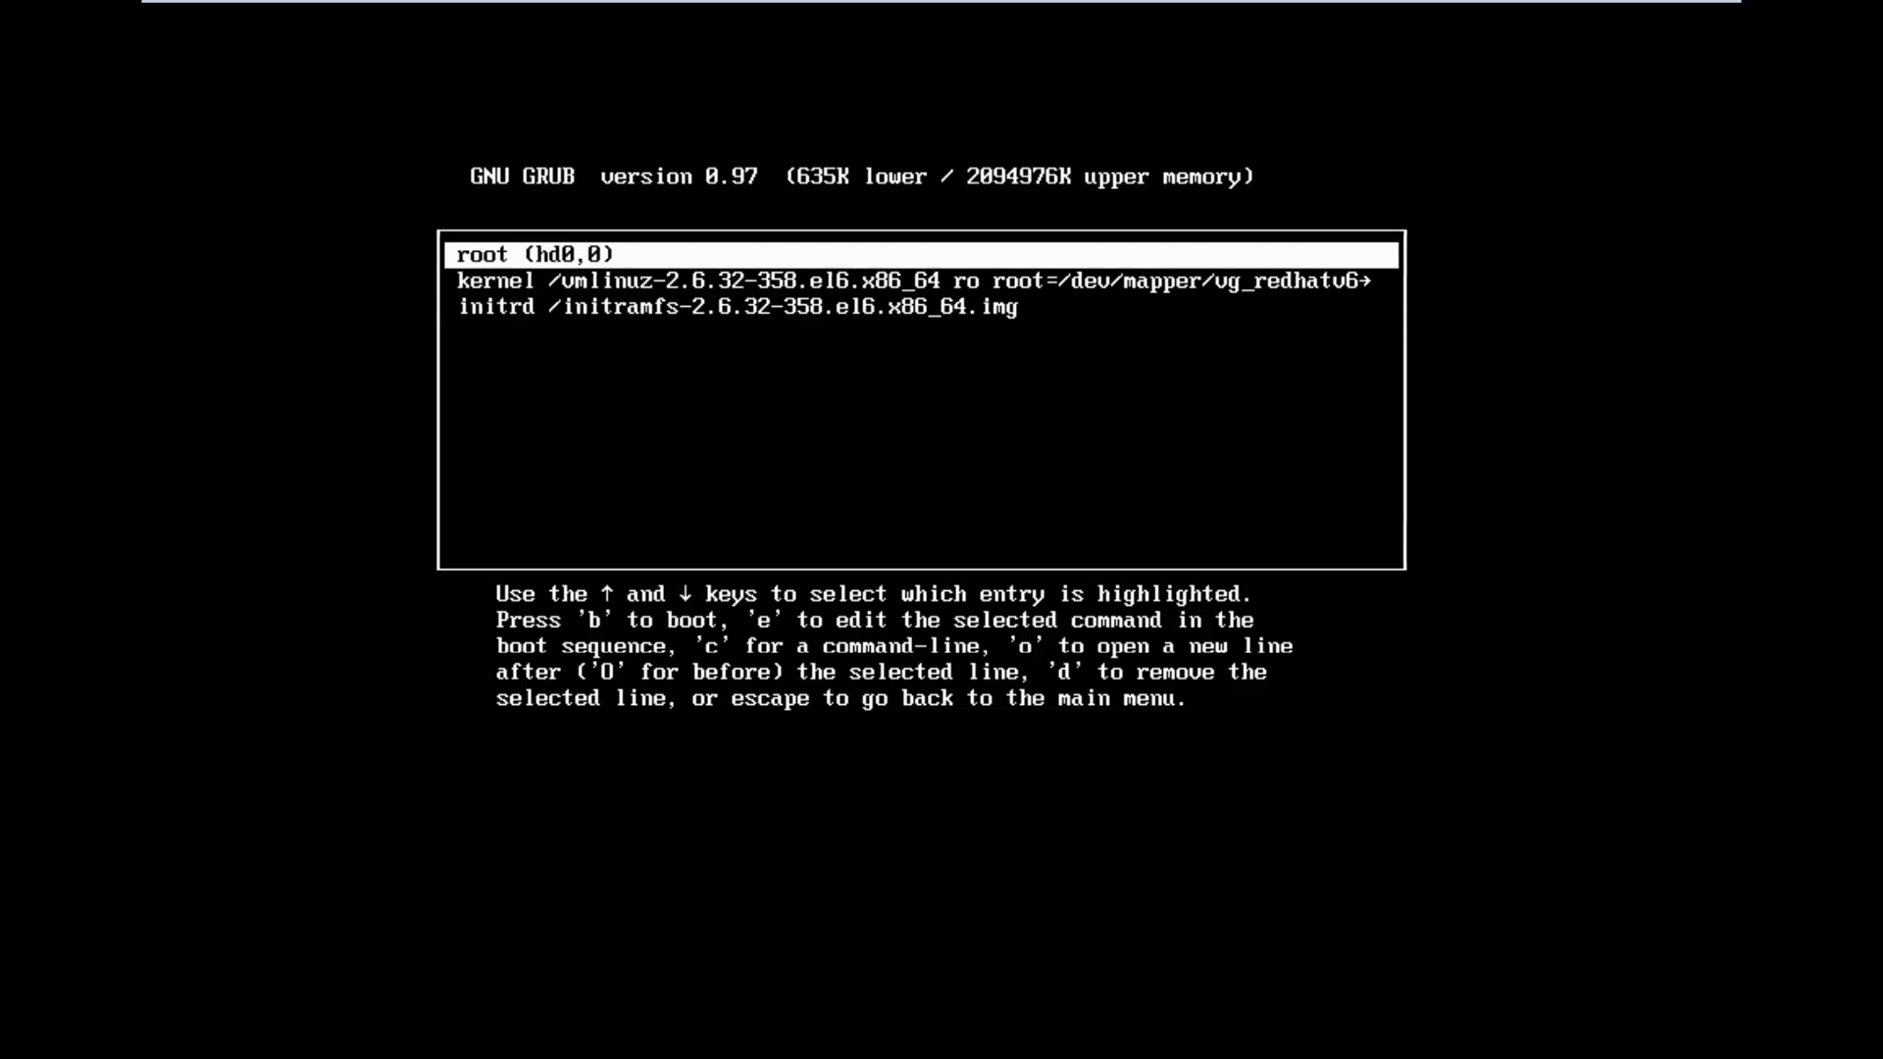
key(Down)
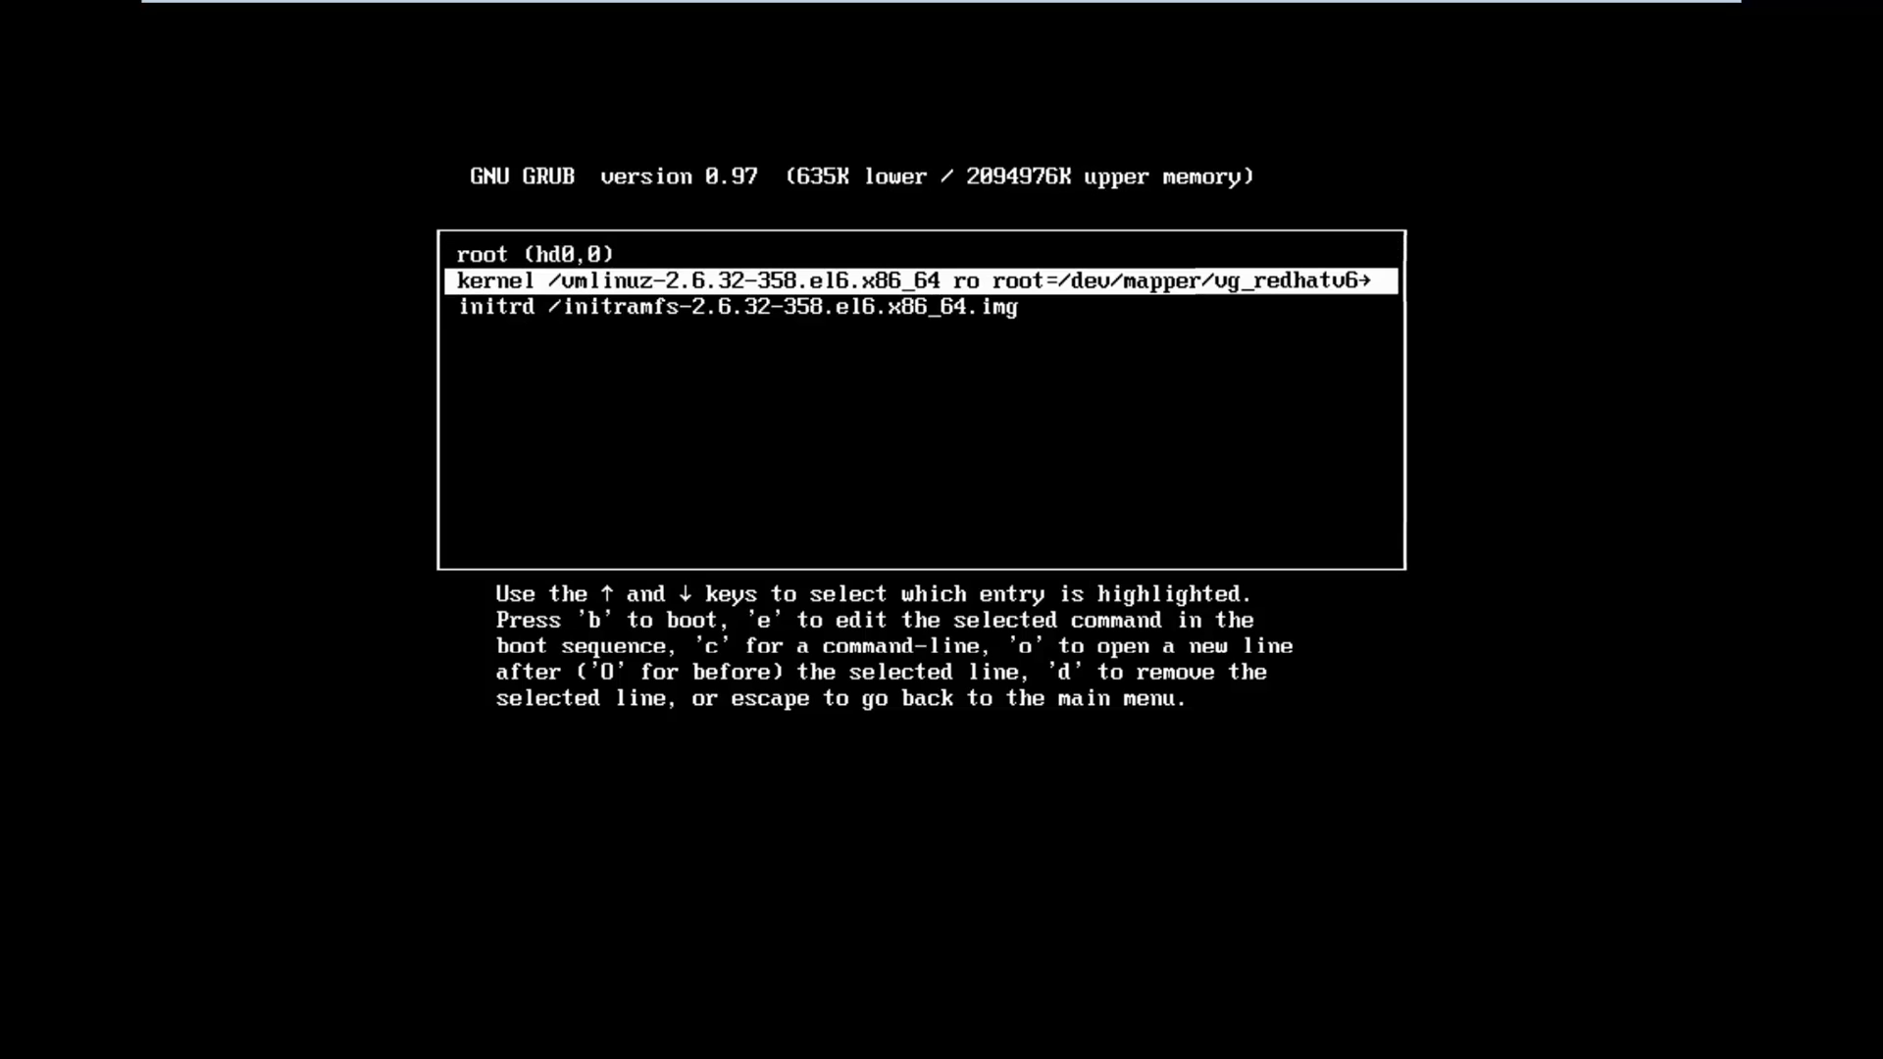
key(Down)
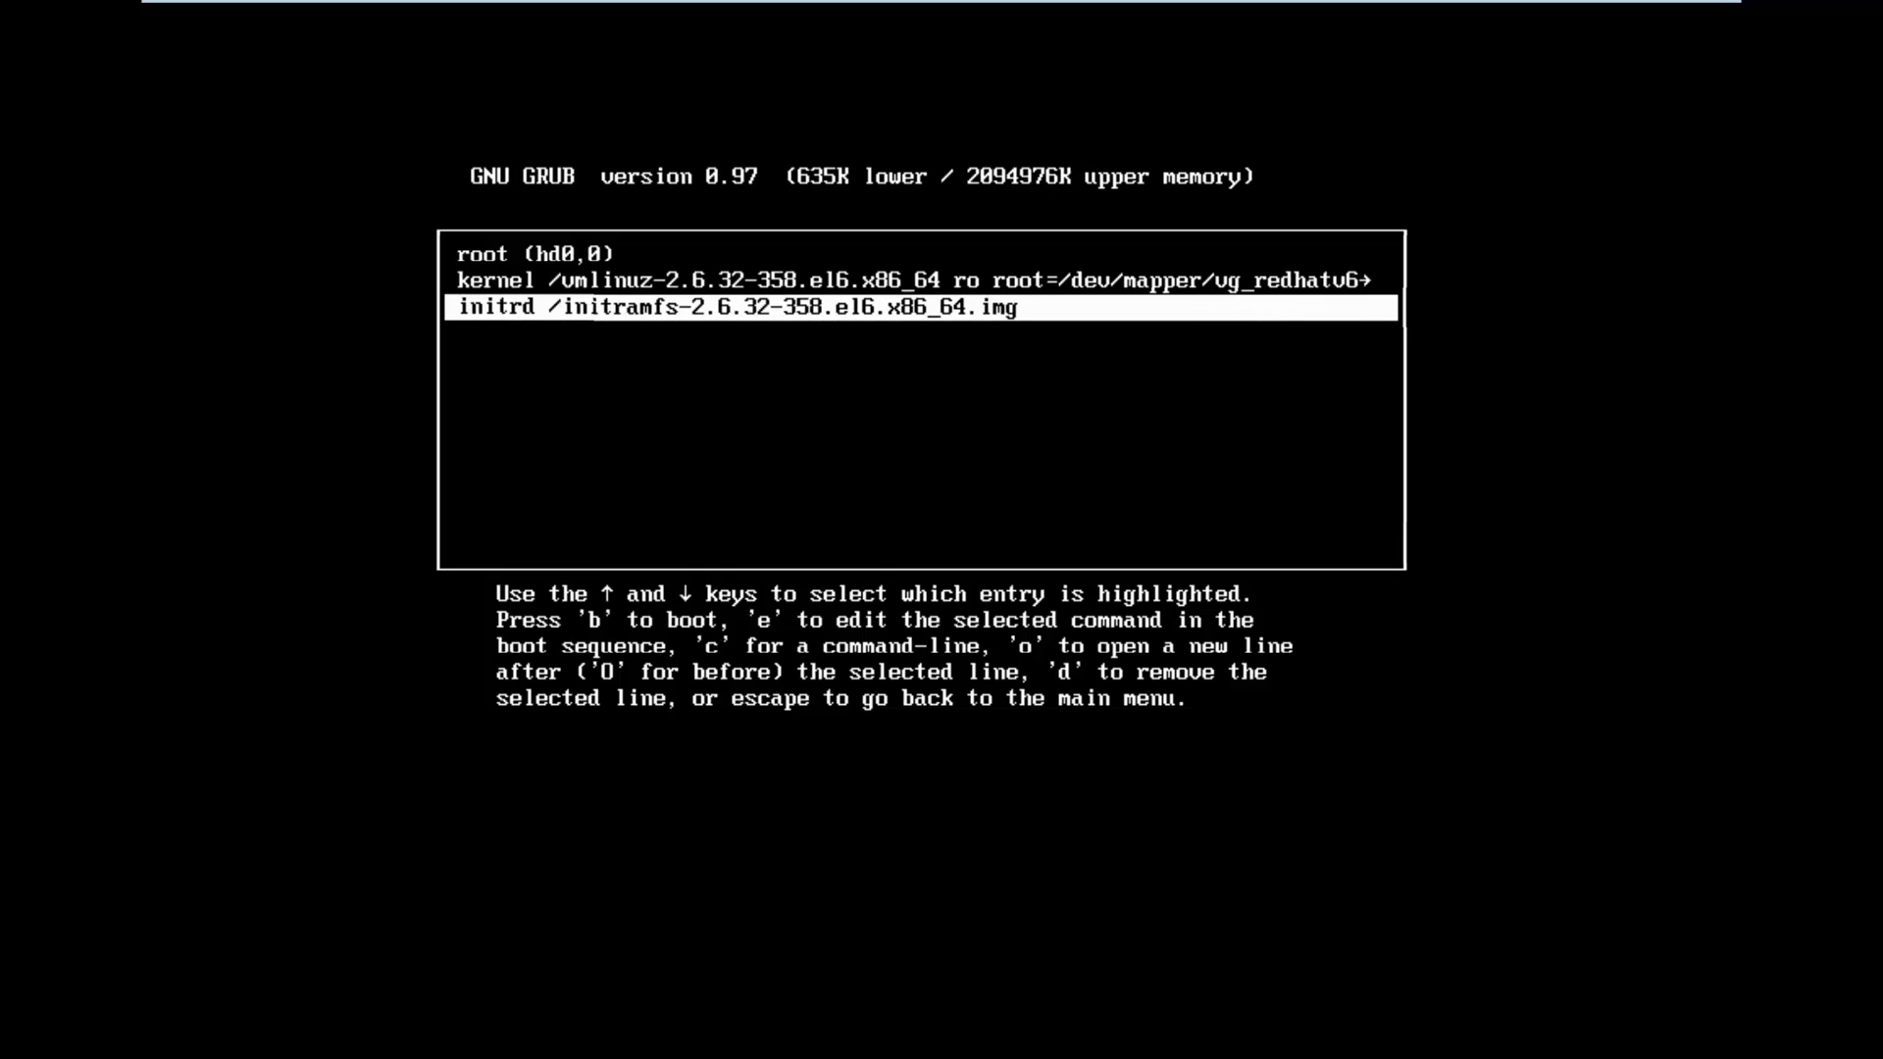
key(Up)
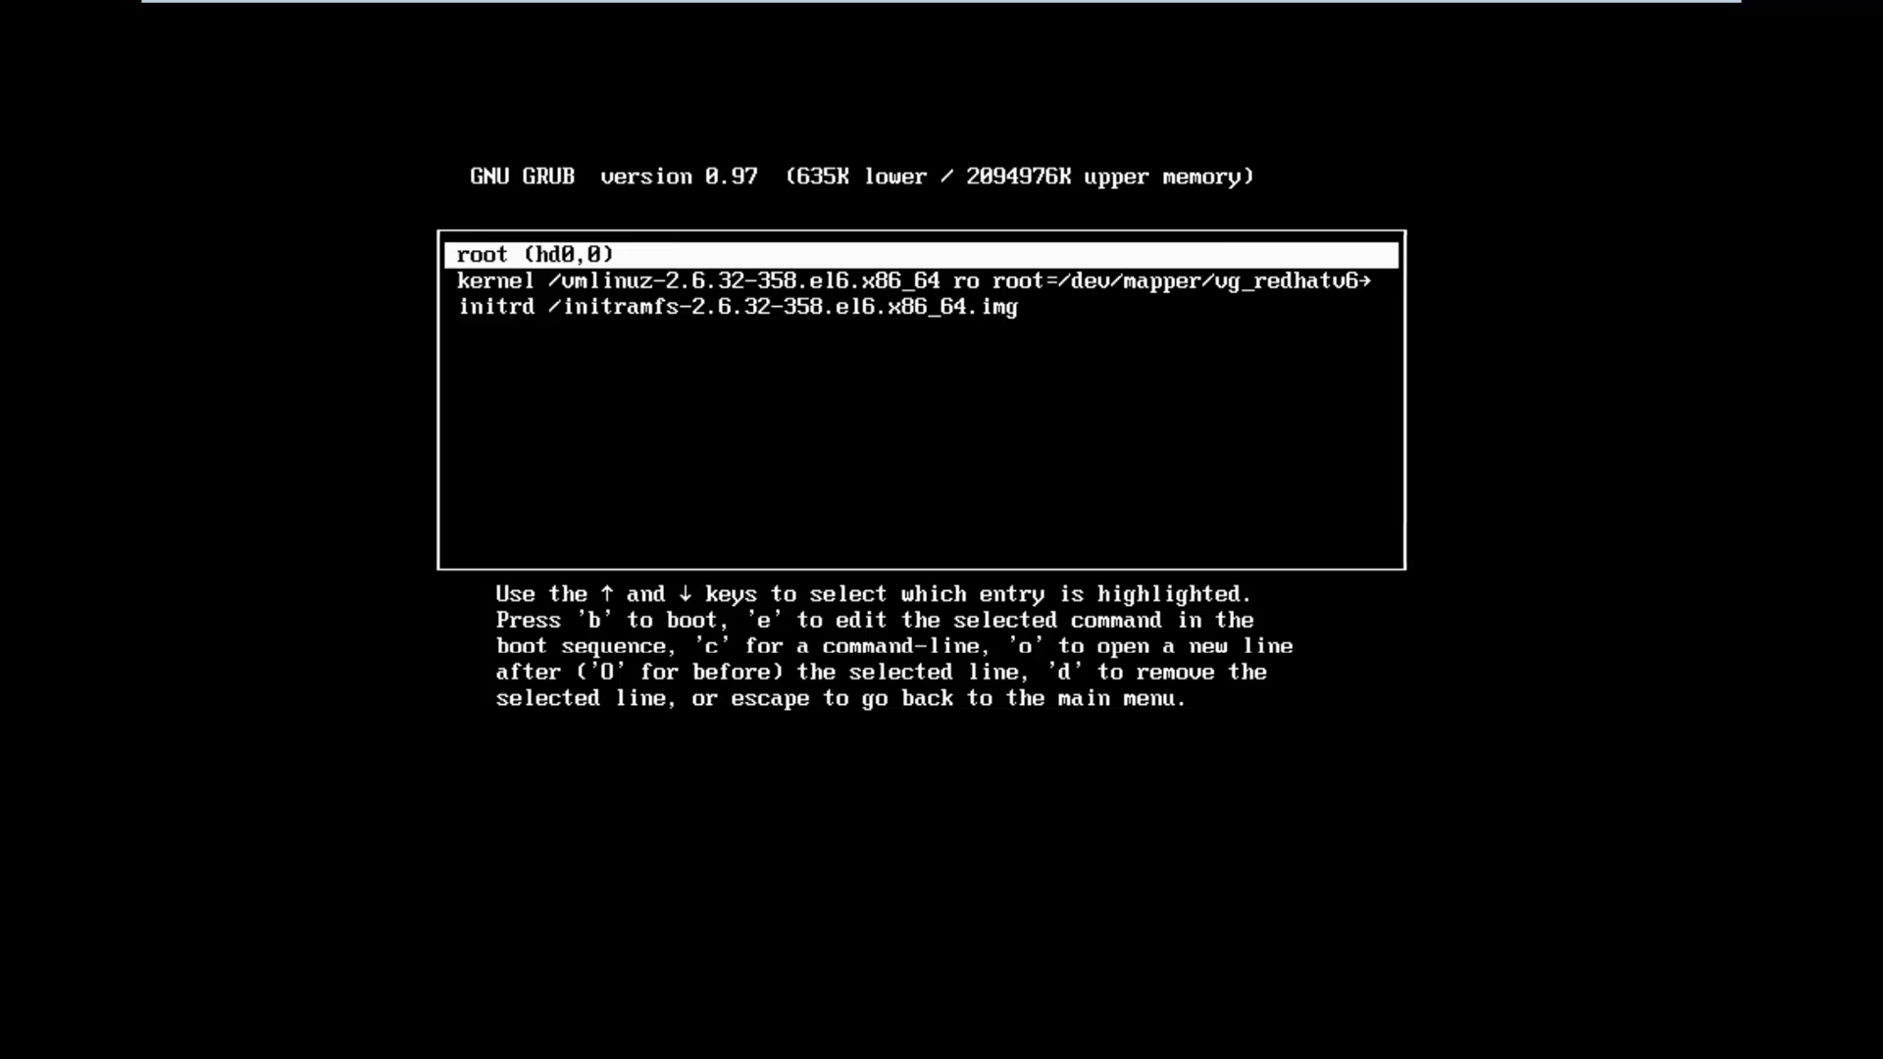
key(Down)
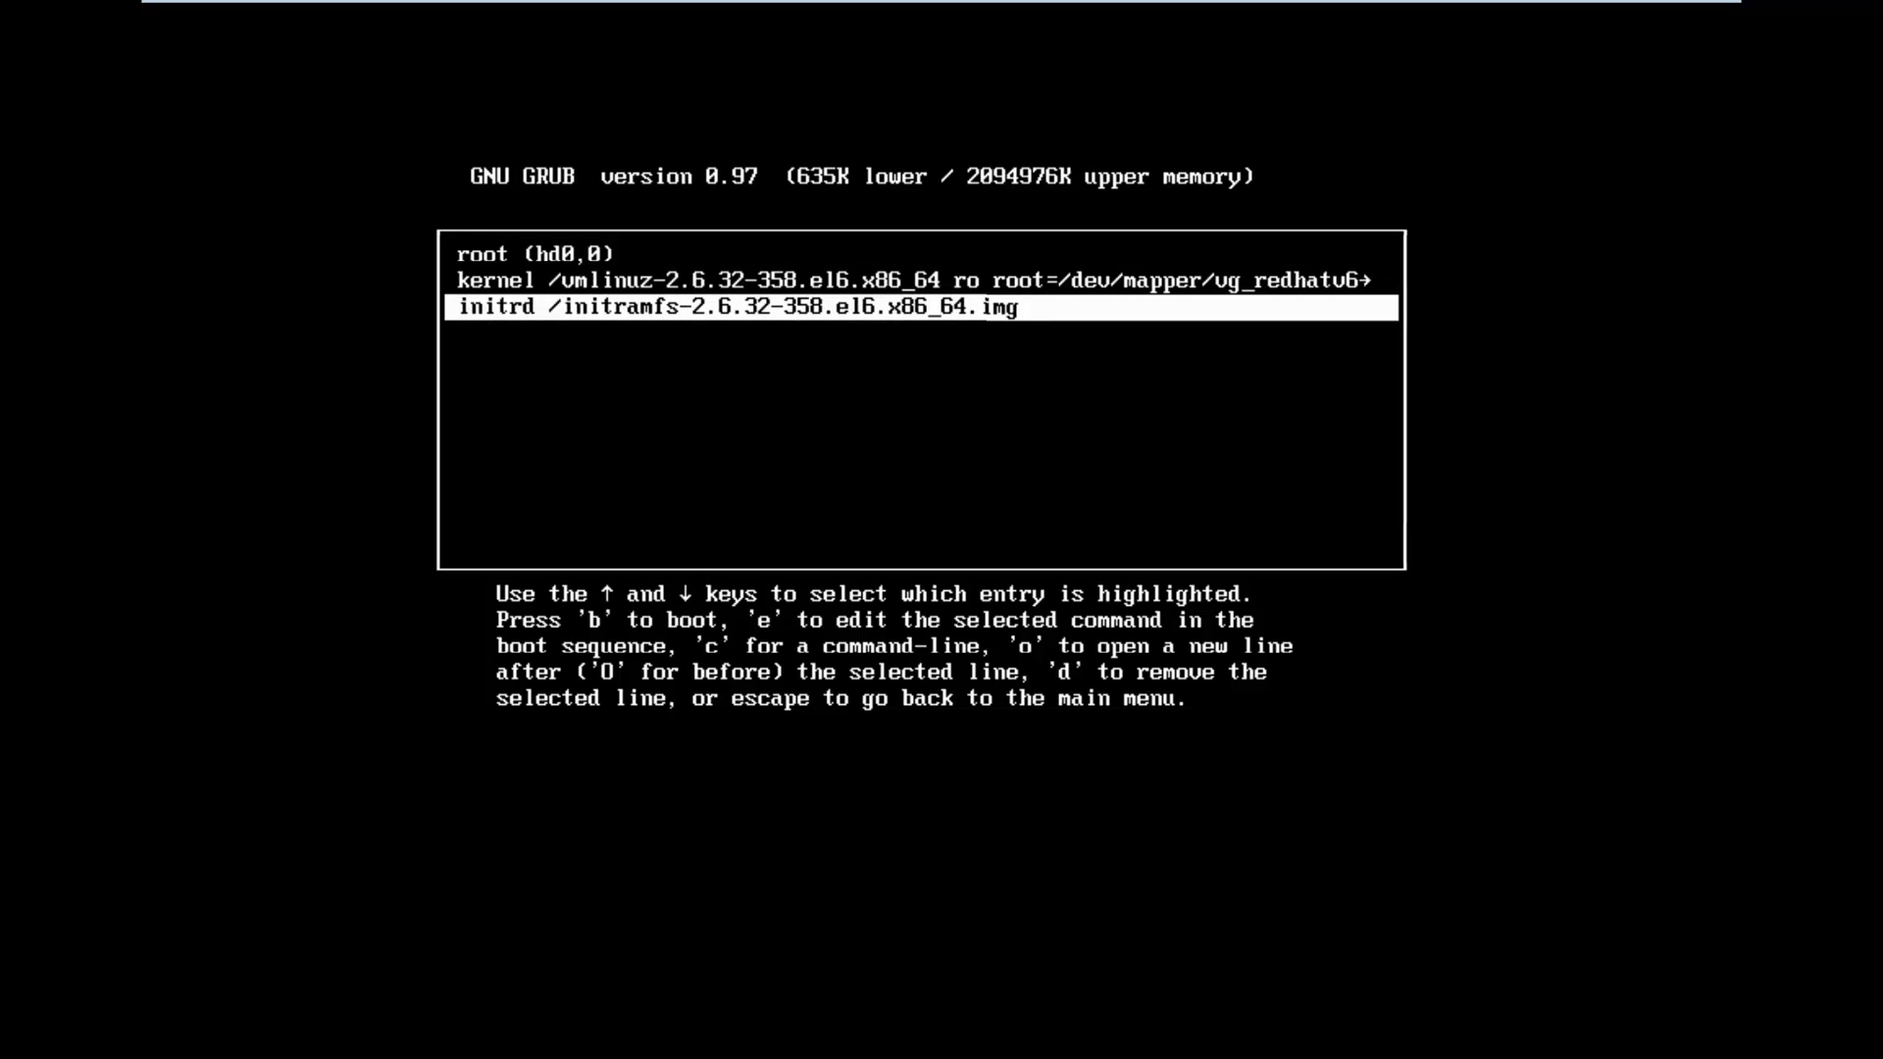
key(Up)
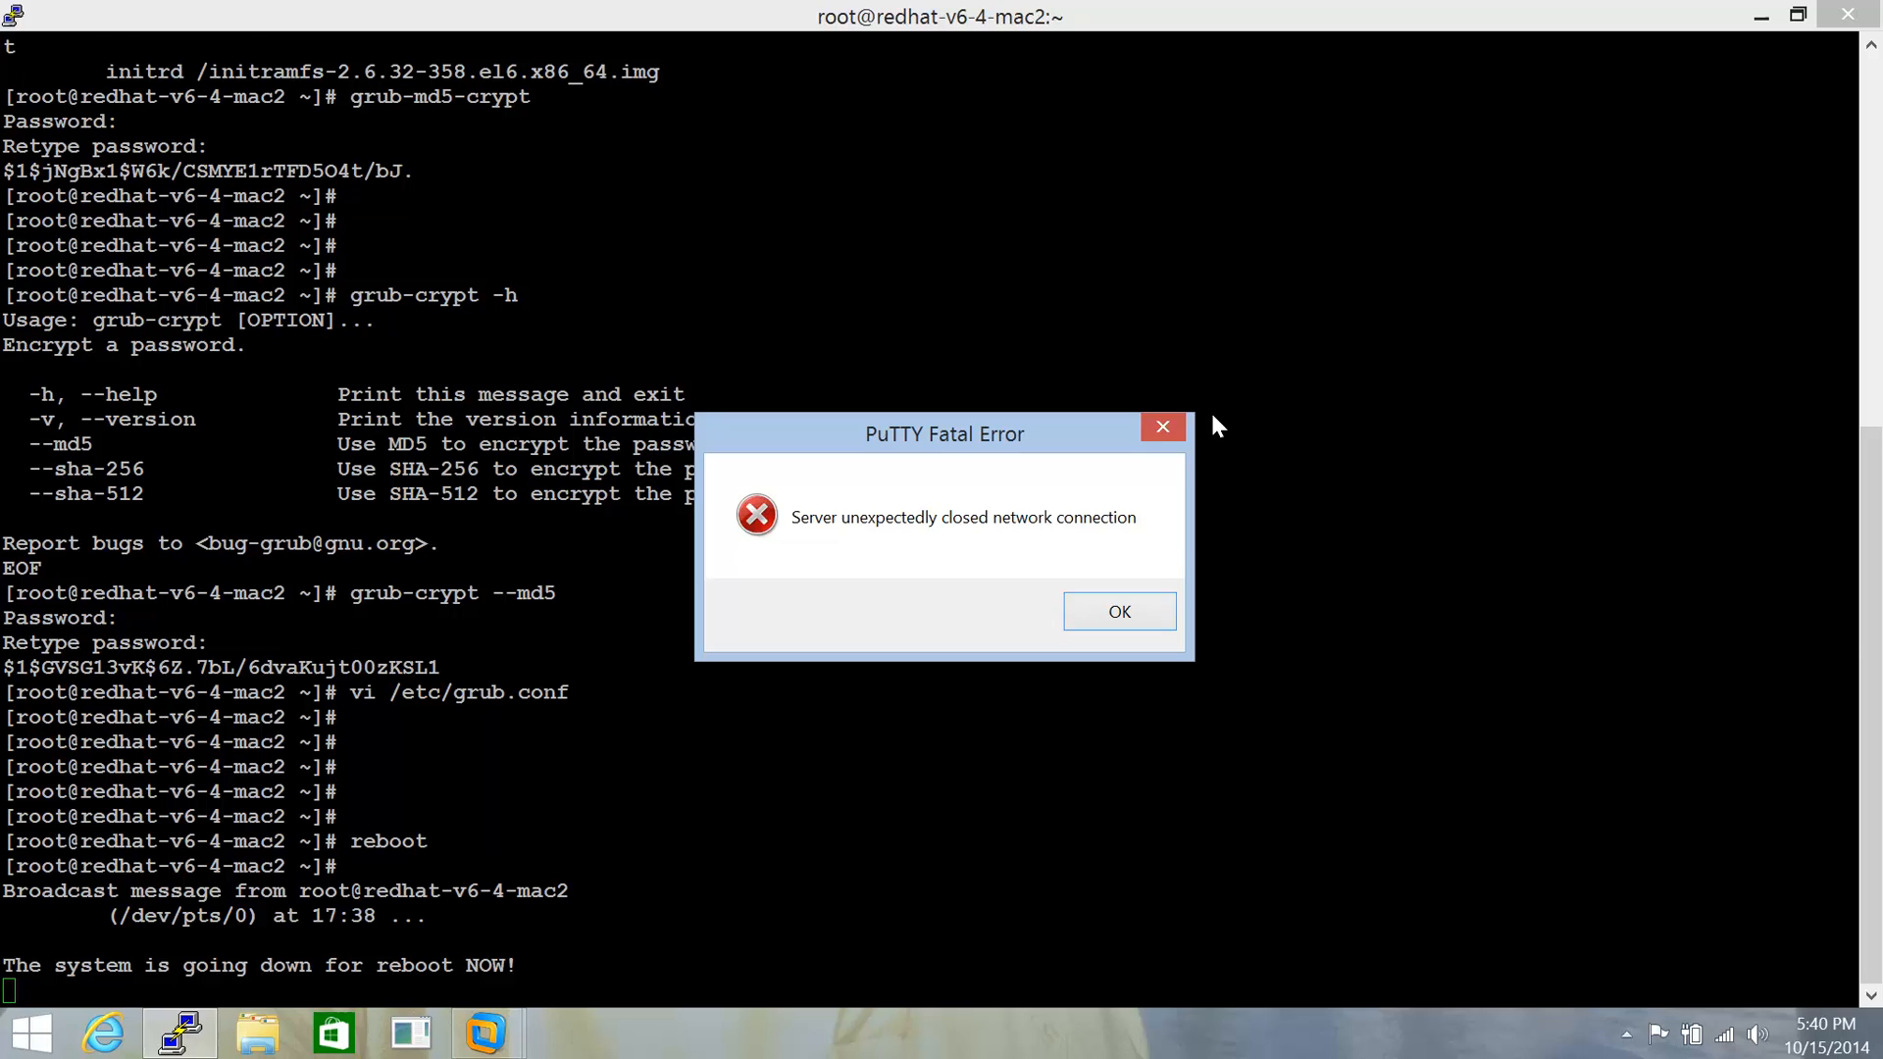
- Dismiss the closed-connection error, reconnect and check uptime on the rebooted server
click(1118, 612)
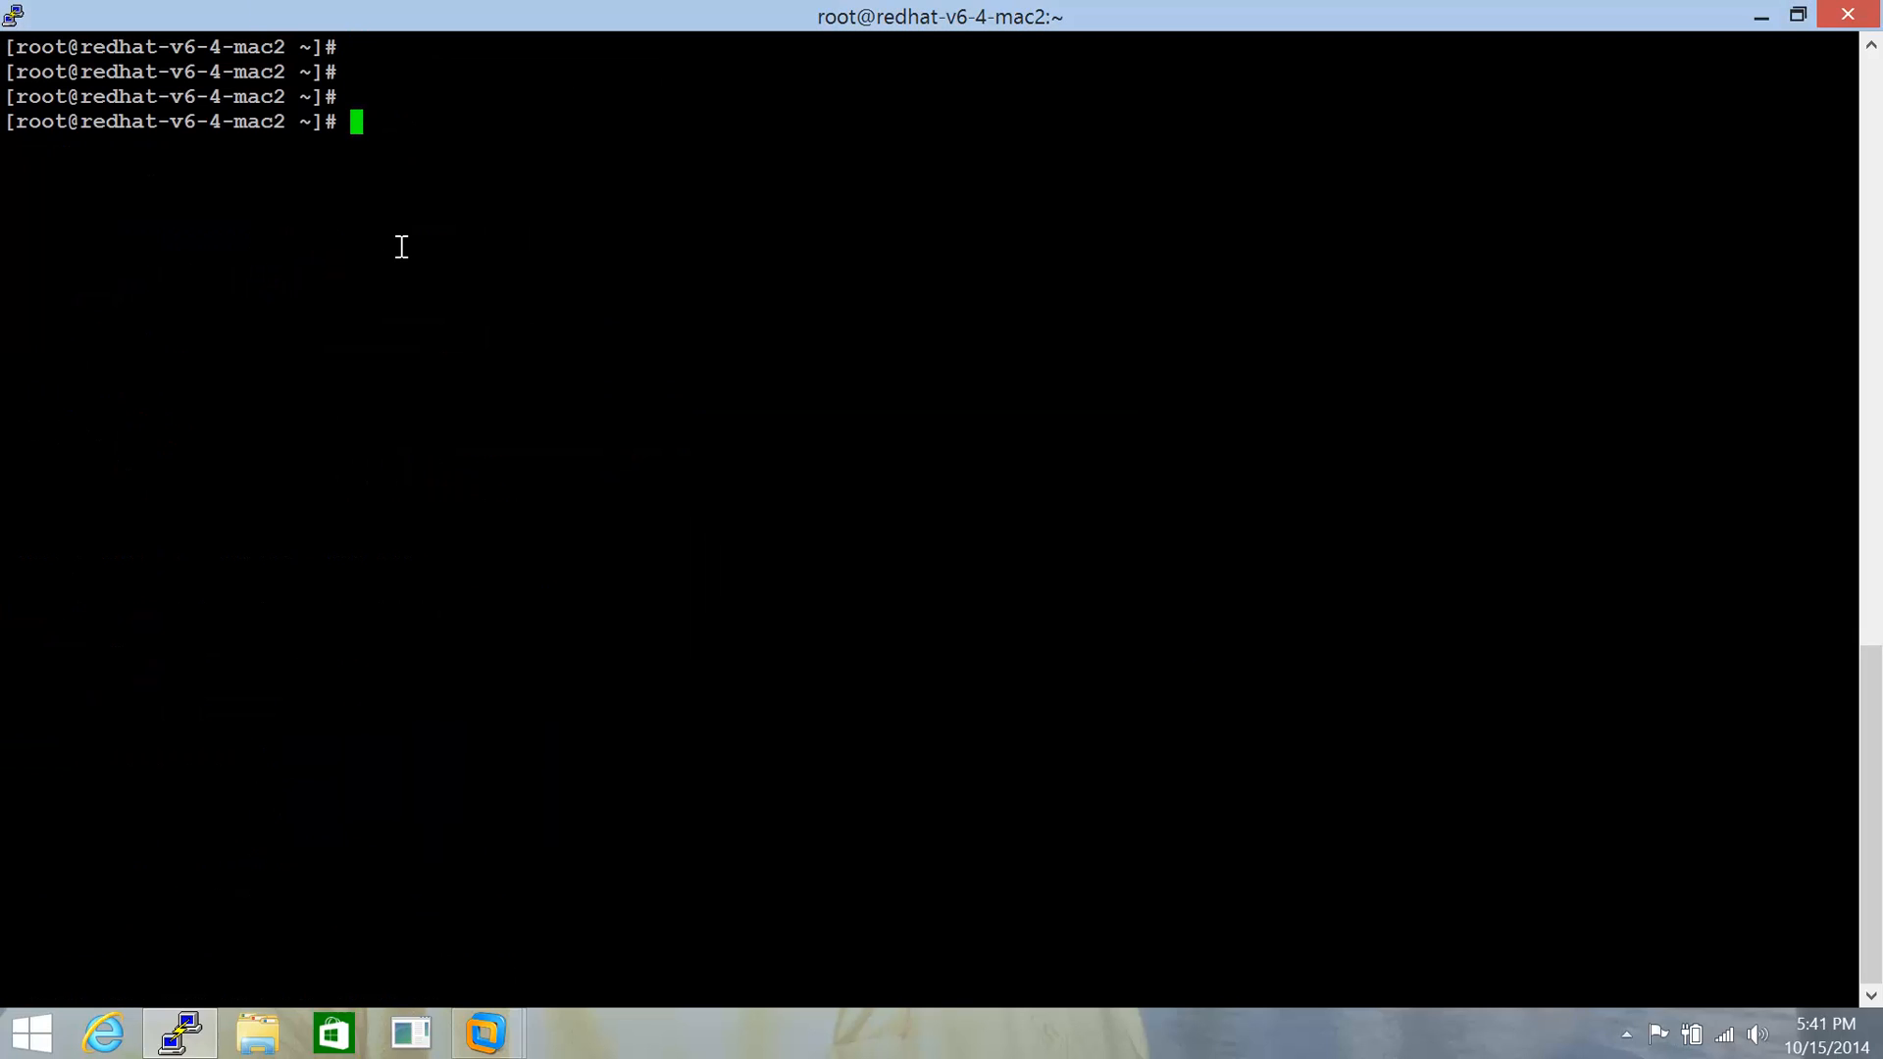
text(uptime)
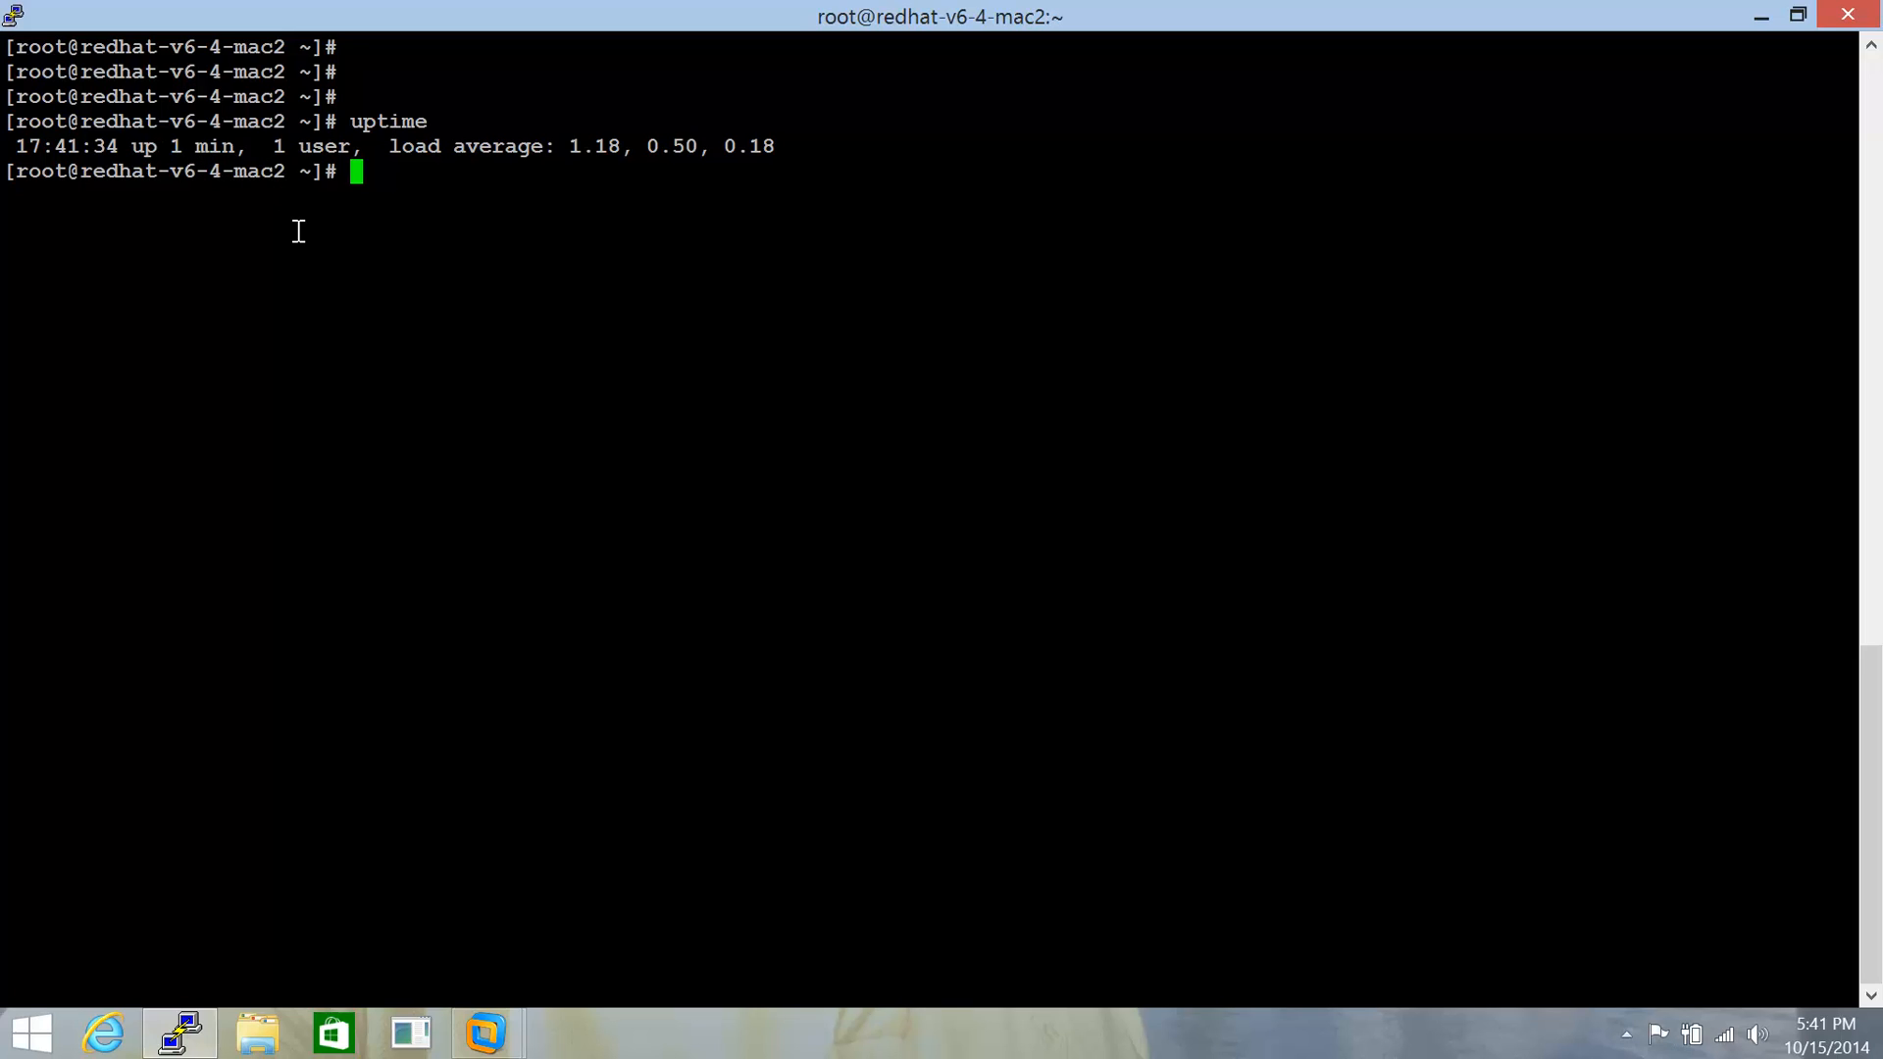
- Edit /etc/grub.conf in vi, adding a 'lock' line under the Red Hat title, and save
text(vi /)
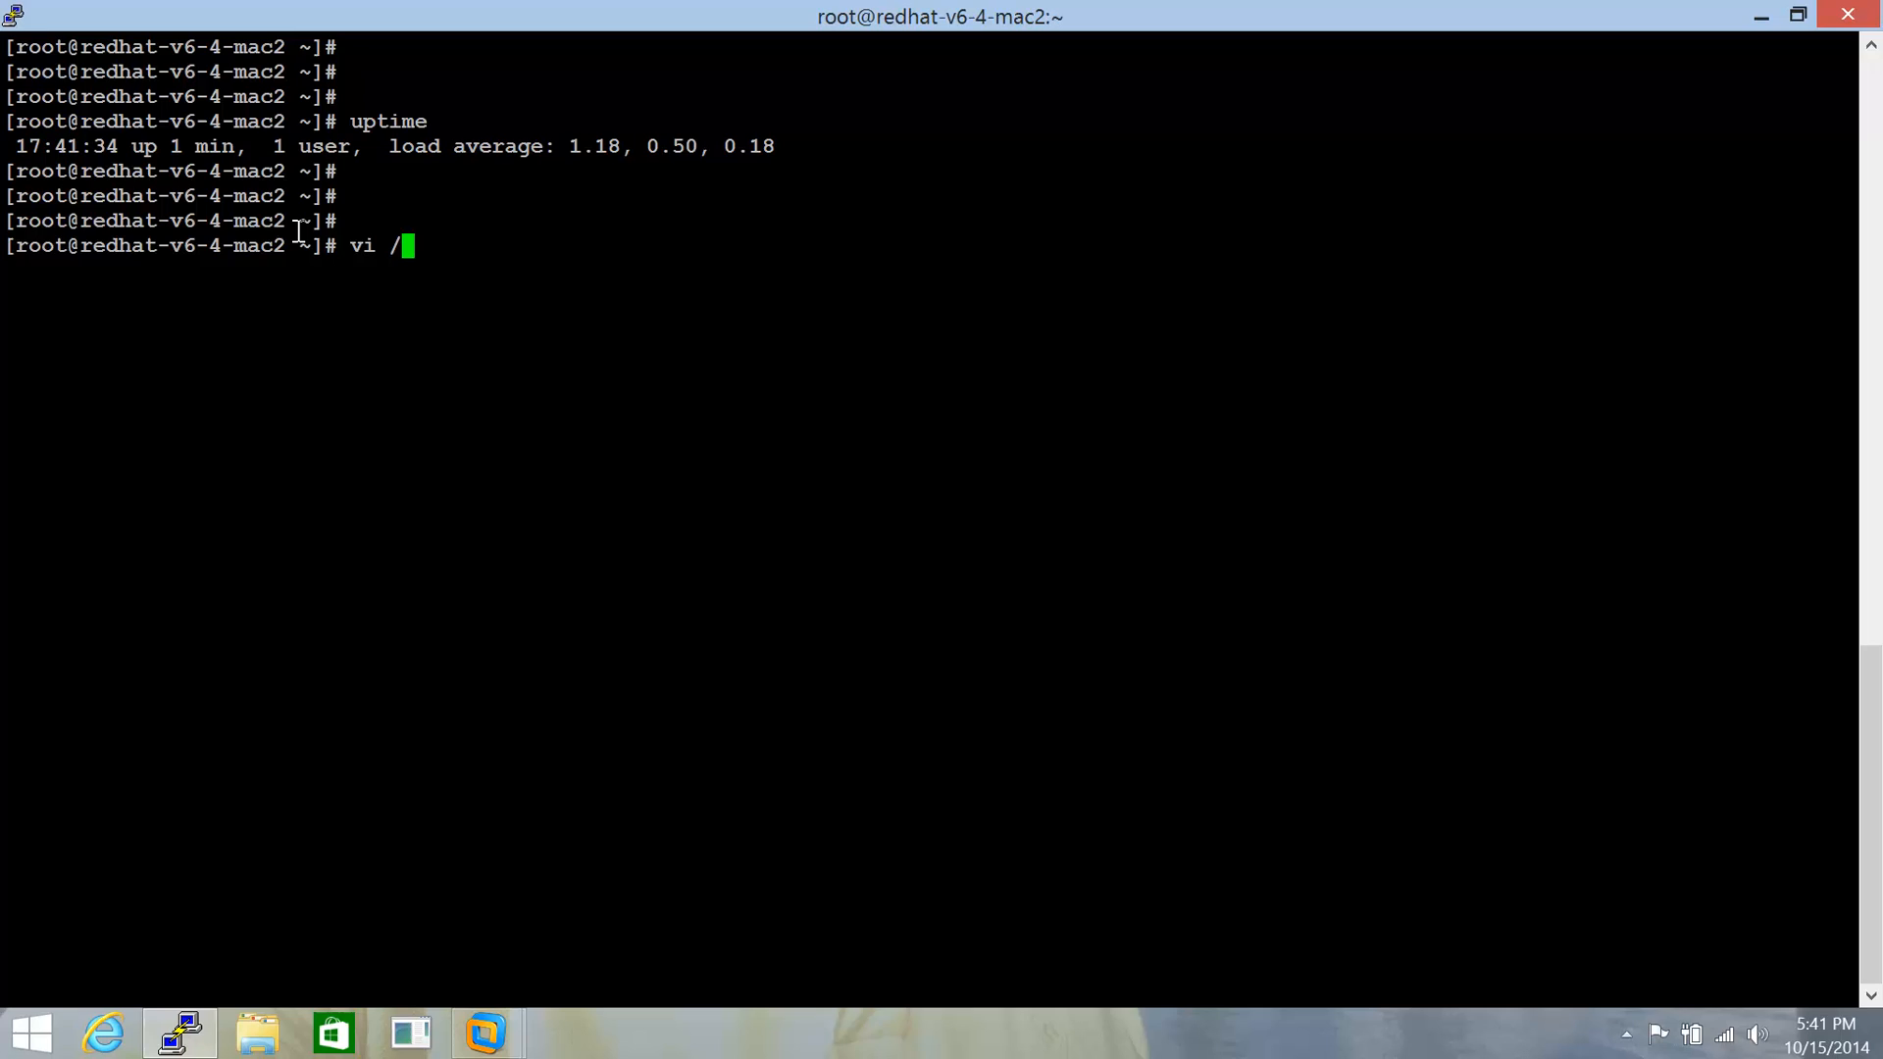
text(etc)
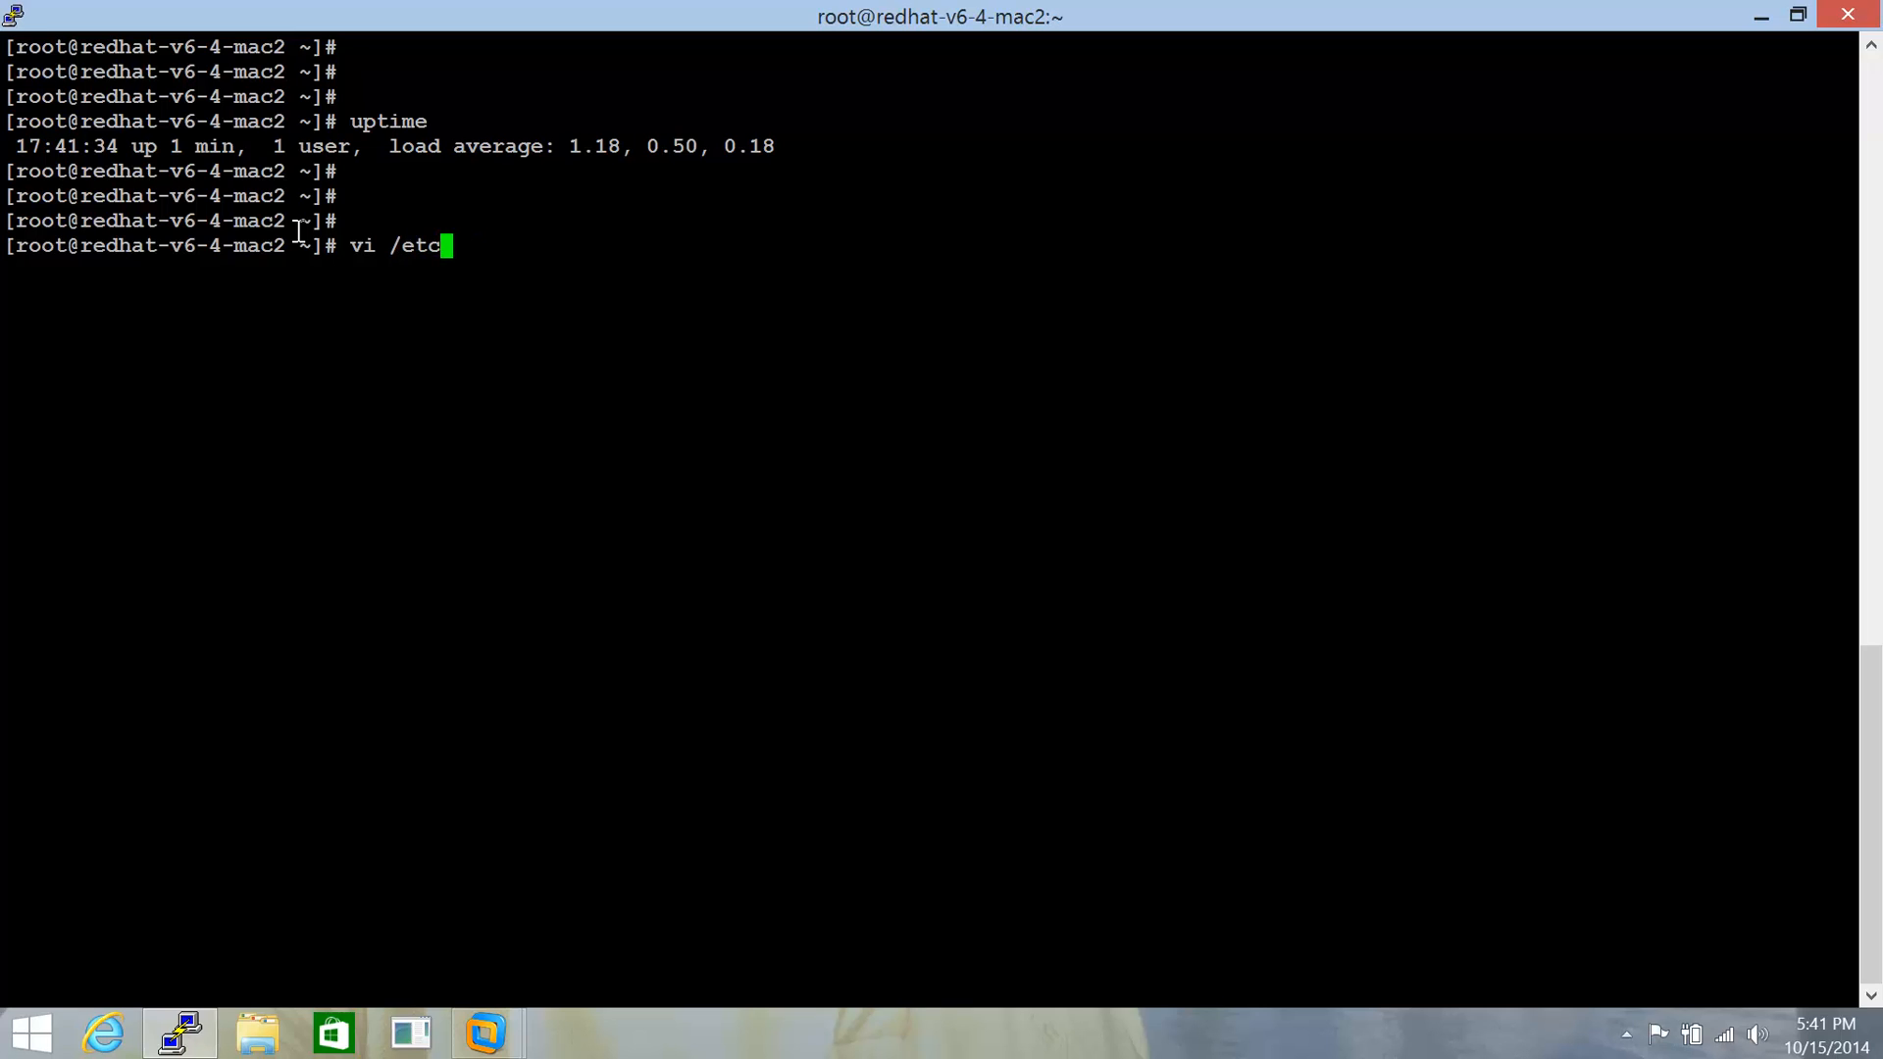
text(/grub)
text(loc)
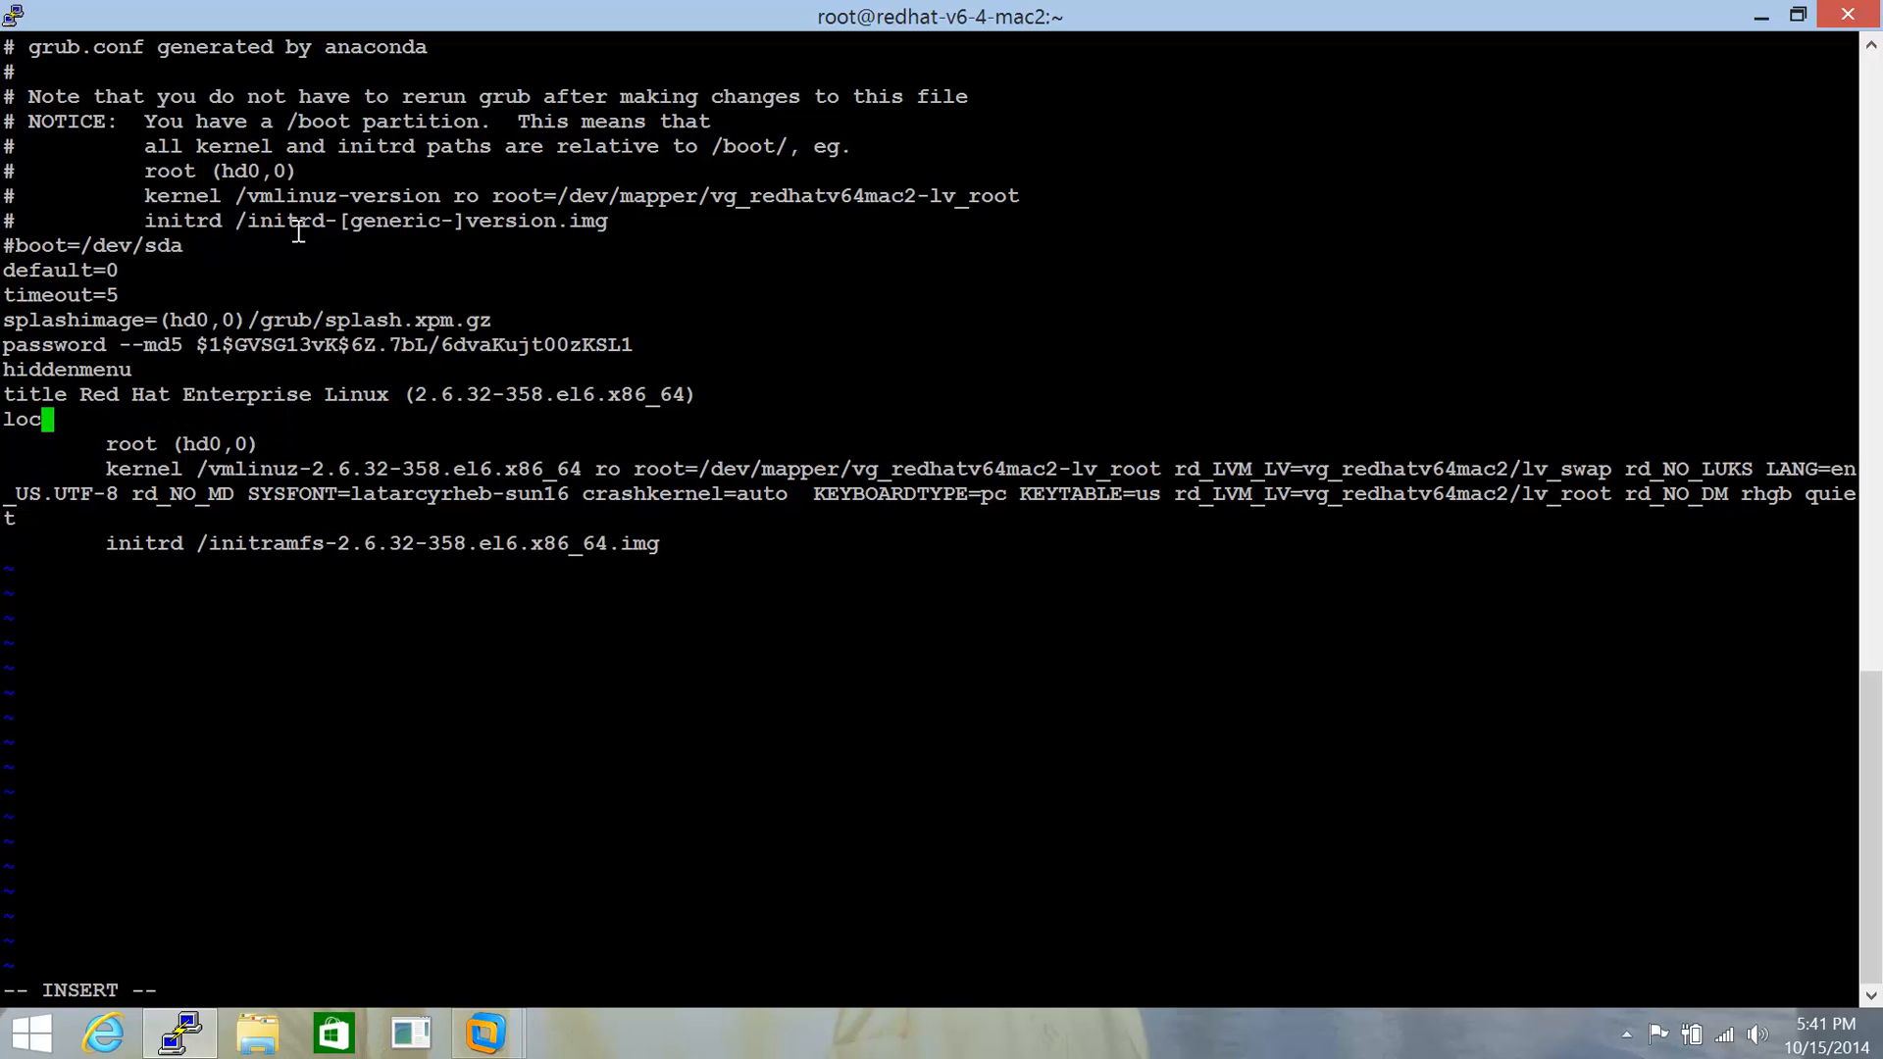
text(k)
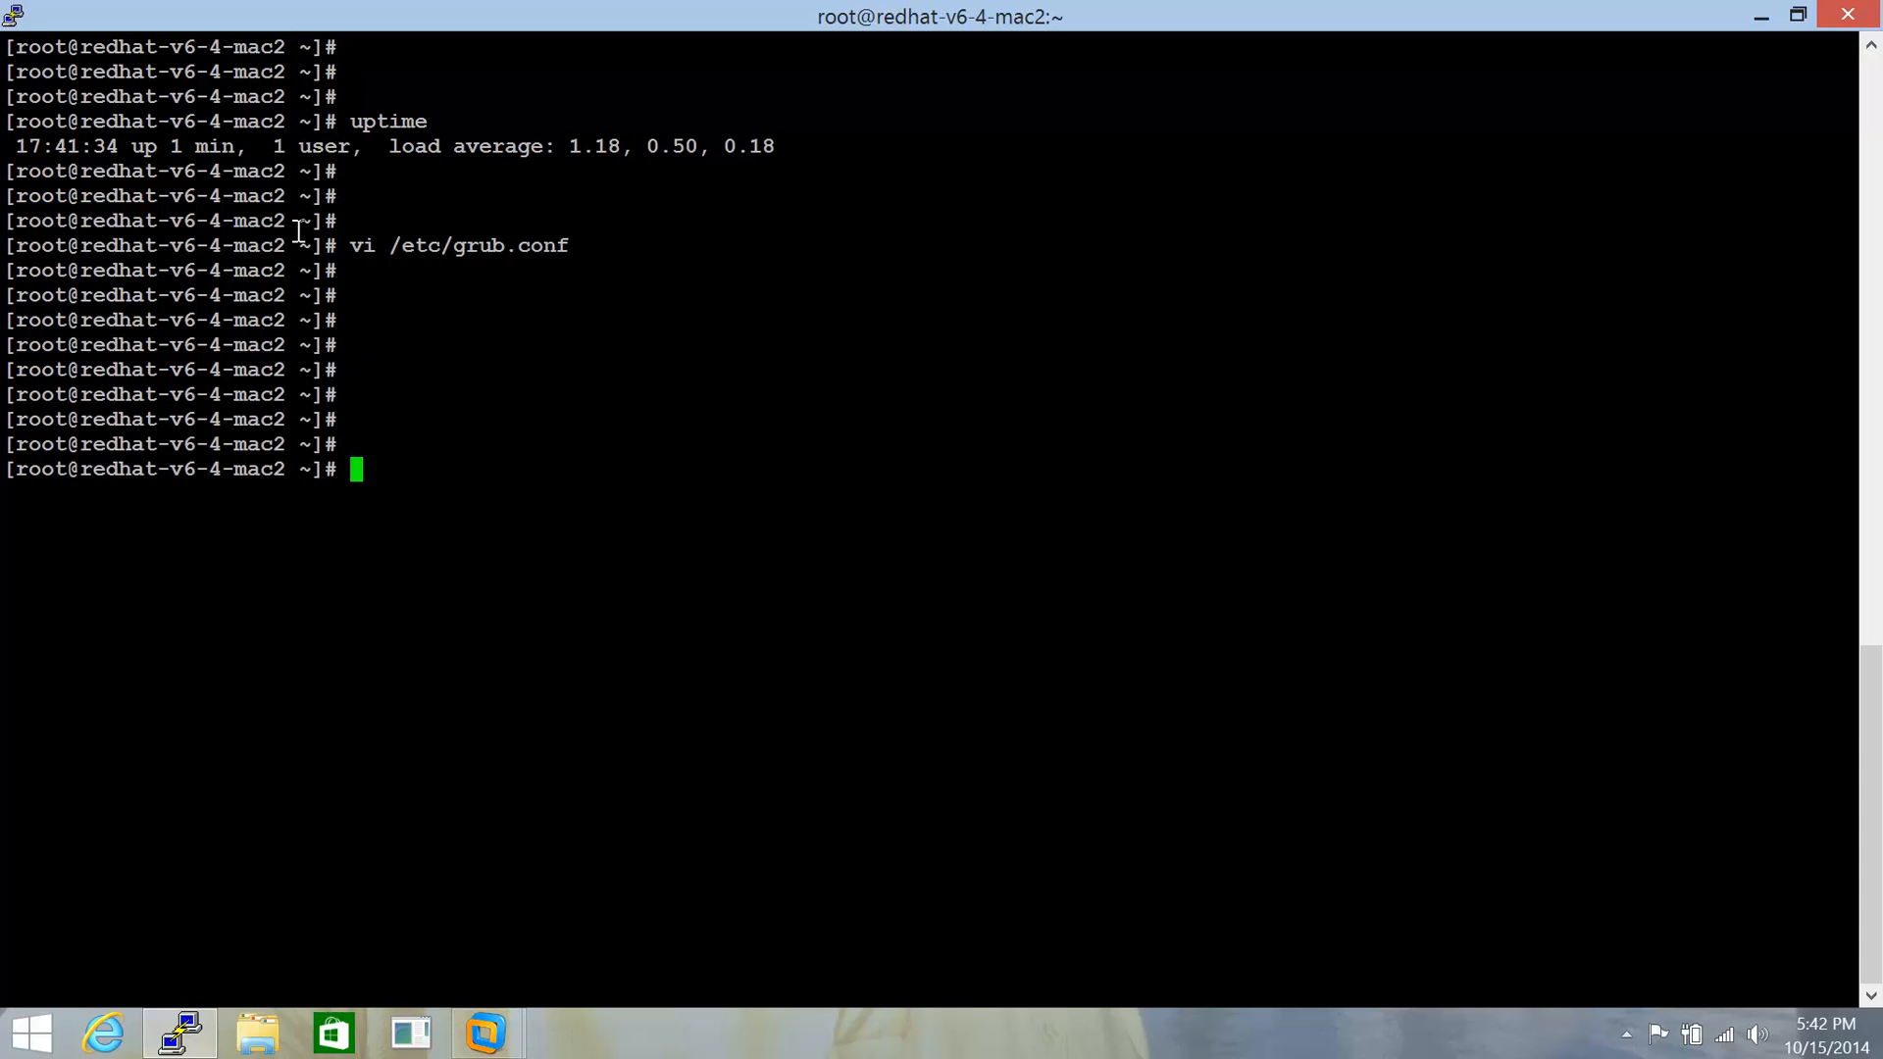
- Reboot the server from the root shell to test the new GRUB configuration
text(reboot)
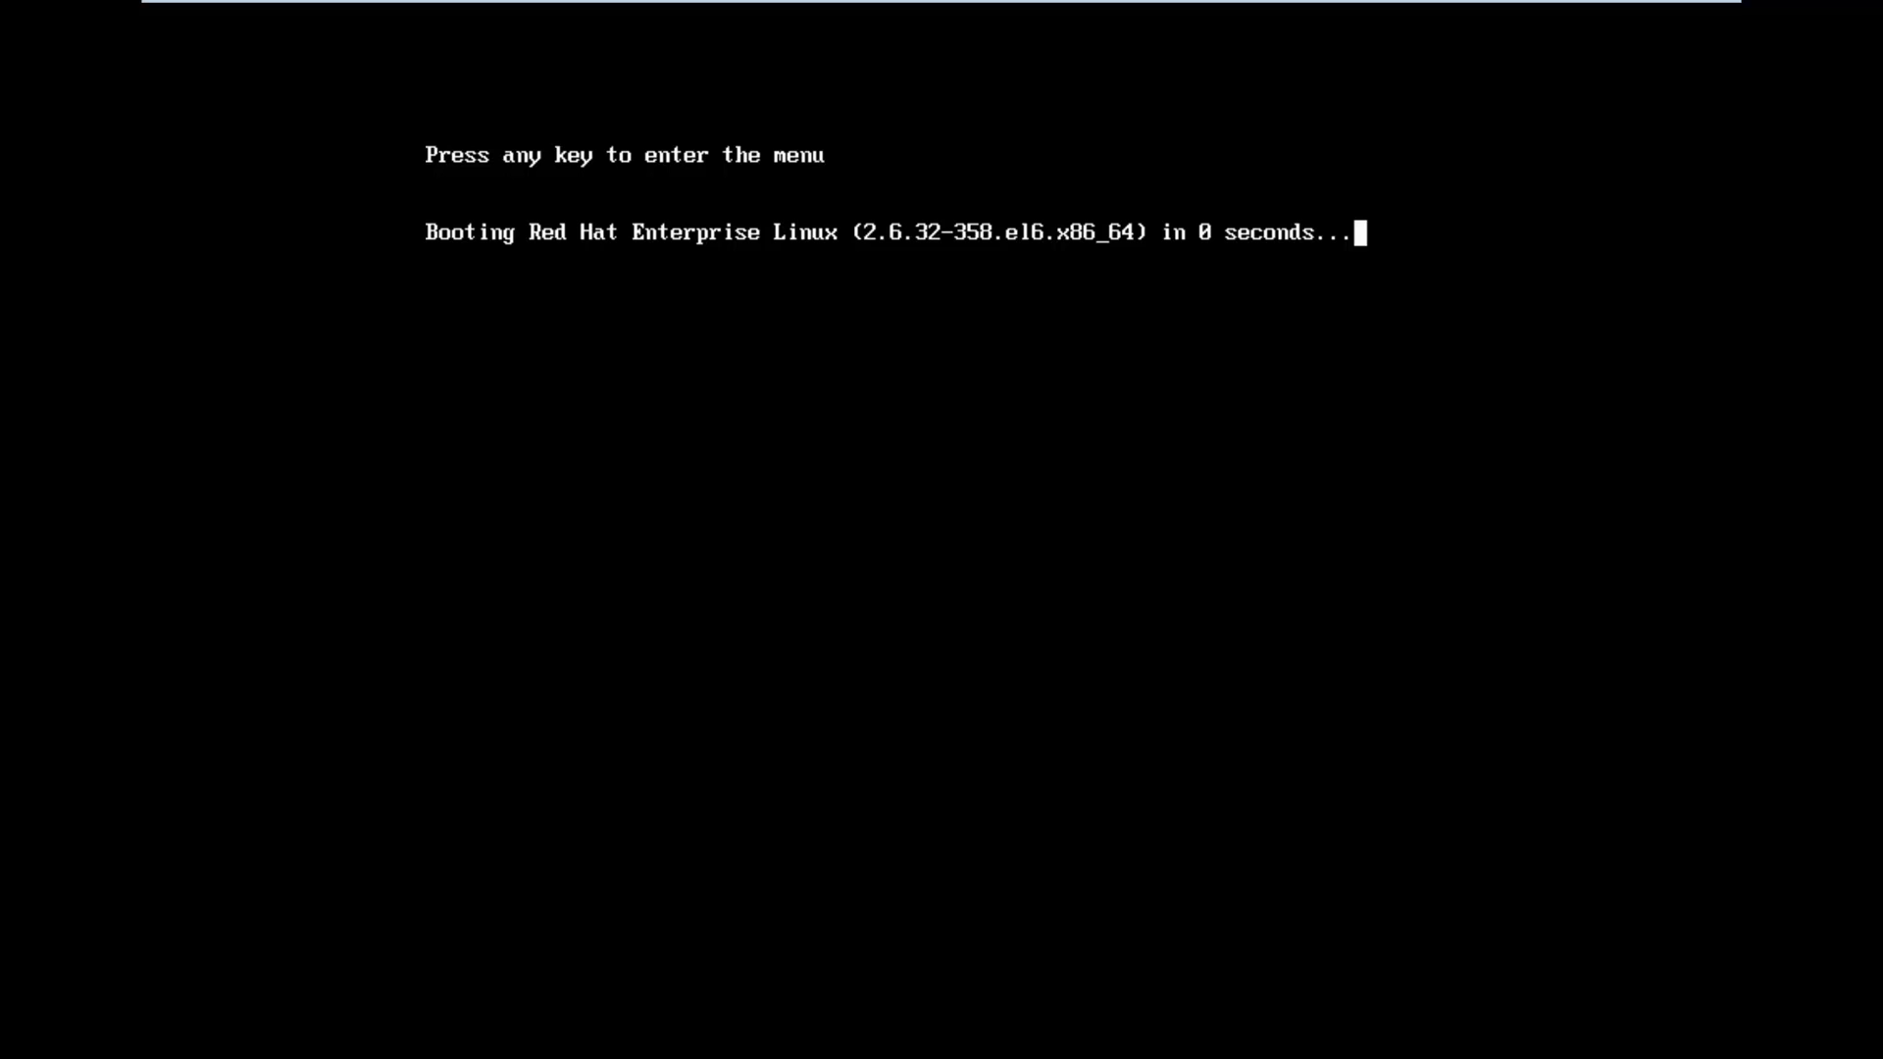
- Interrupt the boot countdown into the locked GRUB menu, boot Red Hat, then confirm uptime over PuTTY
key(enter)
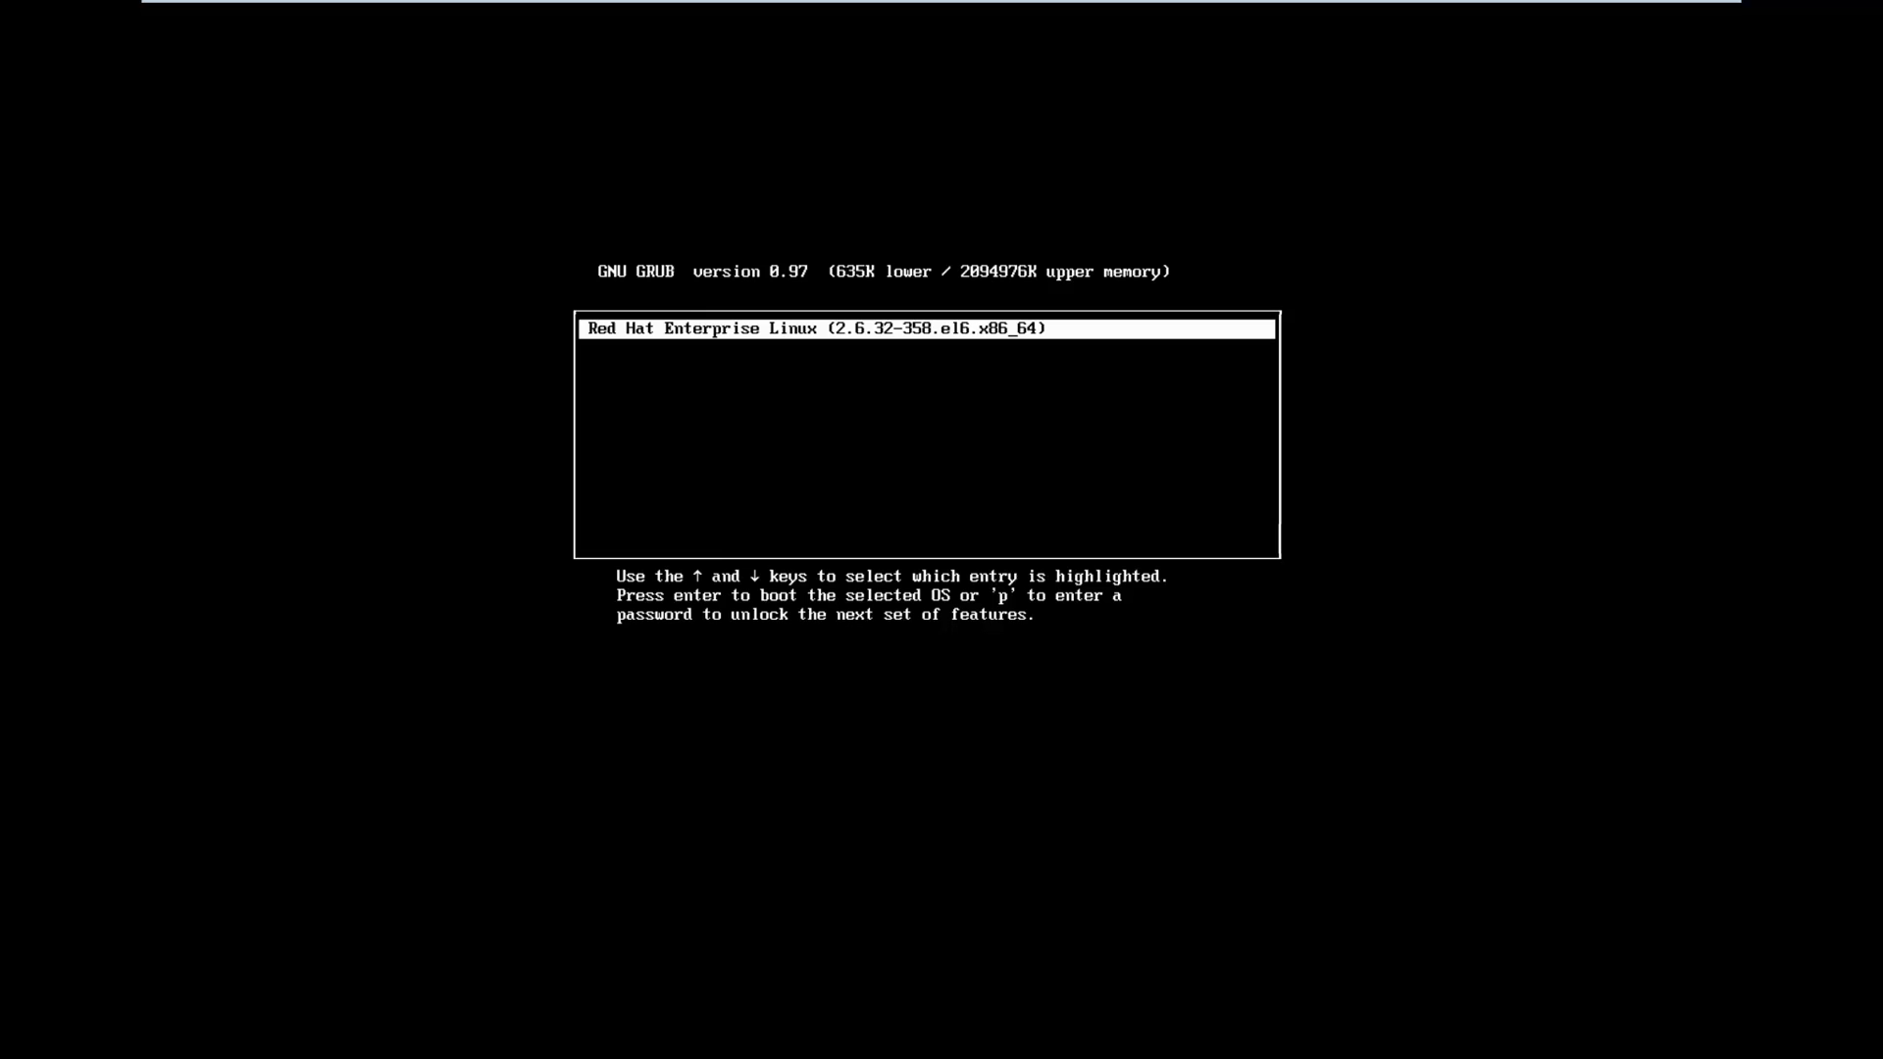
key(p)
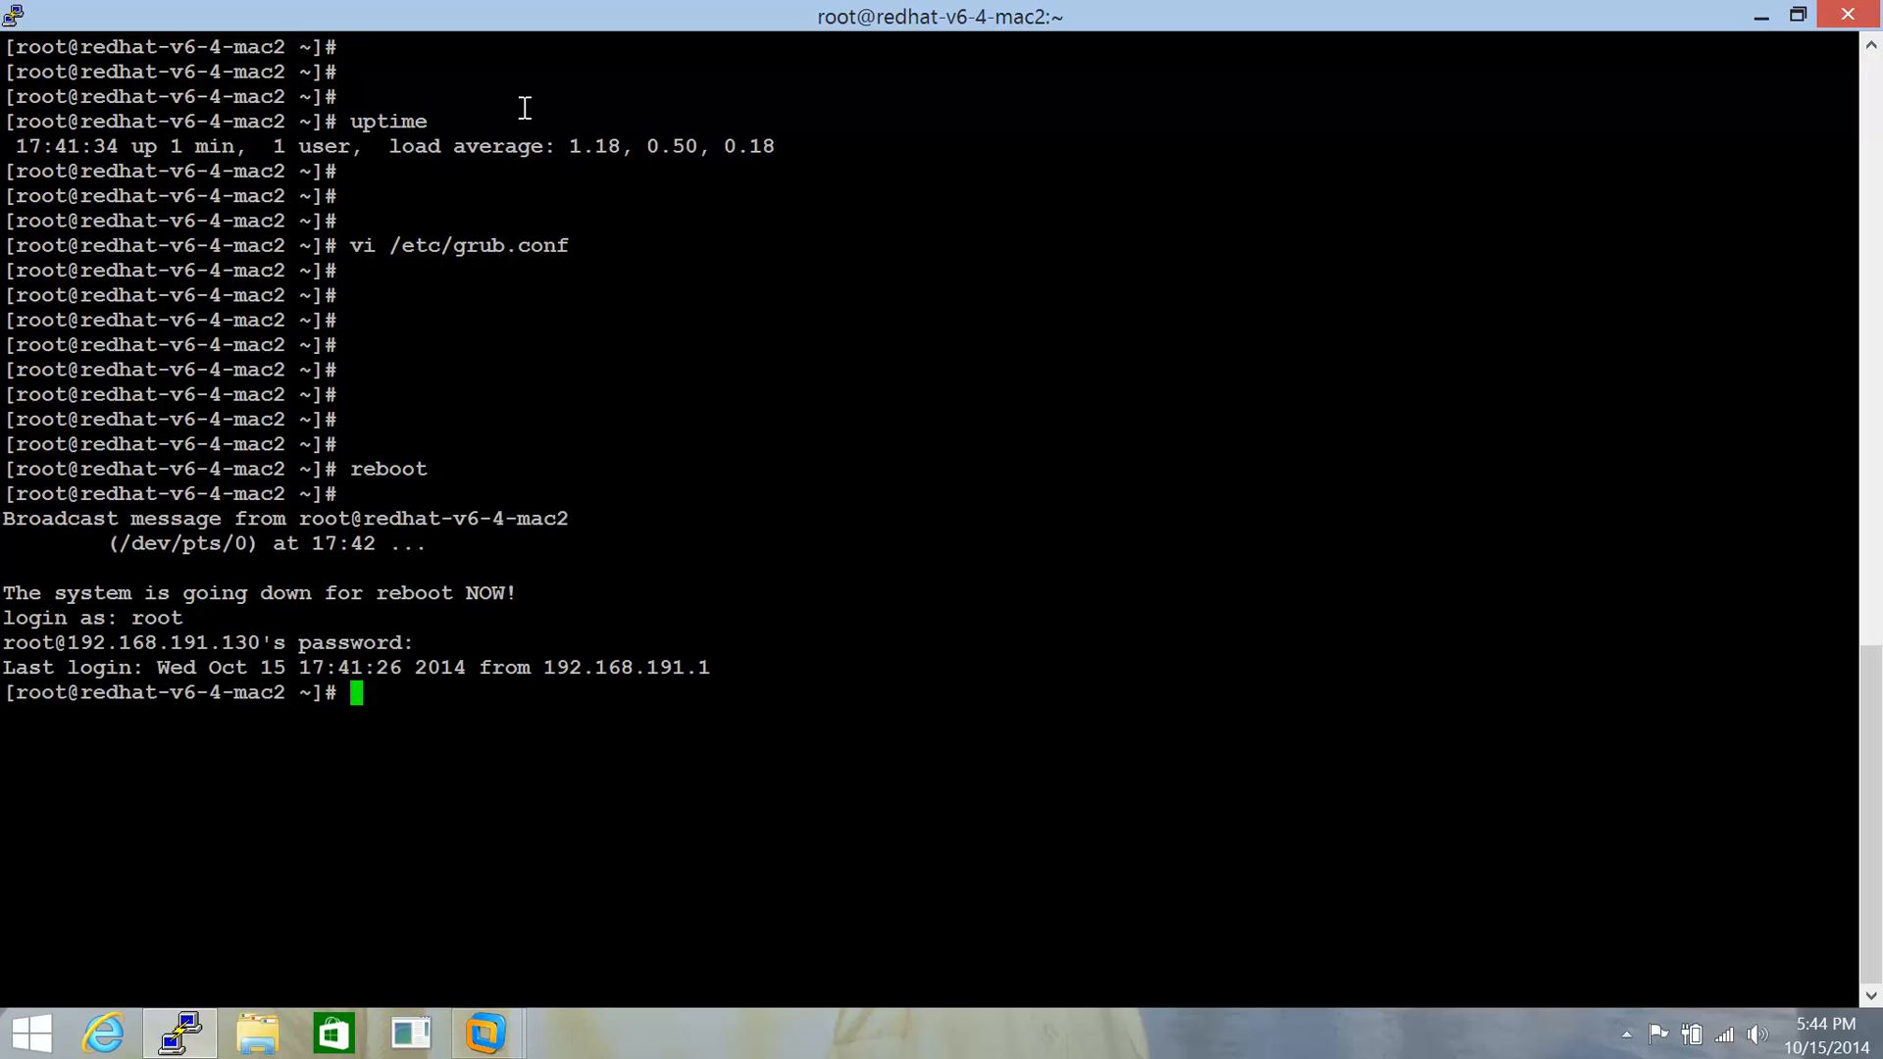
text(uptime)
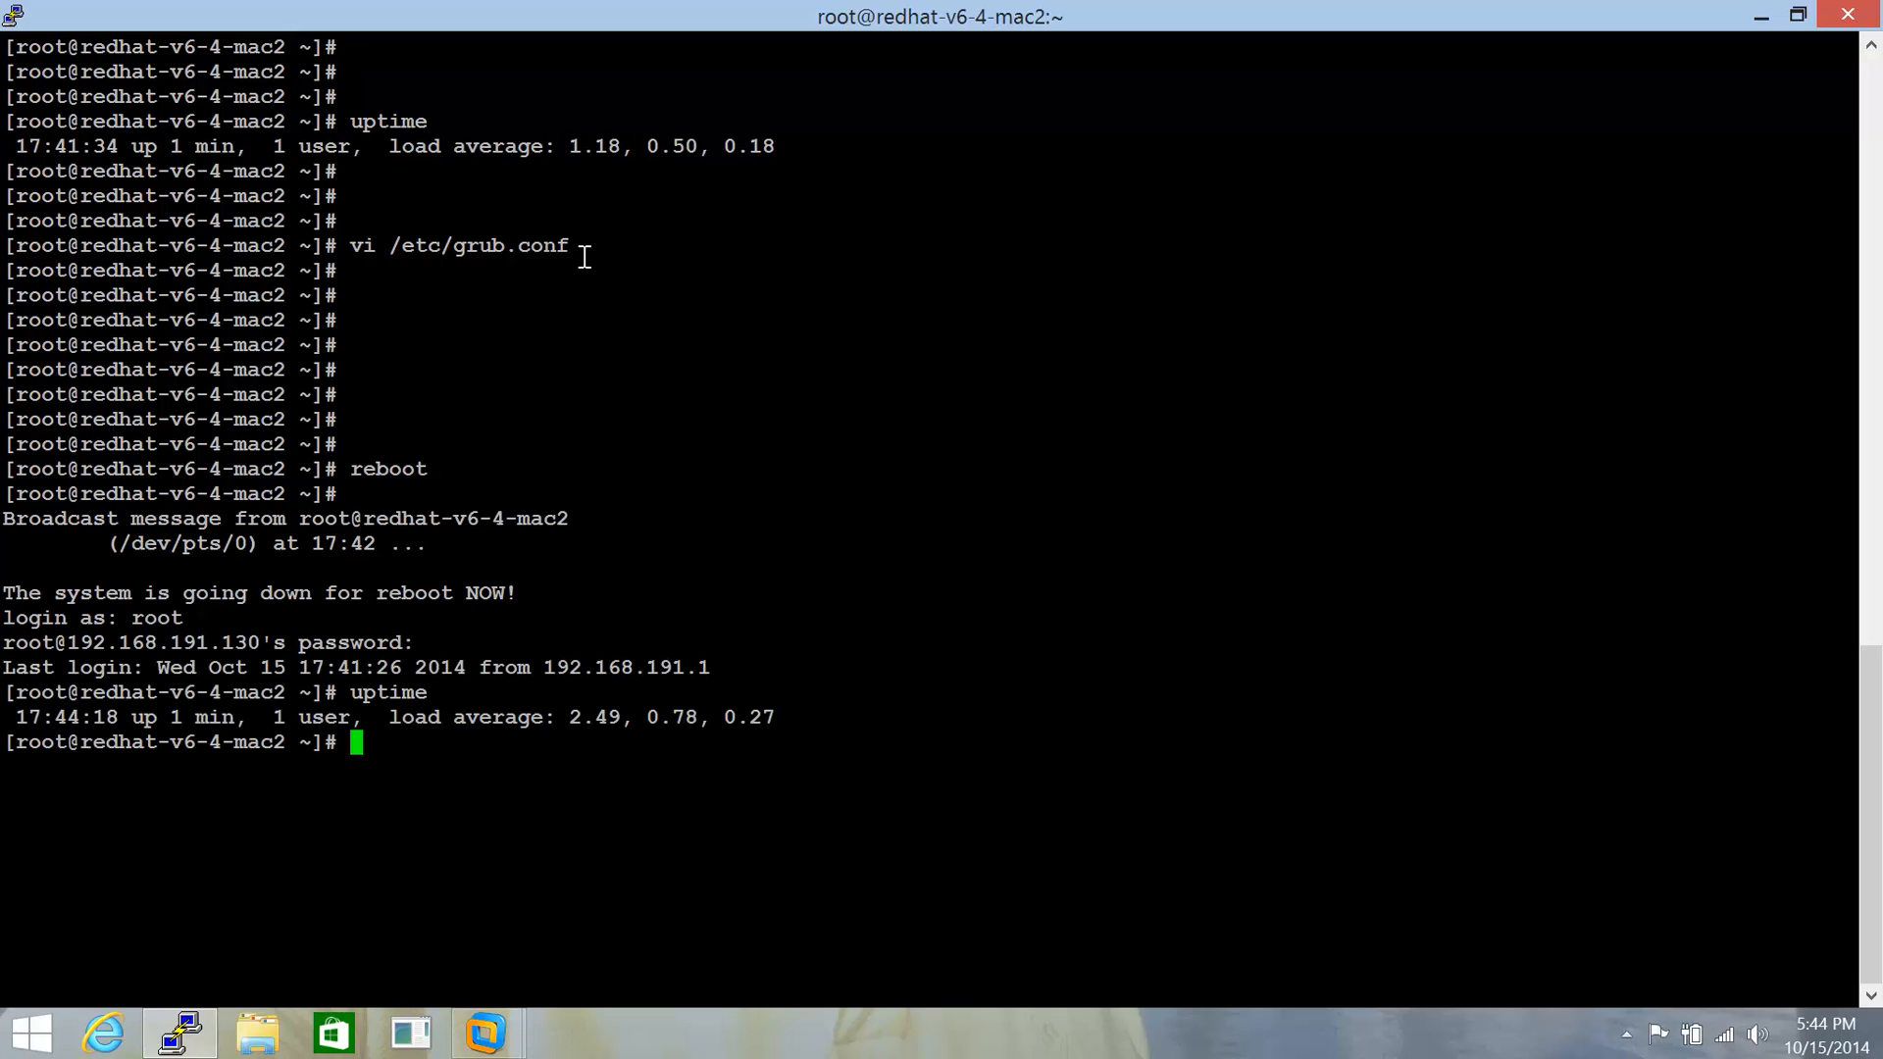